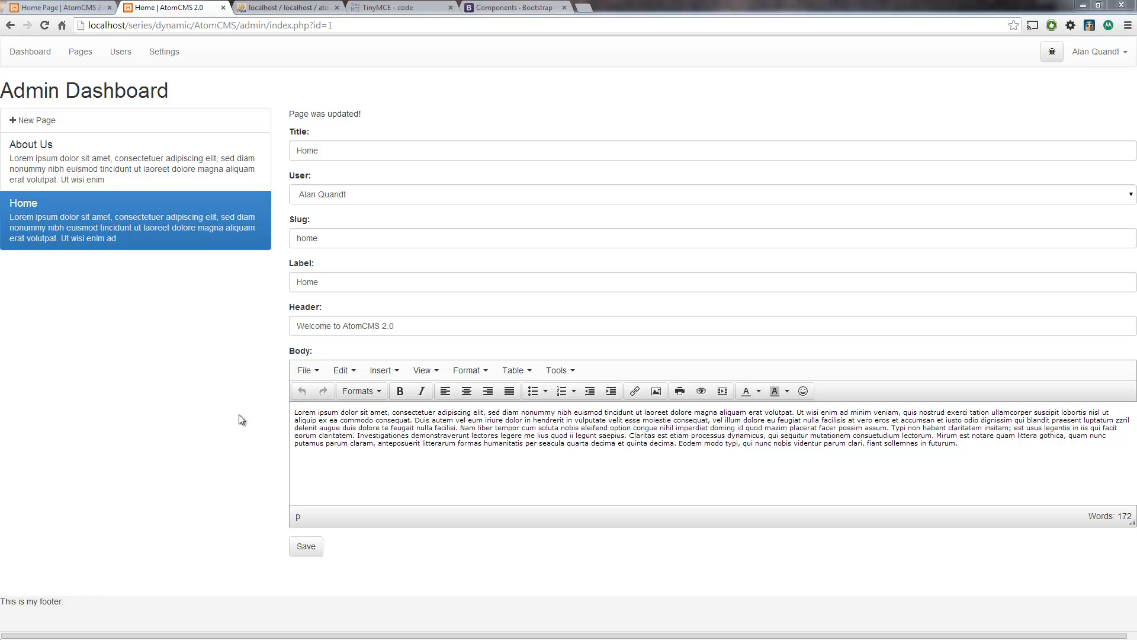
pyautogui.moveTo(267, 393)
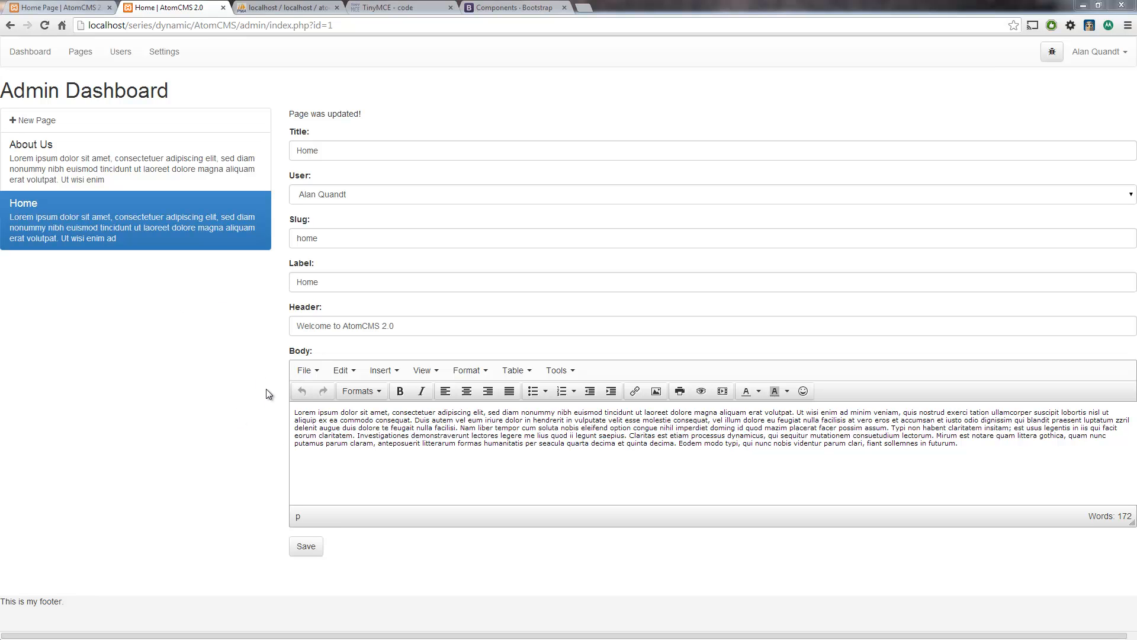
pyautogui.moveTo(277, 398)
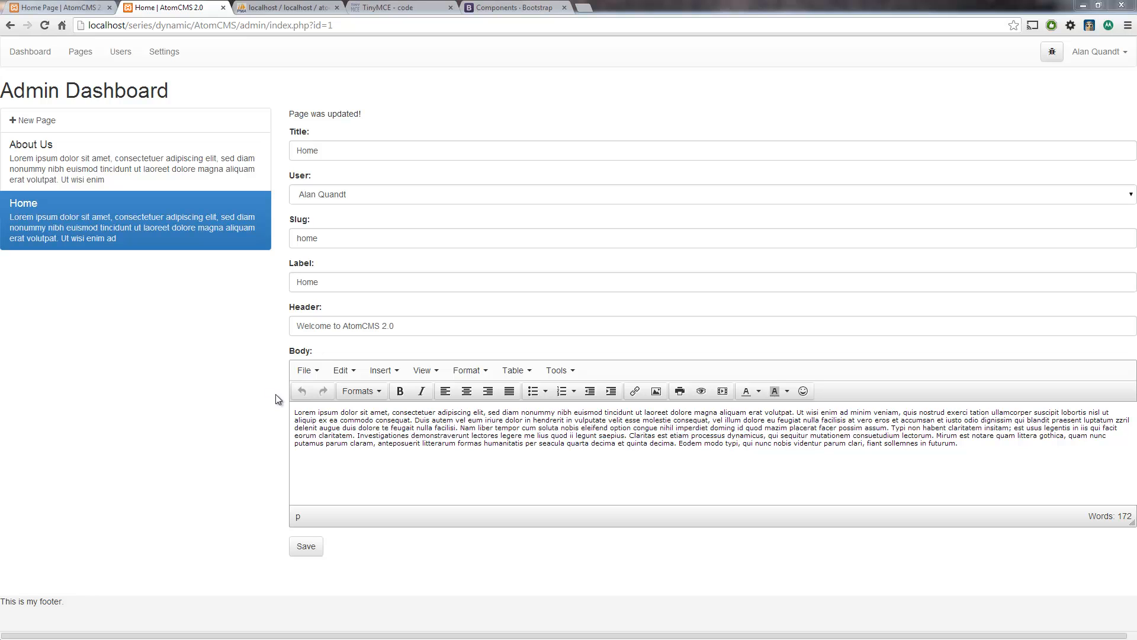
pyautogui.moveTo(275, 380)
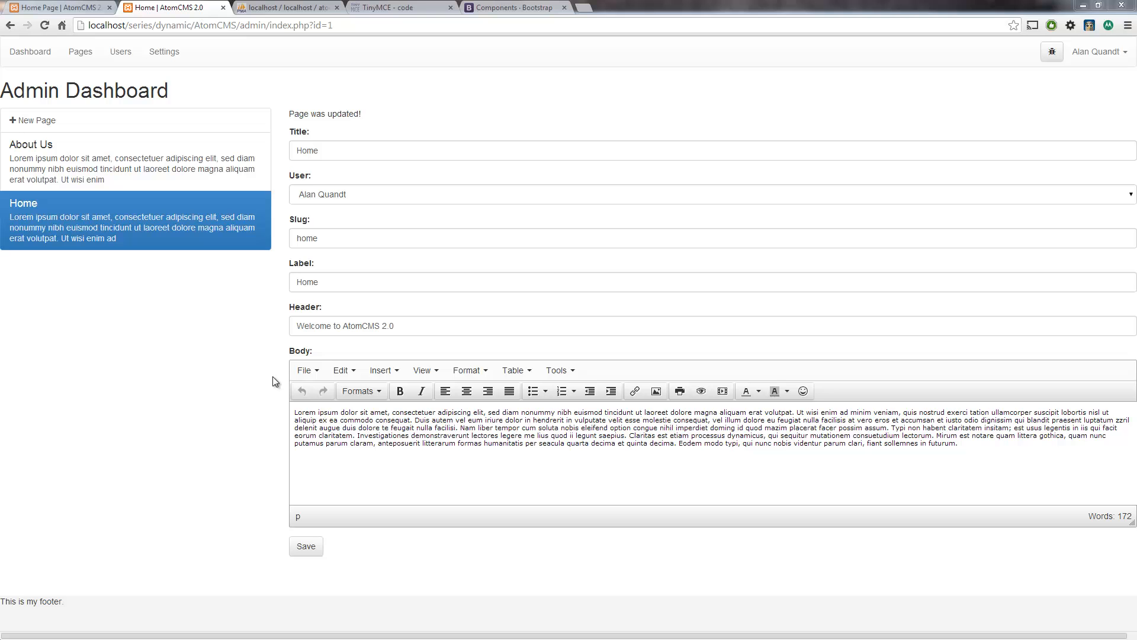
pyautogui.moveTo(230, 384)
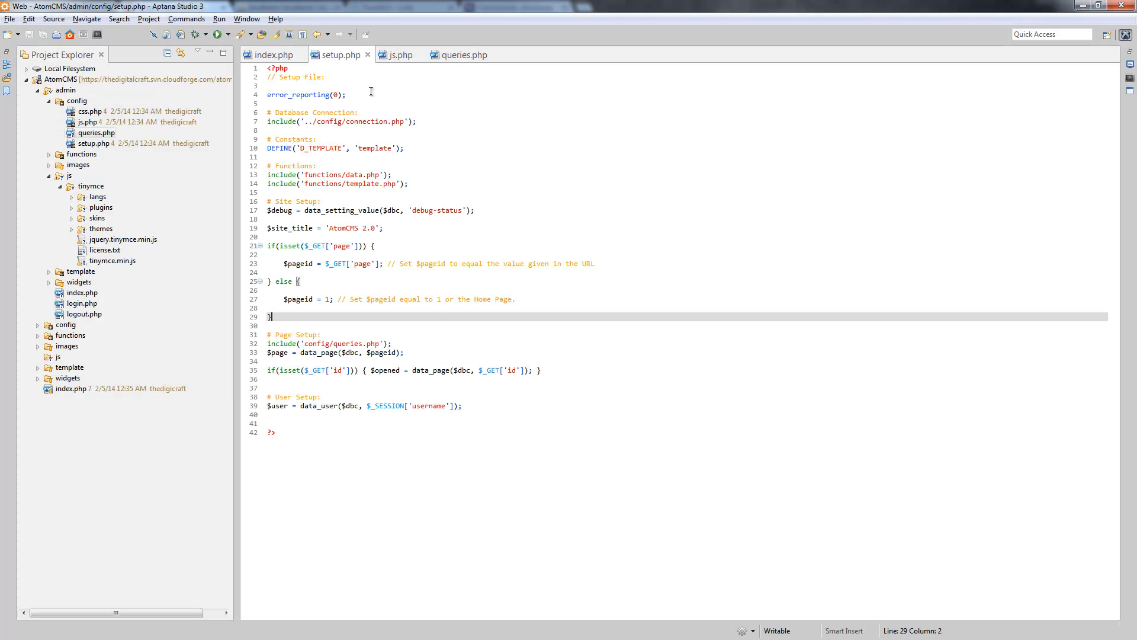
# Step: Switch to index.php and place the cursor in the option's PHP block on line 113
pyautogui.click(275, 54)
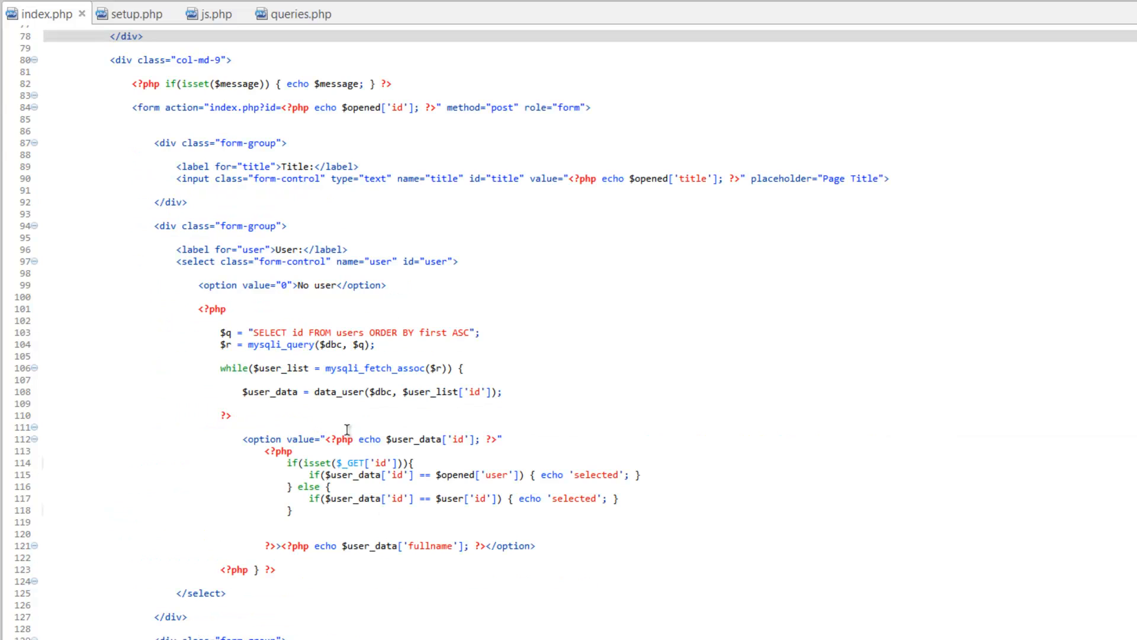
pyautogui.moveTo(190, 261)
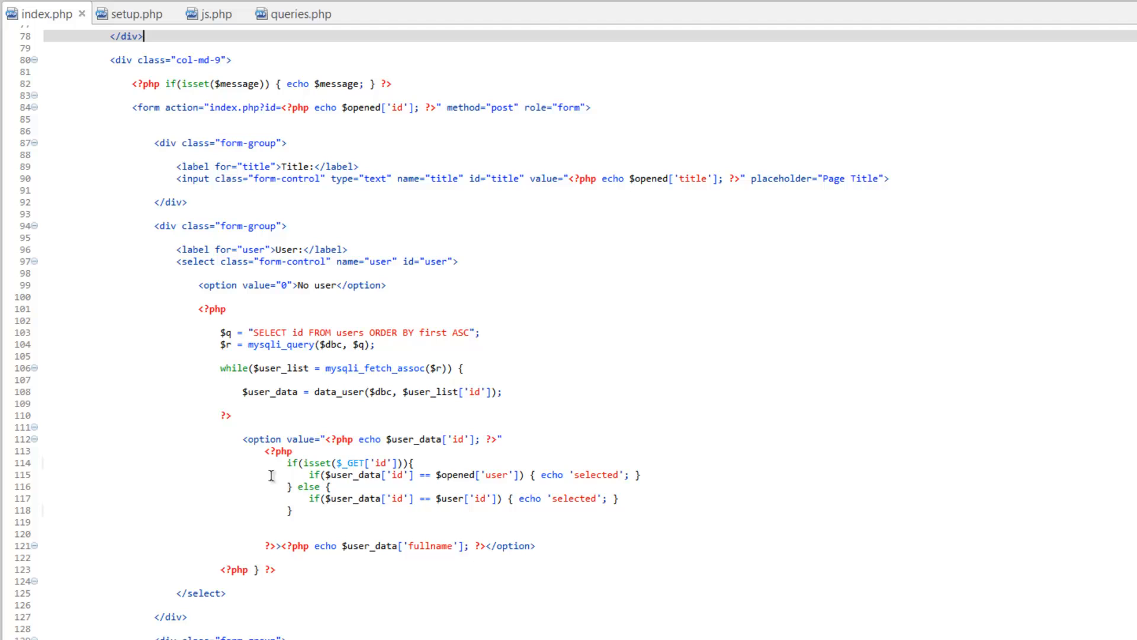
pyautogui.moveTo(457, 474)
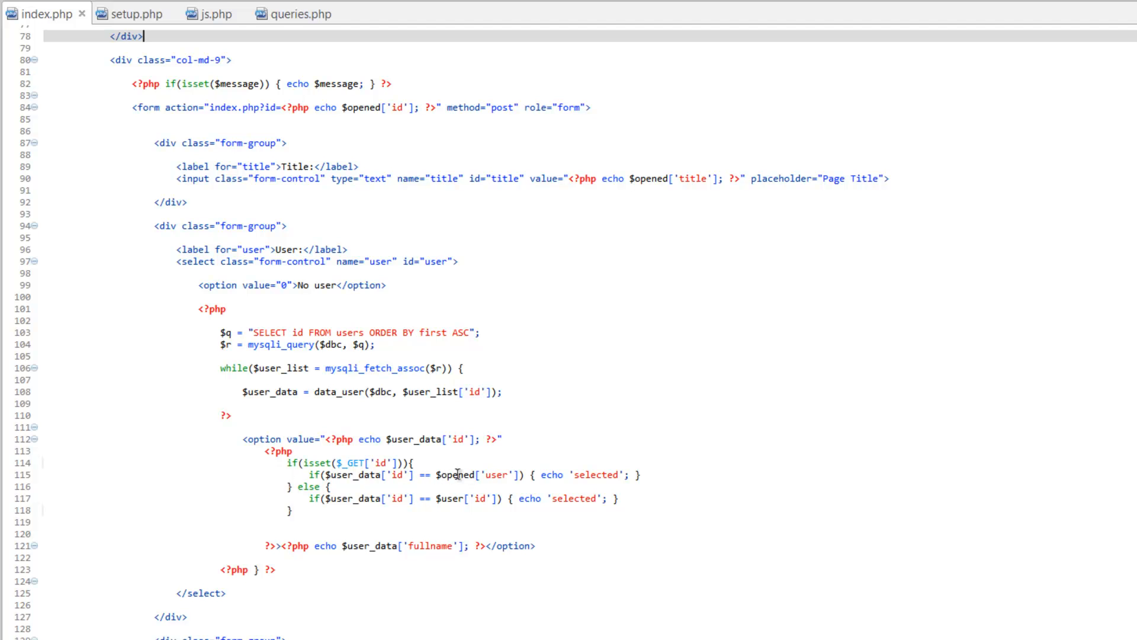
pyautogui.moveTo(244, 613)
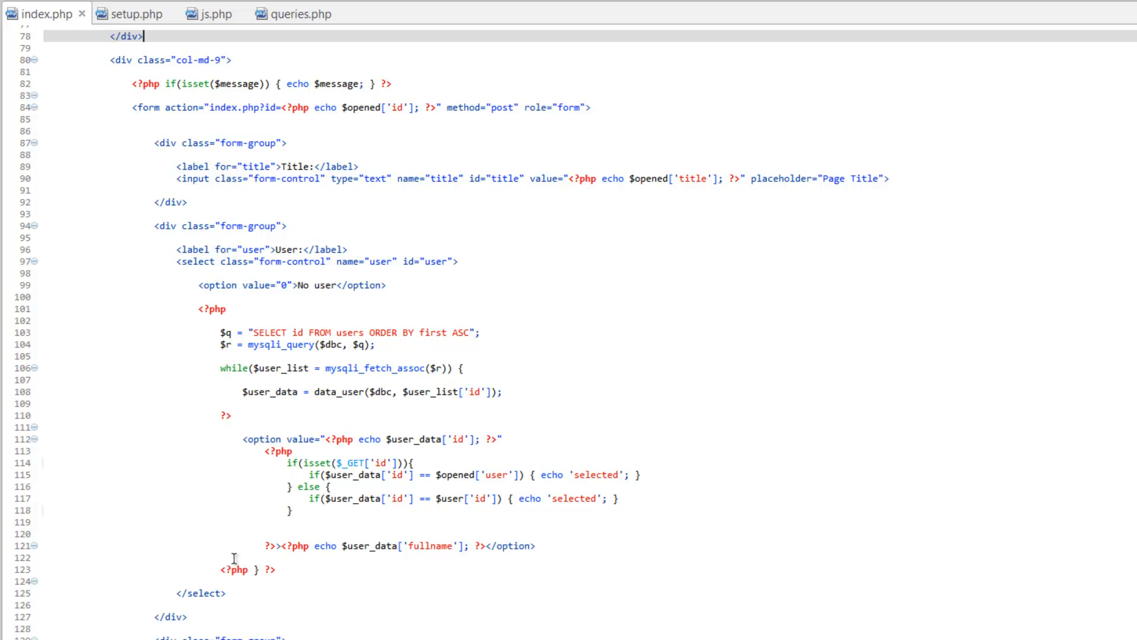
pyautogui.click(296, 450)
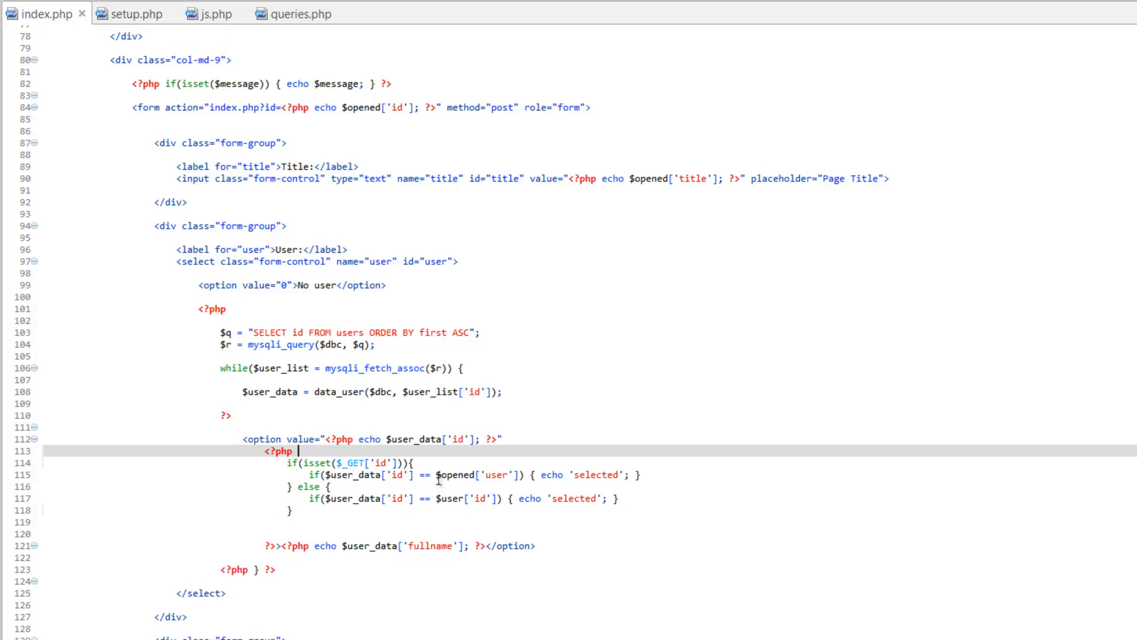
pyautogui.moveTo(429, 476)
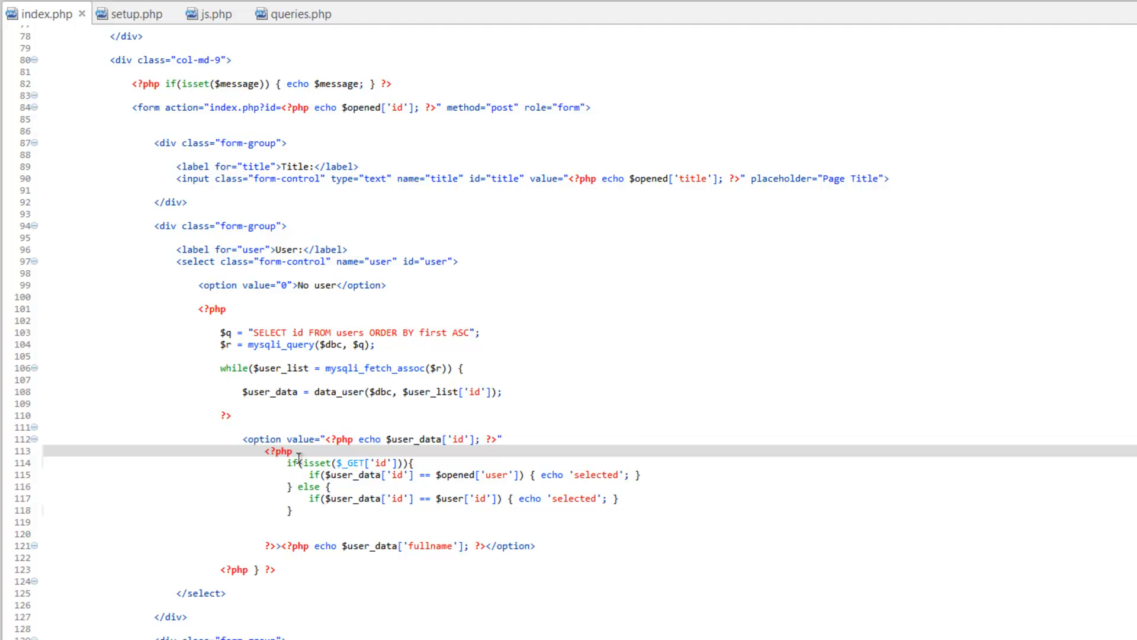
pyautogui.moveTo(306, 510)
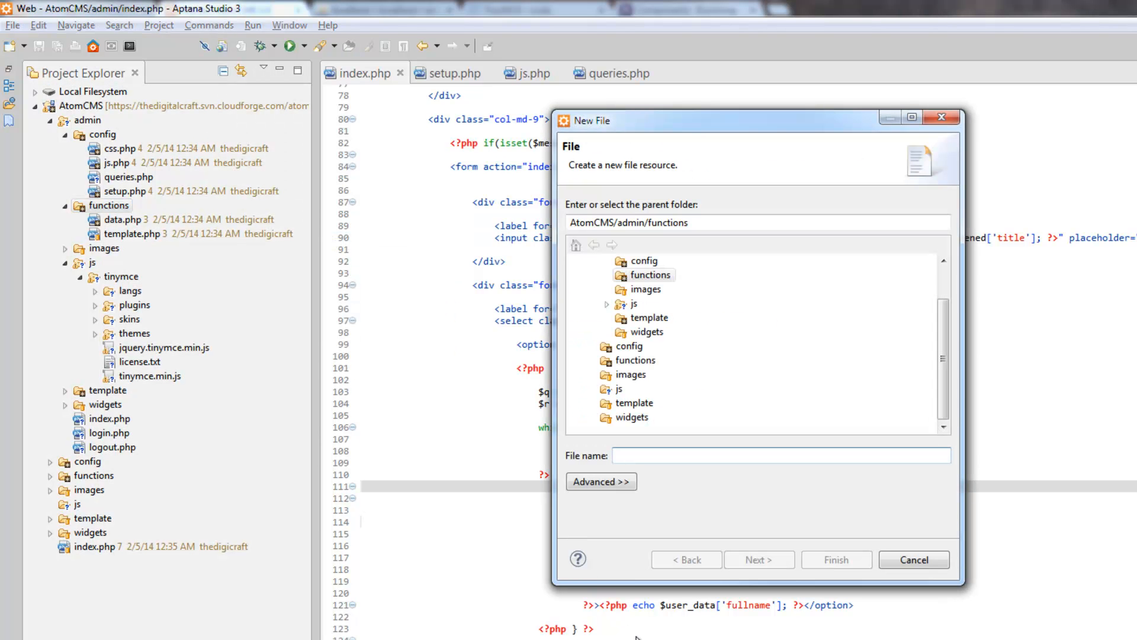
pyautogui.moveTo(601, 620)
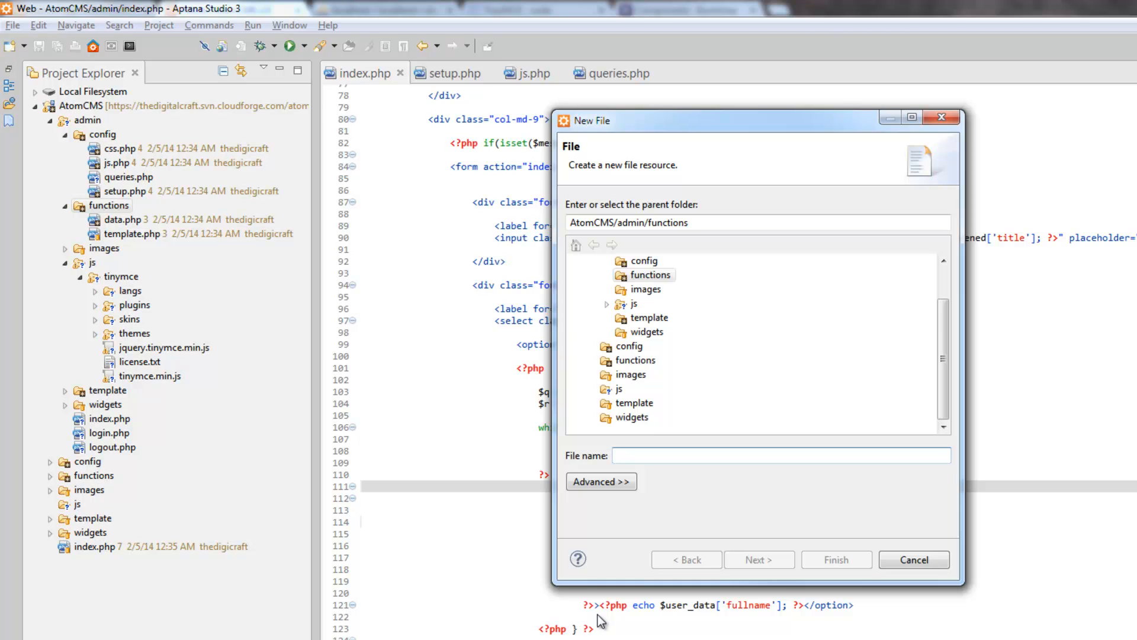
# Step: Name the new file sandbox.php and finish creating it in the functions folder
pyautogui.write('sandb')
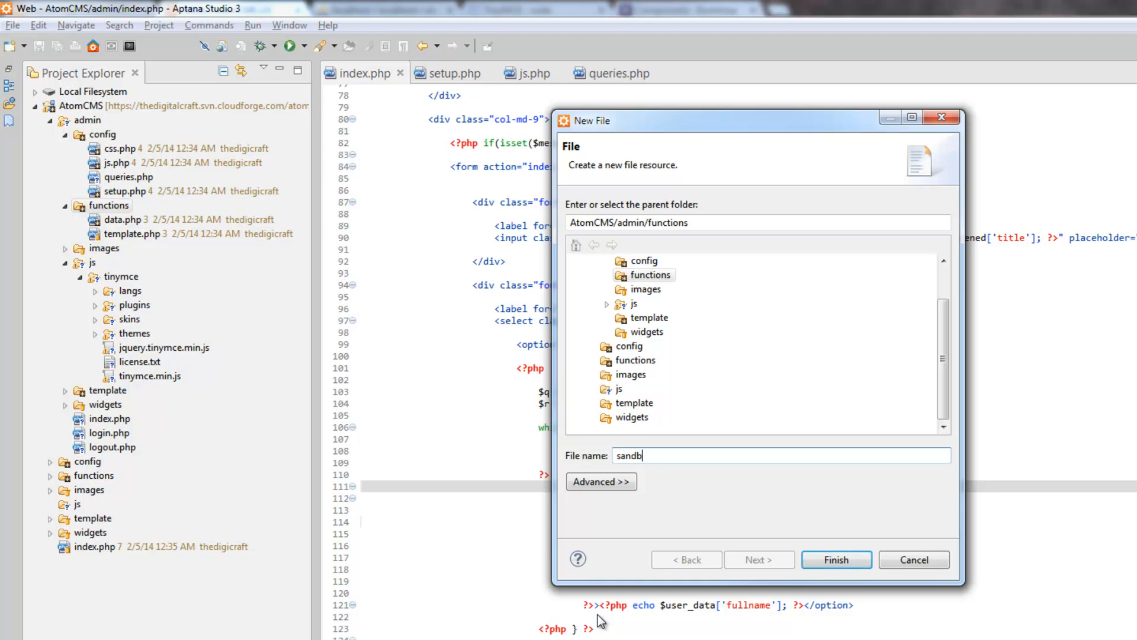
pyautogui.write('ox.php')
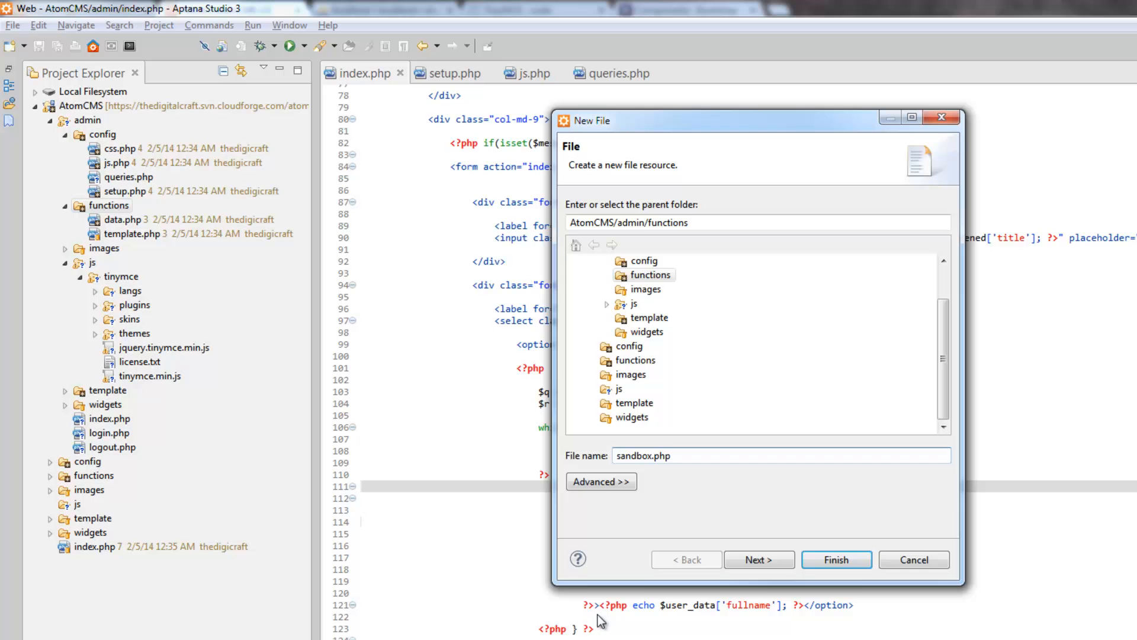
pyautogui.click(836, 559)
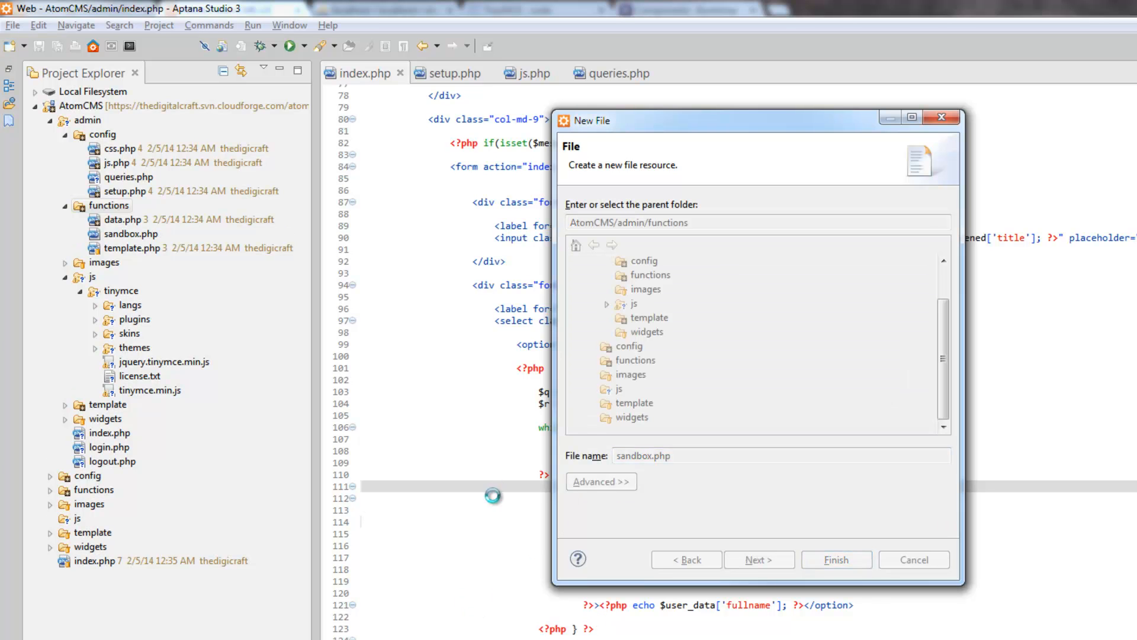
pyautogui.click(836, 559)
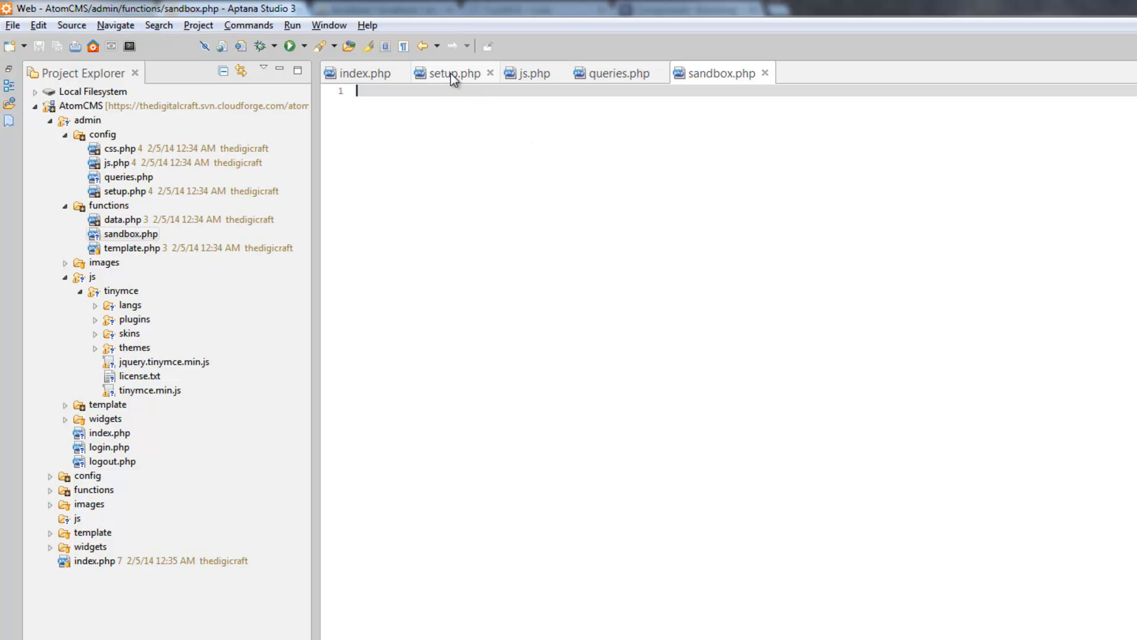
# Step: Add include('functions/sandbox.php'); to setup.php and save the file
pyautogui.click(453, 73)
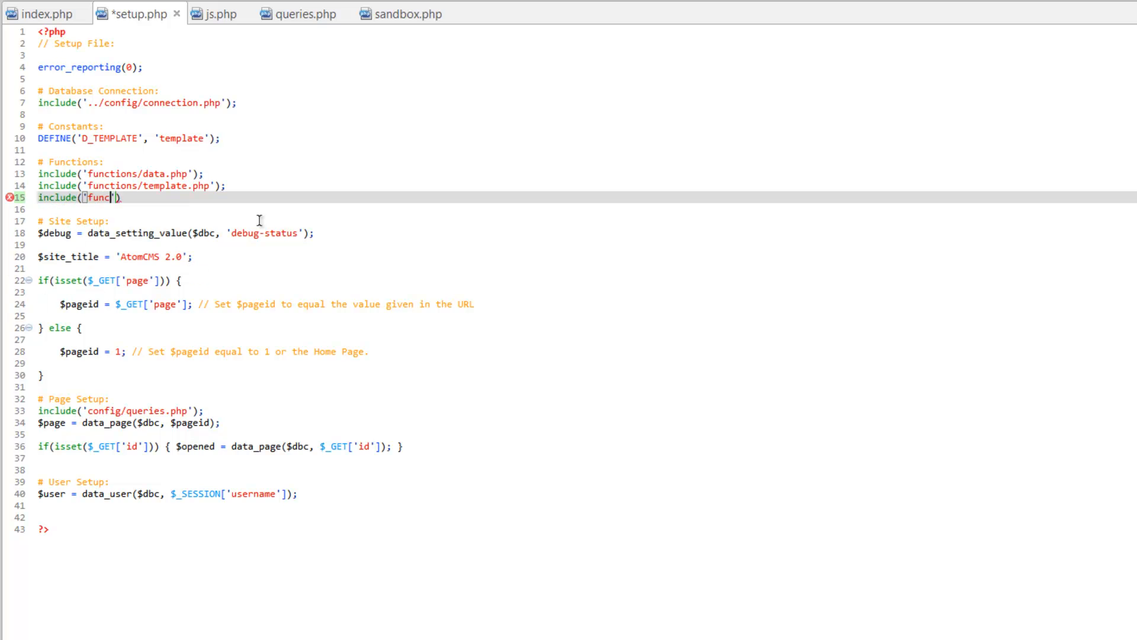
pyautogui.write('functions/sa')
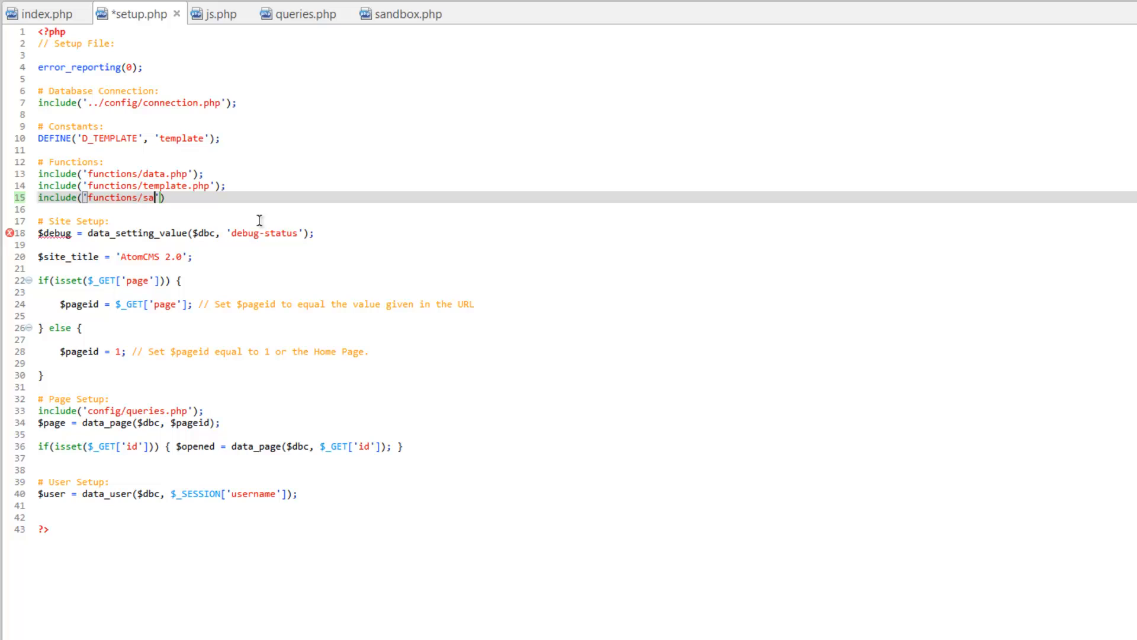
pyautogui.write('ndbox.php')
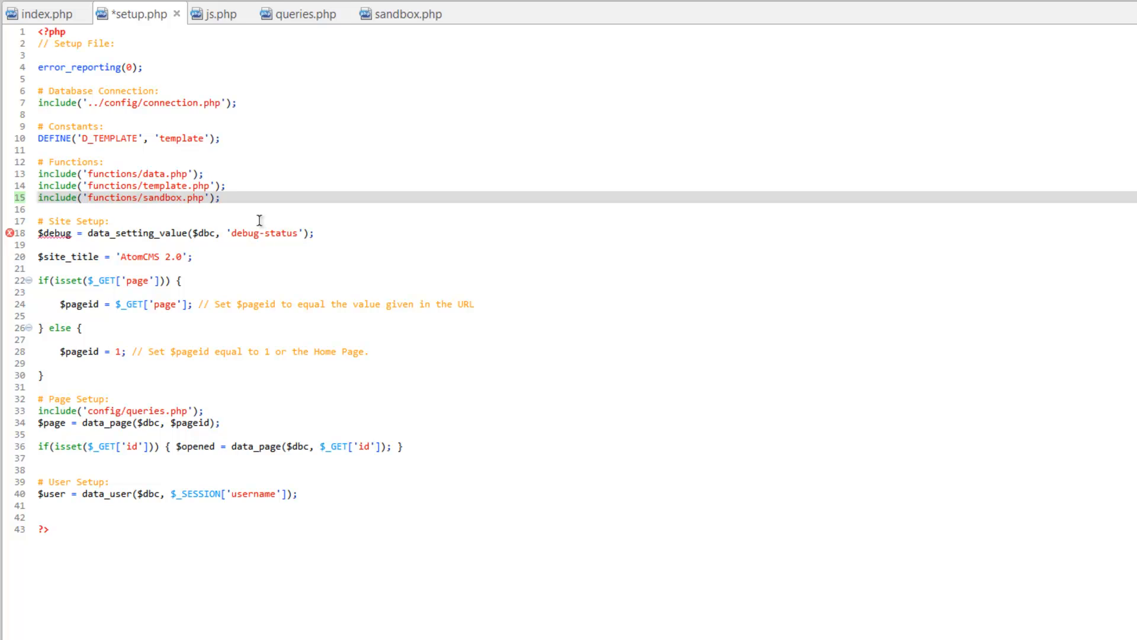
pyautogui.press('Ctrl+s')
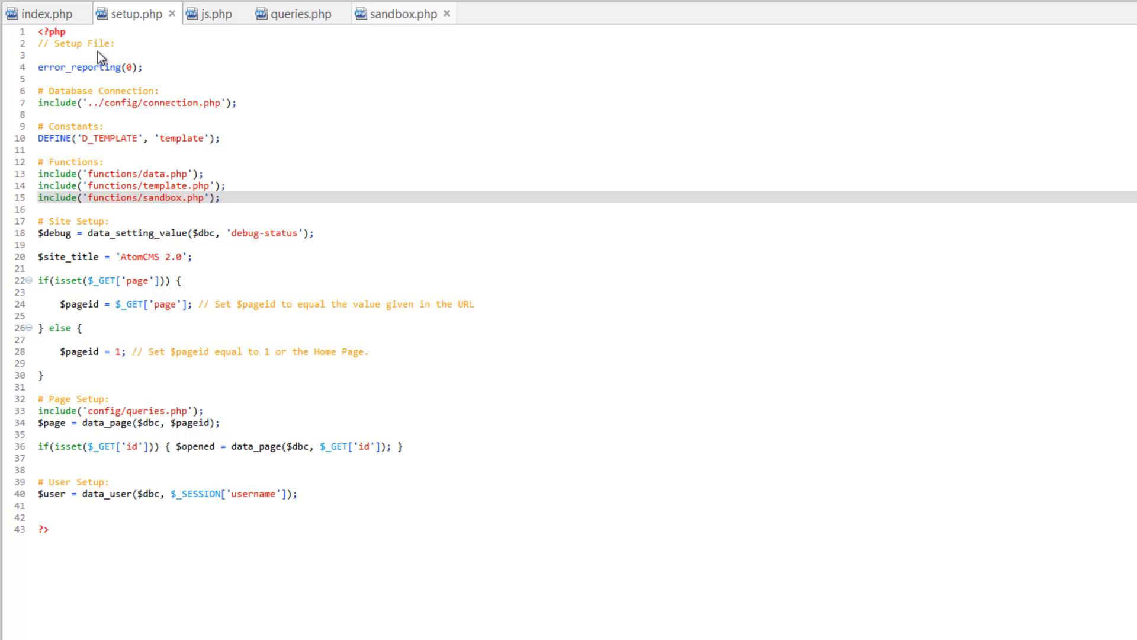
# Step: Start sandbox.php with <?php and an empty function selected() { } declaration
pyautogui.click(401, 16)
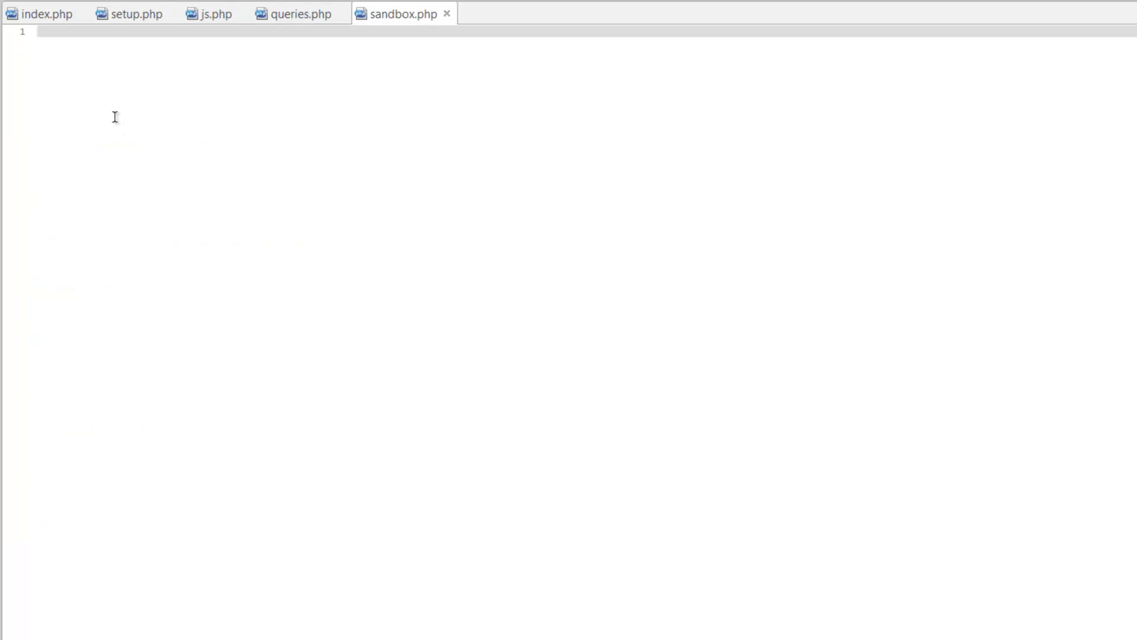
pyautogui.write('<?php')
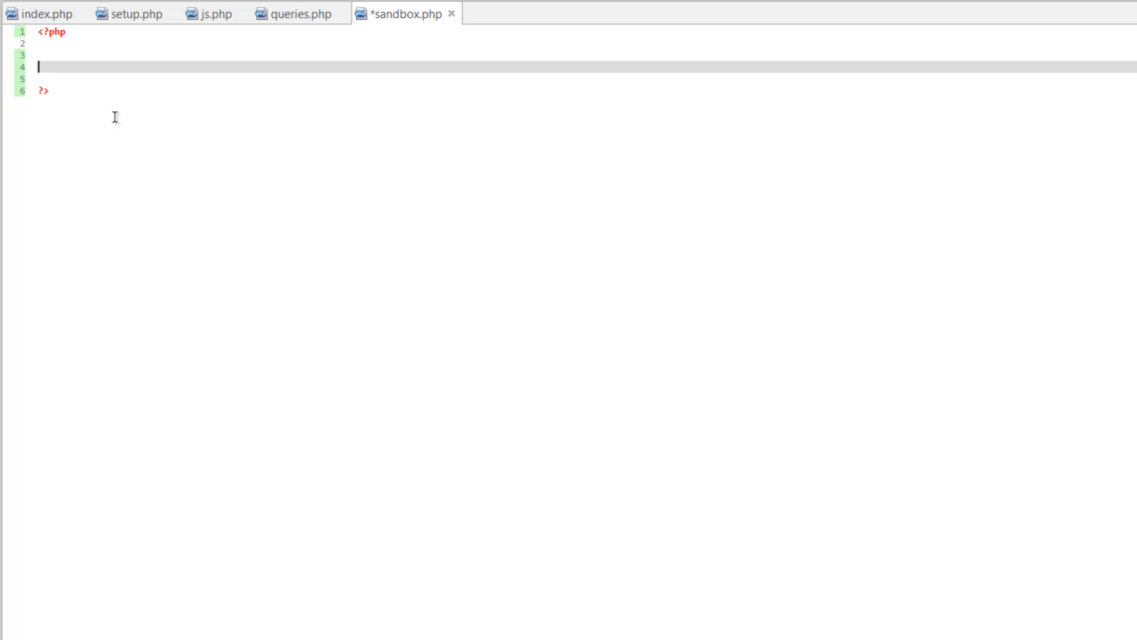
pyautogui.press('Enter')
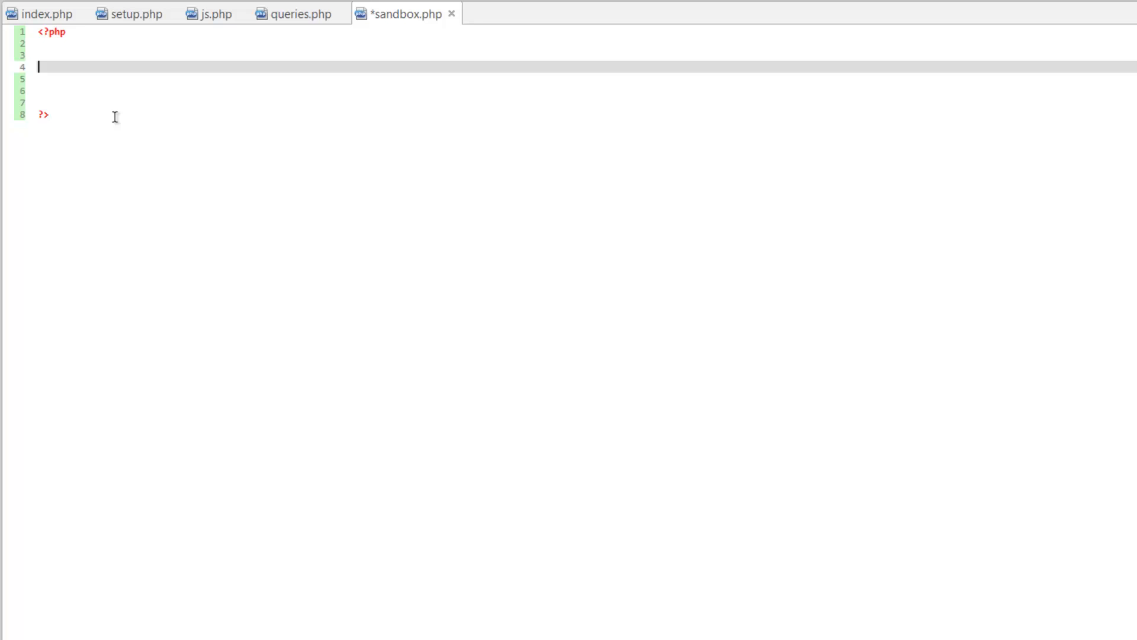
pyautogui.write('function')
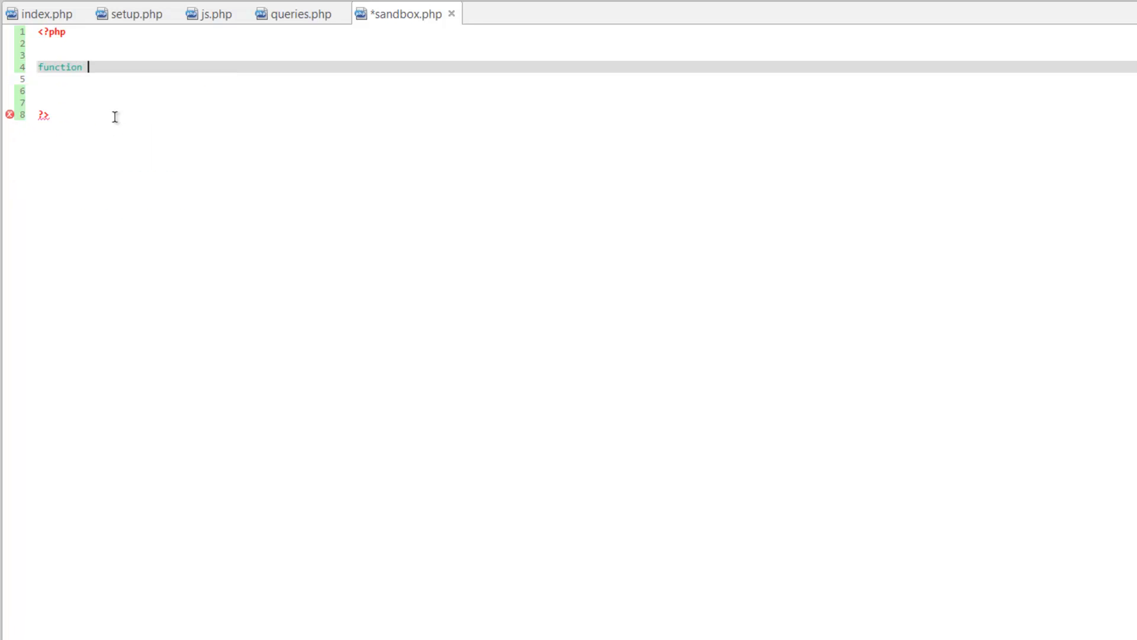
pyautogui.moveTo(394, 483)
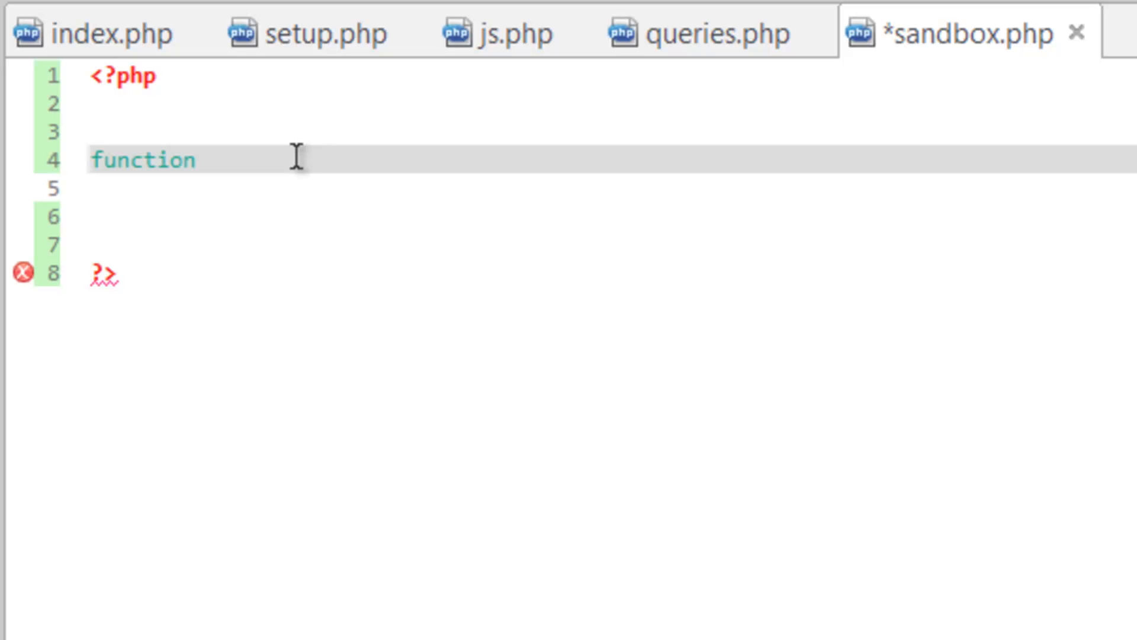
pyautogui.click(211, 160)
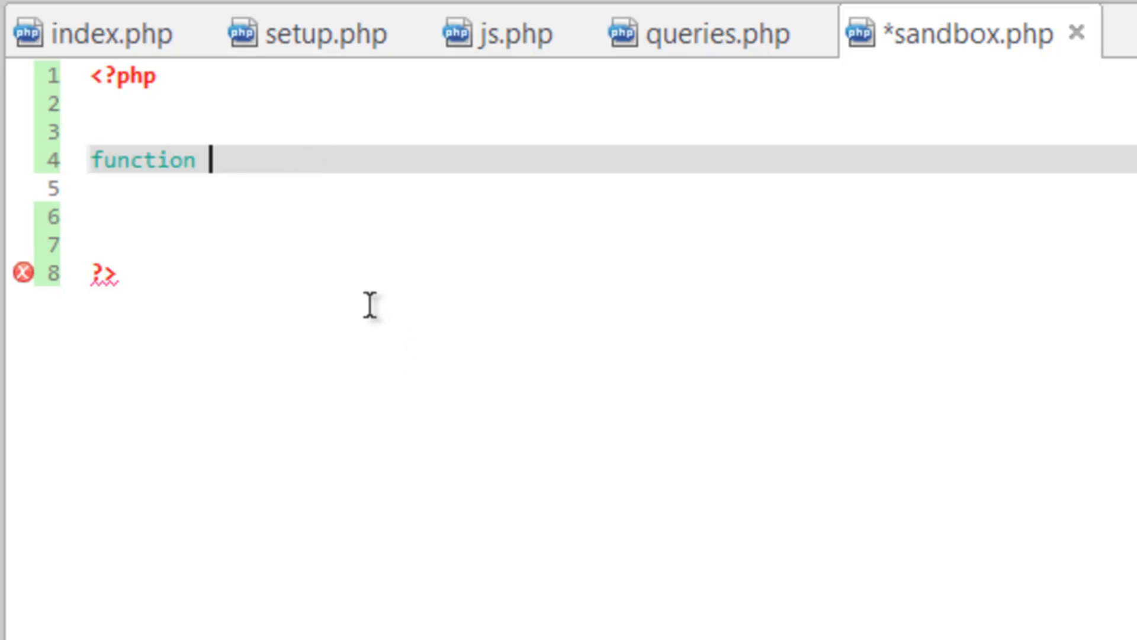
pyautogui.write('selecte')
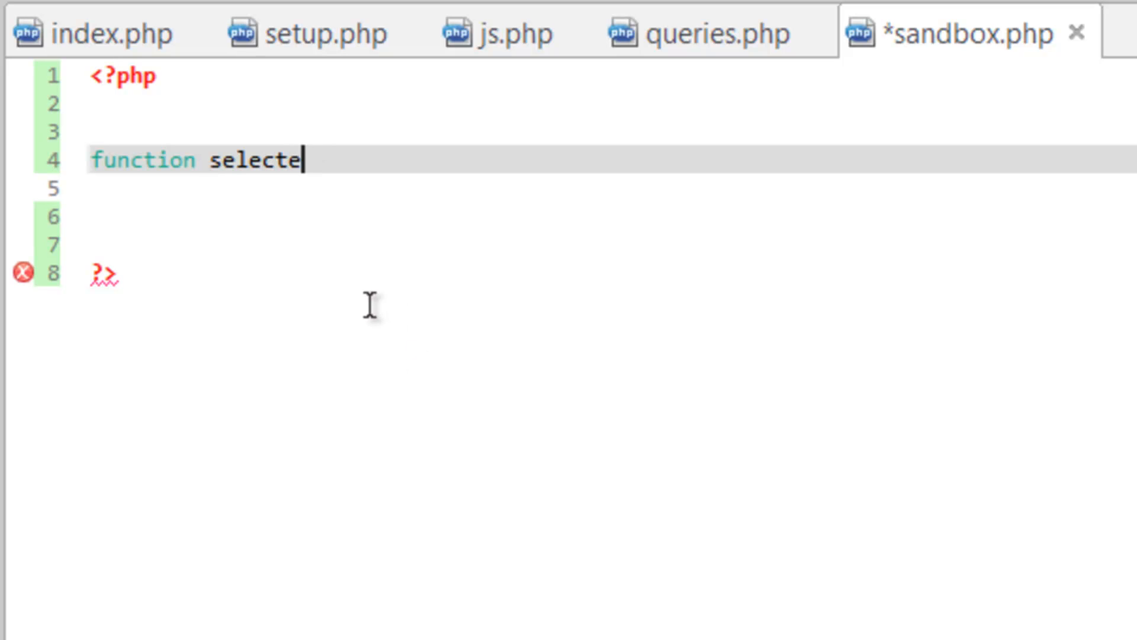
pyautogui.write('d')
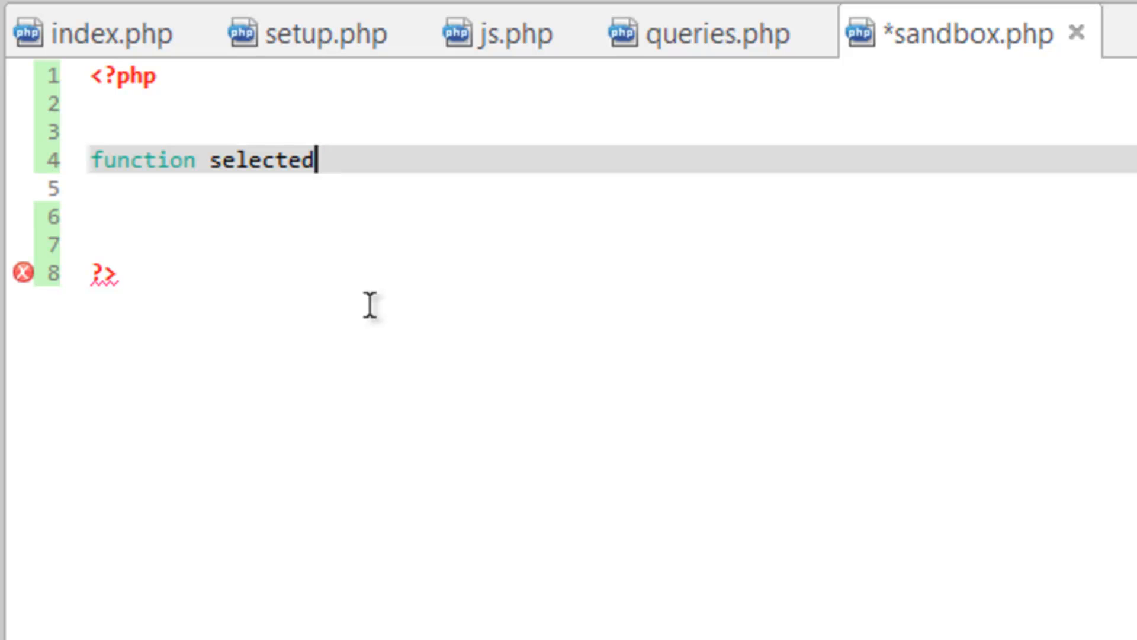
pyautogui.write('(')
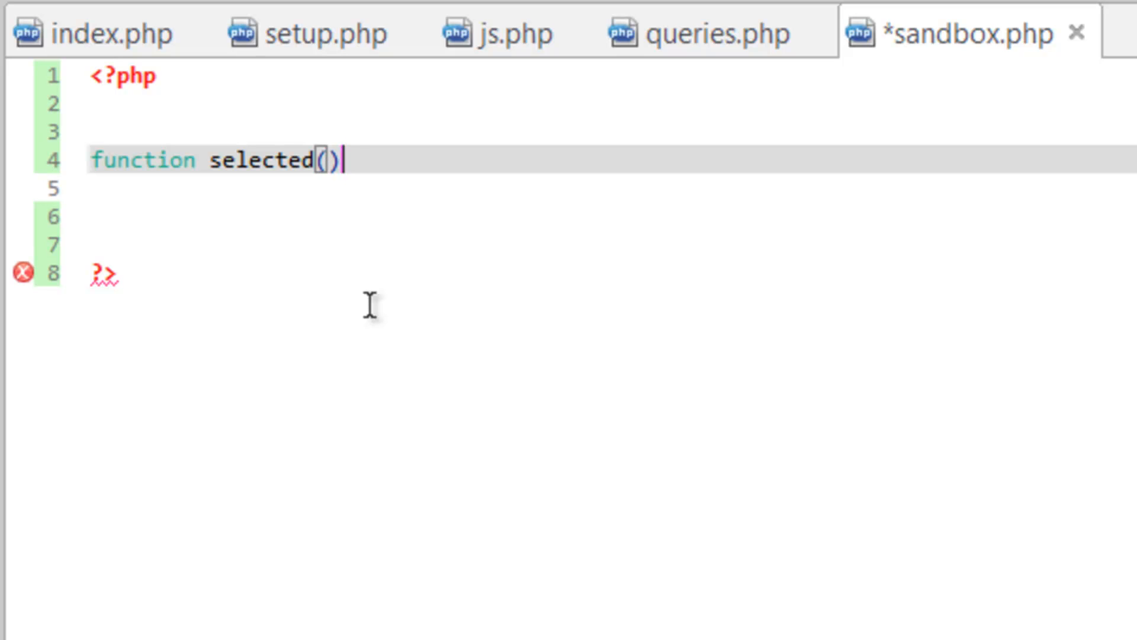
pyautogui.write('{')
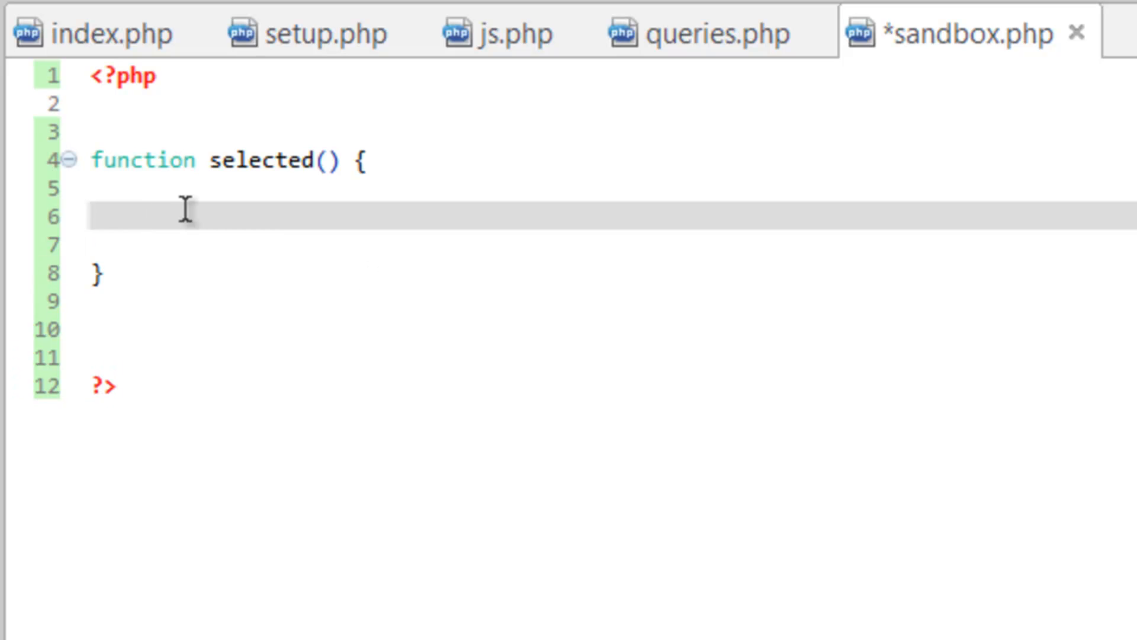
pyautogui.moveTo(244, 270)
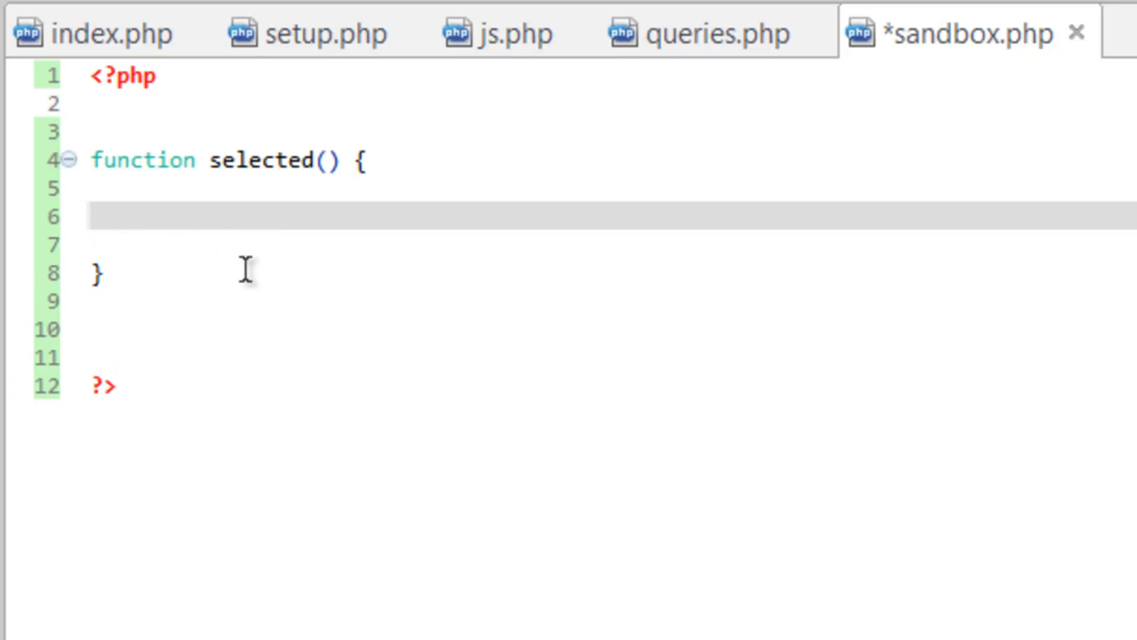
# Step: Add an empty if($value1 == $value2) { } block inside selected()
pyautogui.click(142, 216)
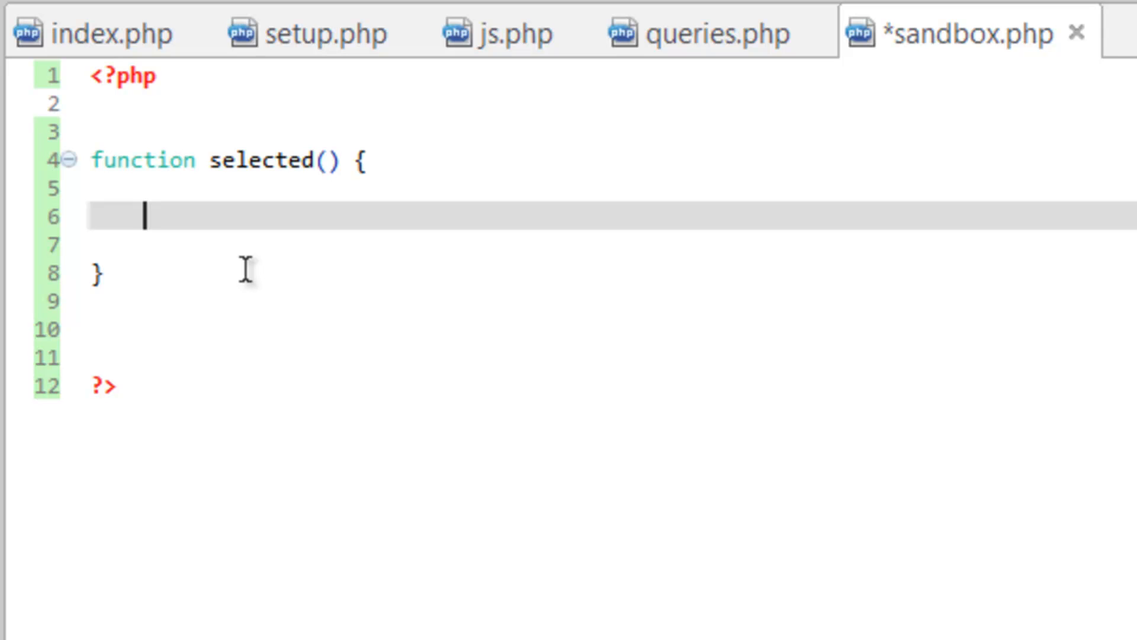
pyautogui.write('i')
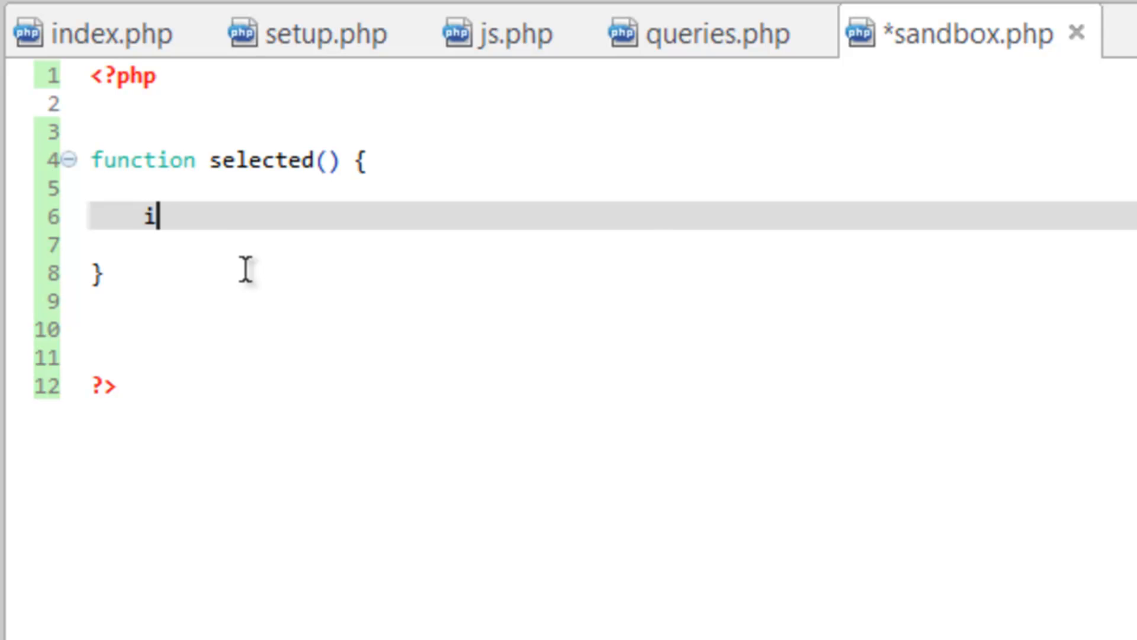
pyautogui.write('f(')
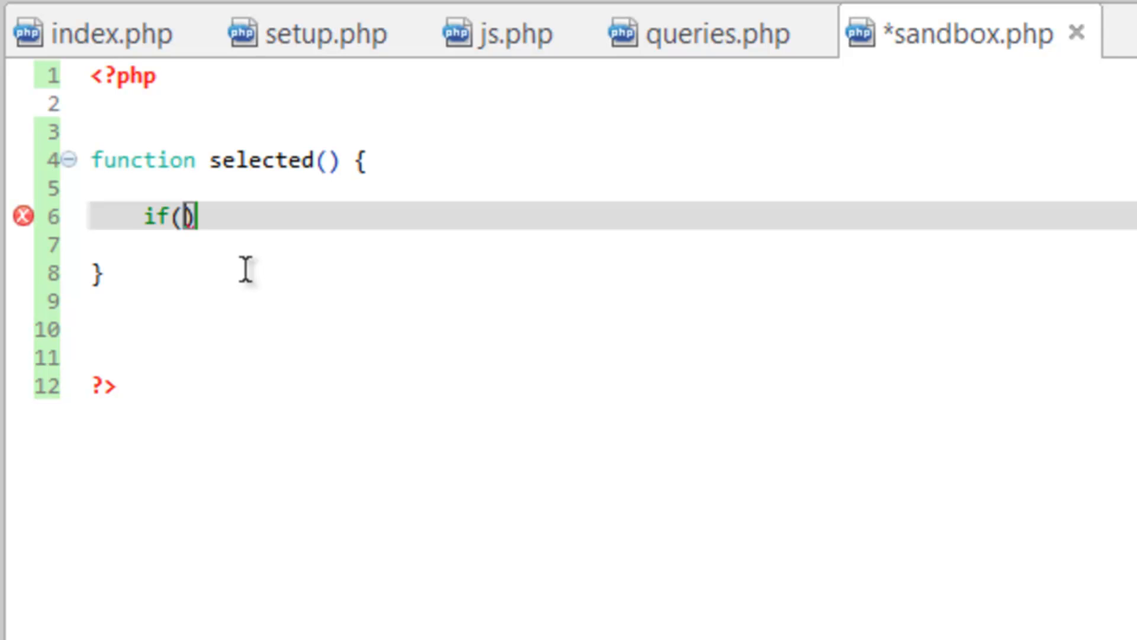
pyautogui.write('$')
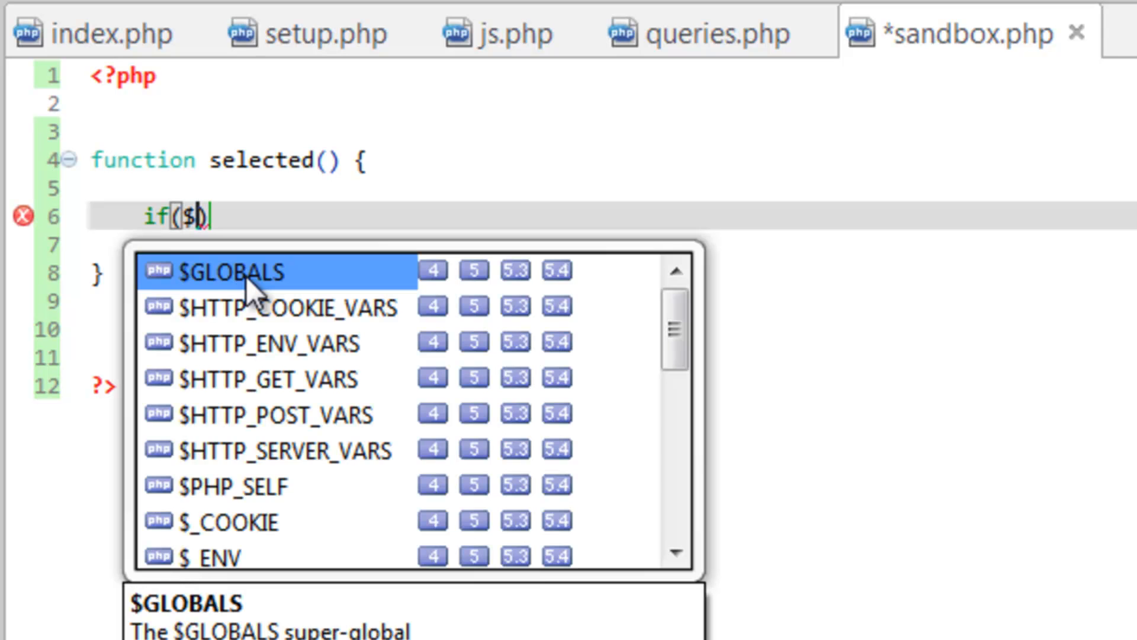
pyautogui.write('value1)')
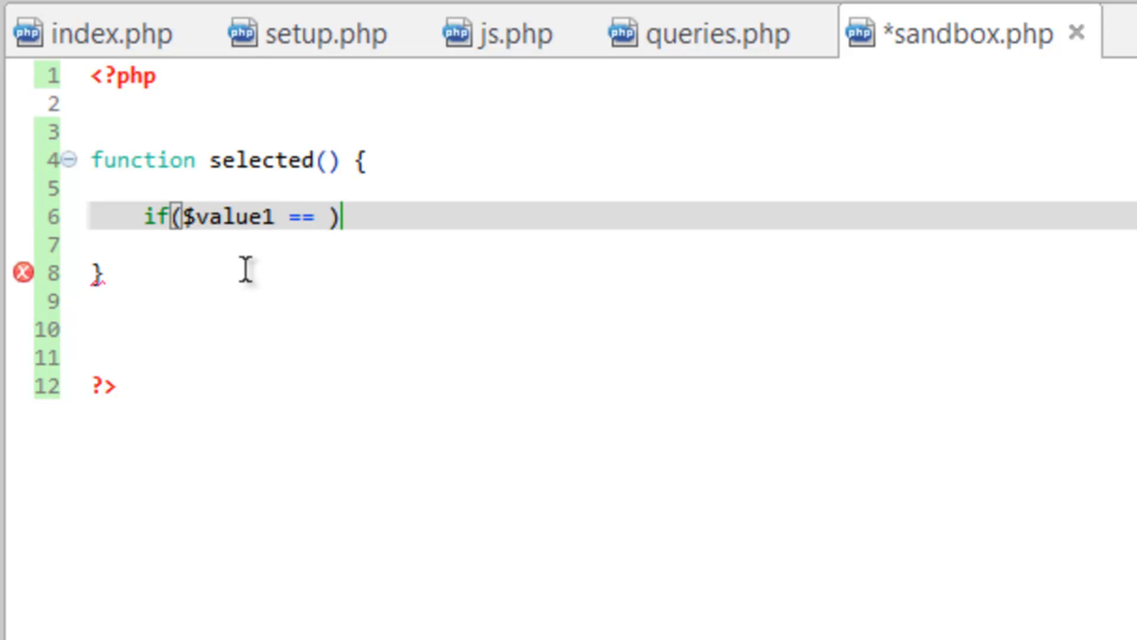
pyautogui.write('$value')
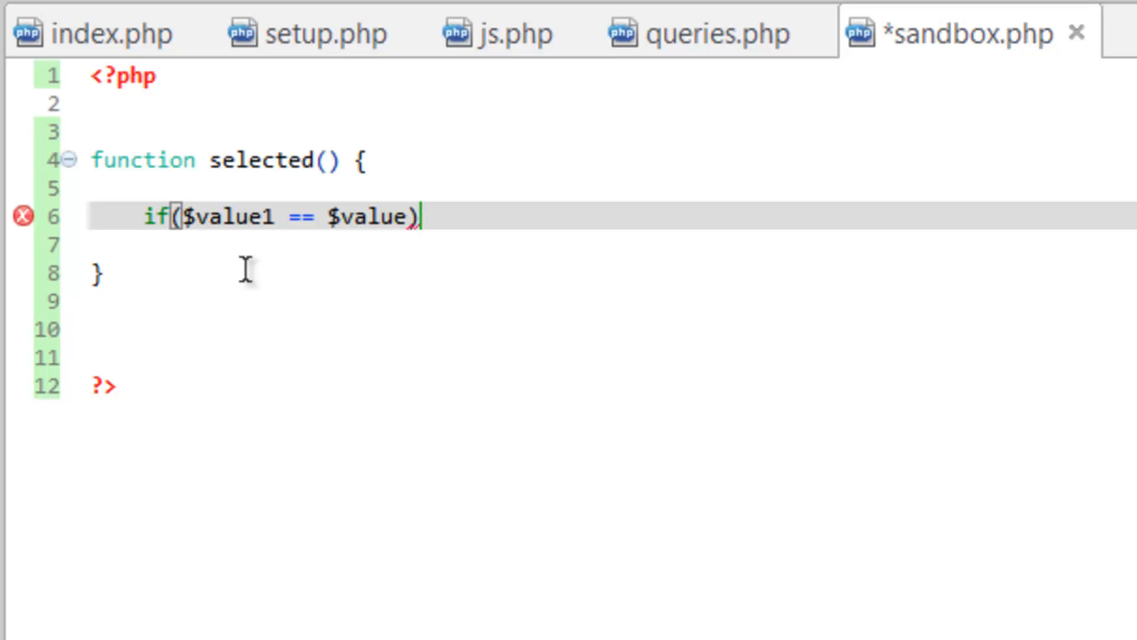
pyautogui.write('2')
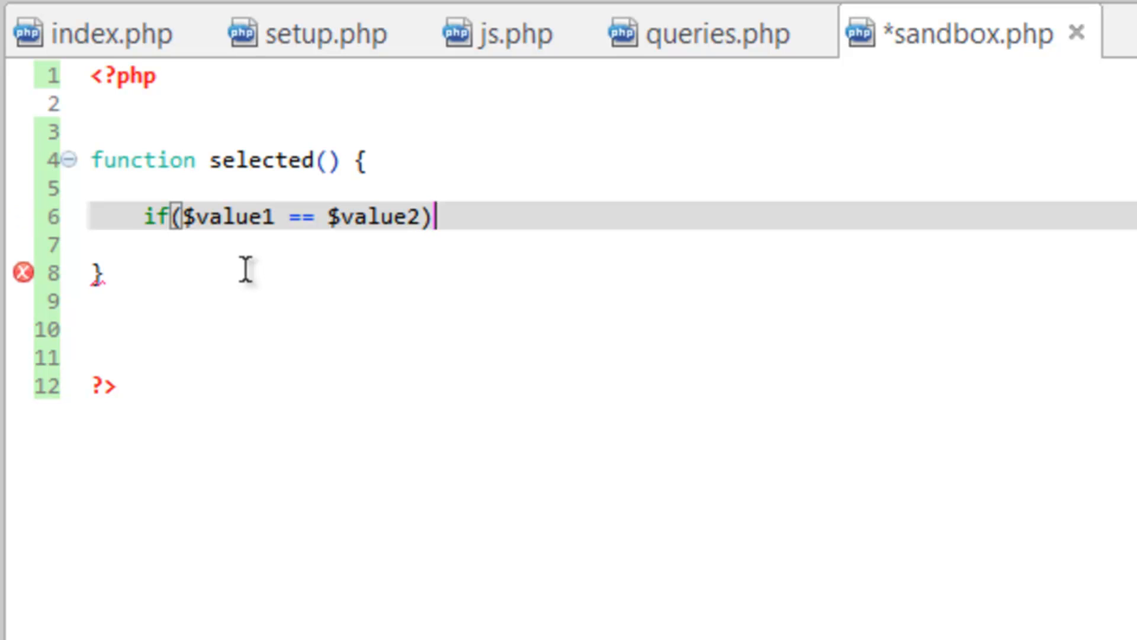
pyautogui.write('" "')
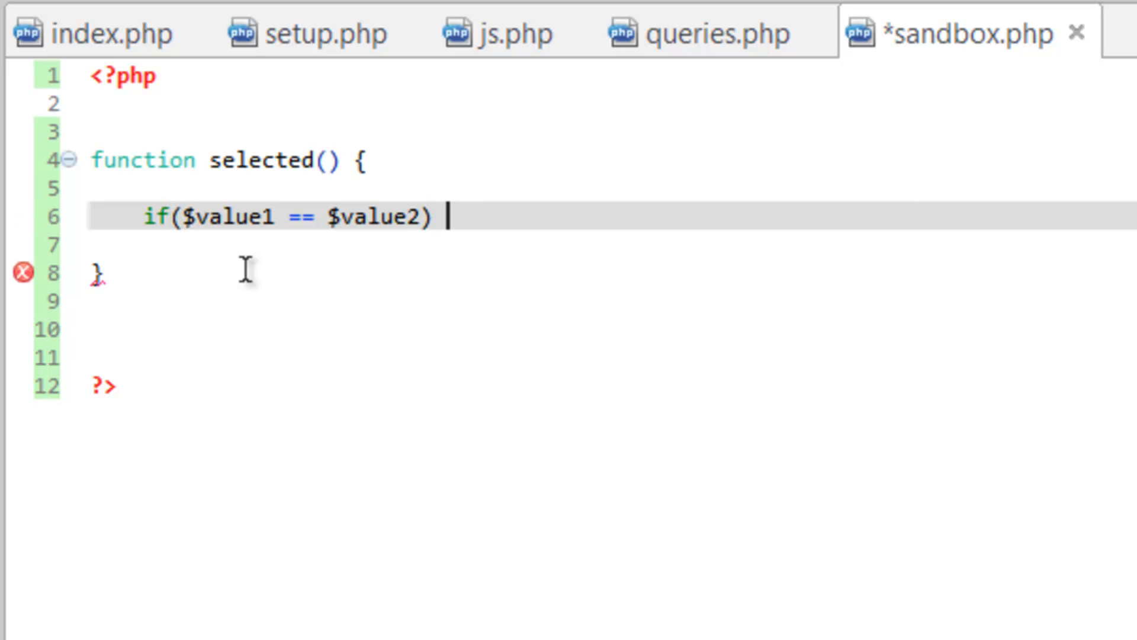
pyautogui.write('{')
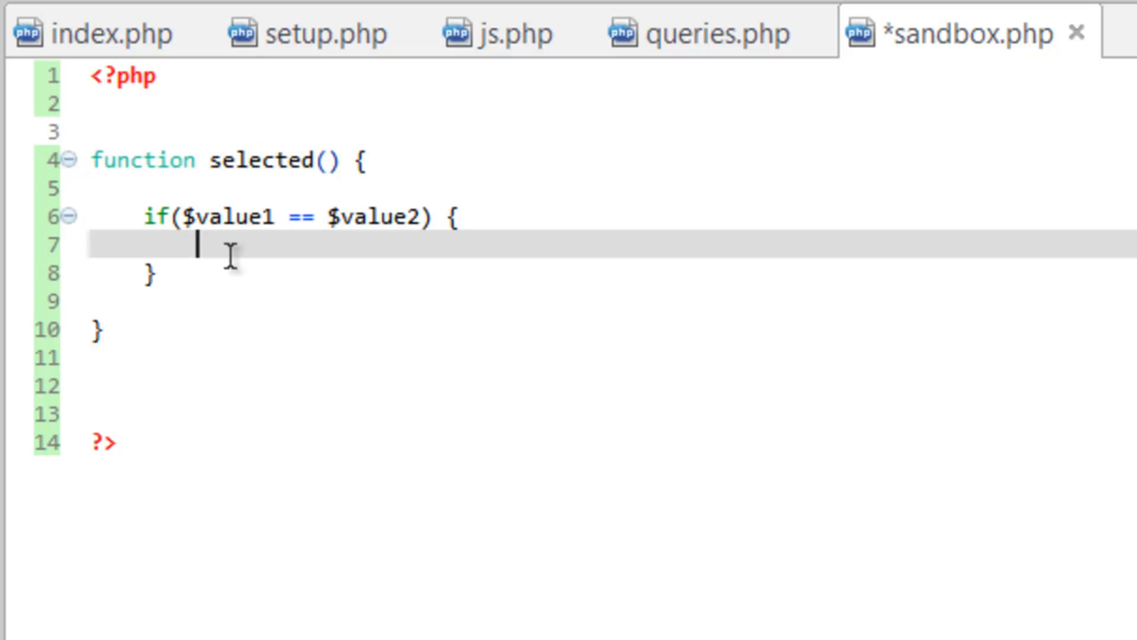
pyautogui.moveTo(188, 195)
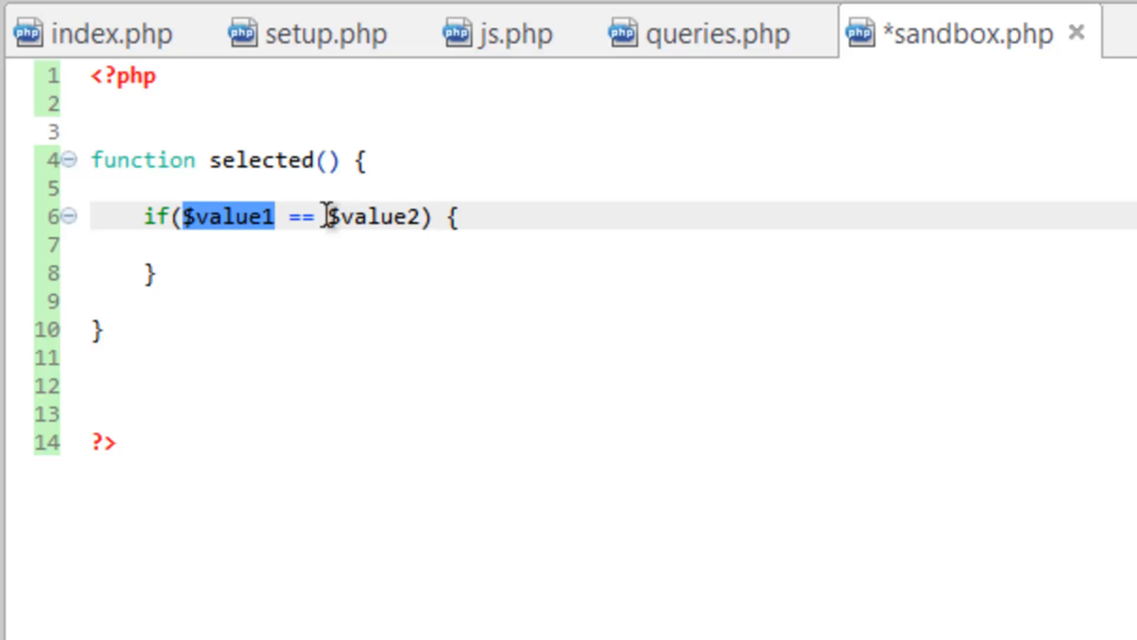
# Step: Give selected() the parameter list $value1, $value2, $return and move into the if block
pyautogui.doubleClick(369, 218)
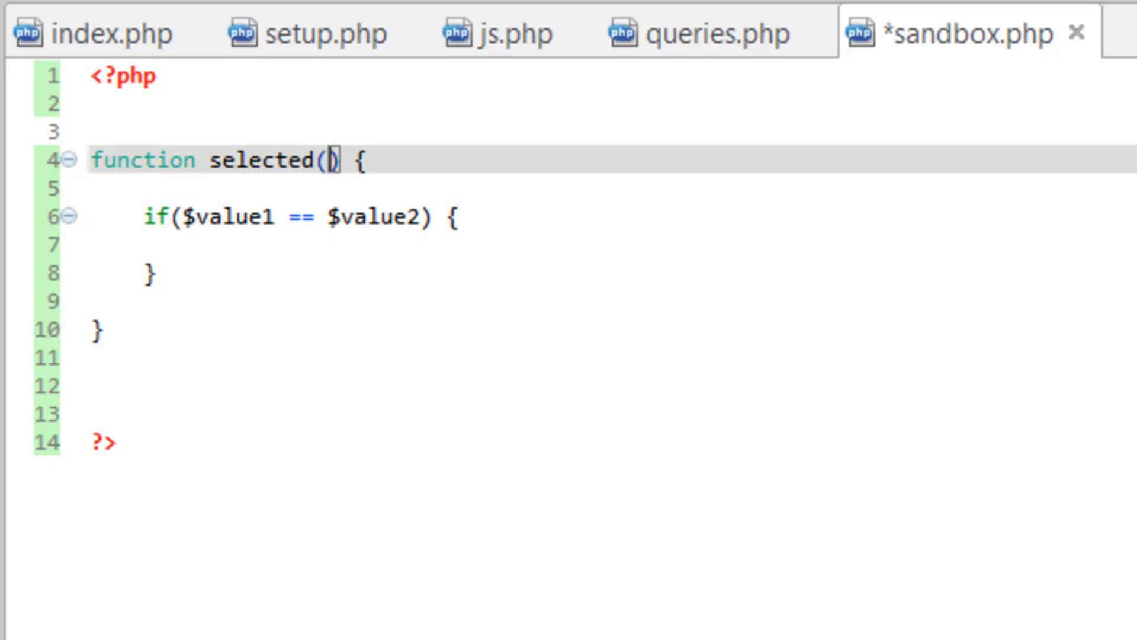
pyautogui.write('$value1,')
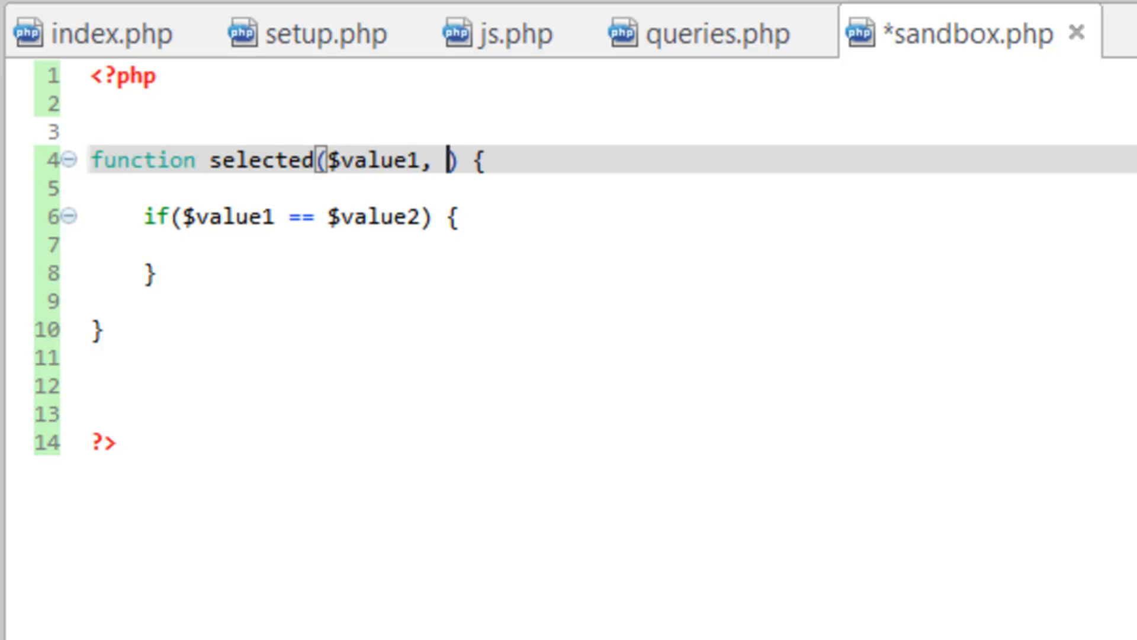
pyautogui.write('$val')
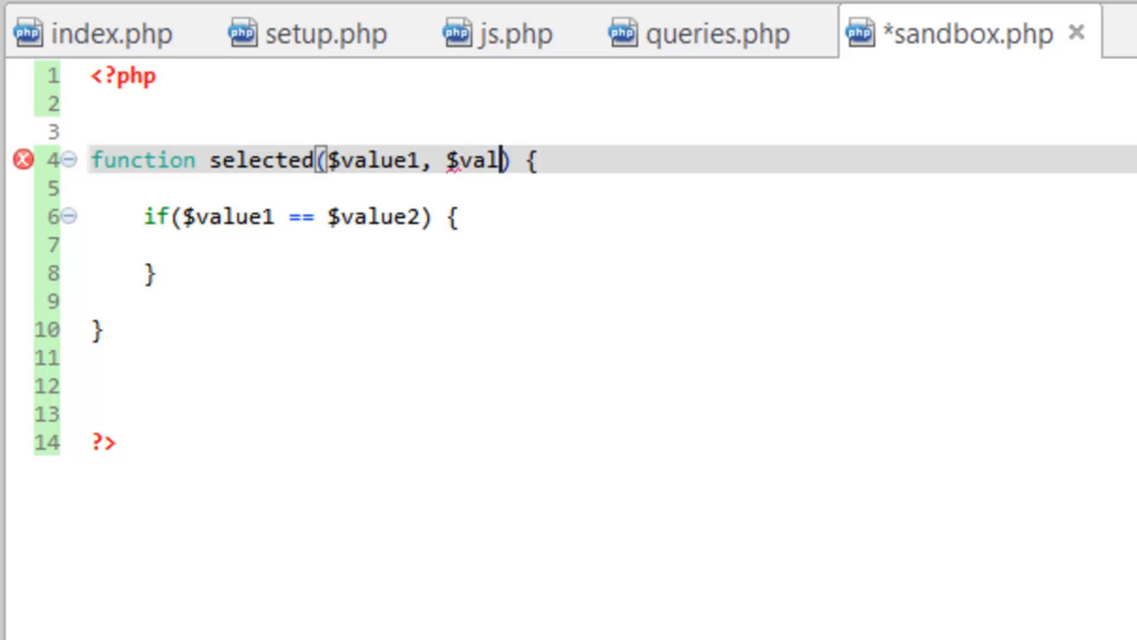
pyautogui.write('ue2,')
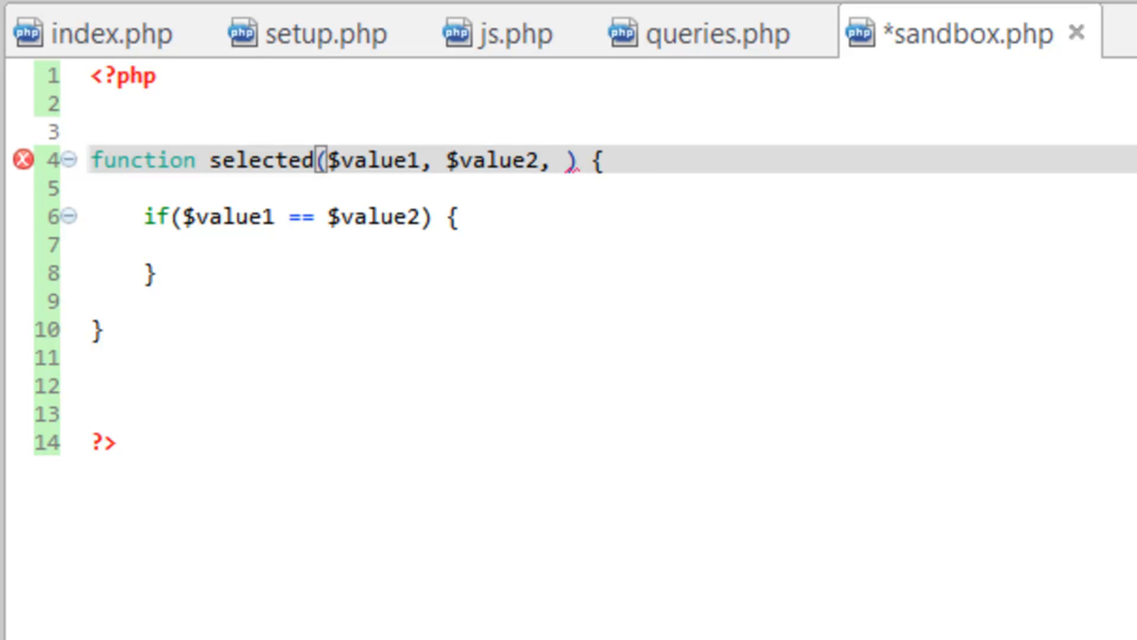
pyautogui.write('$r')
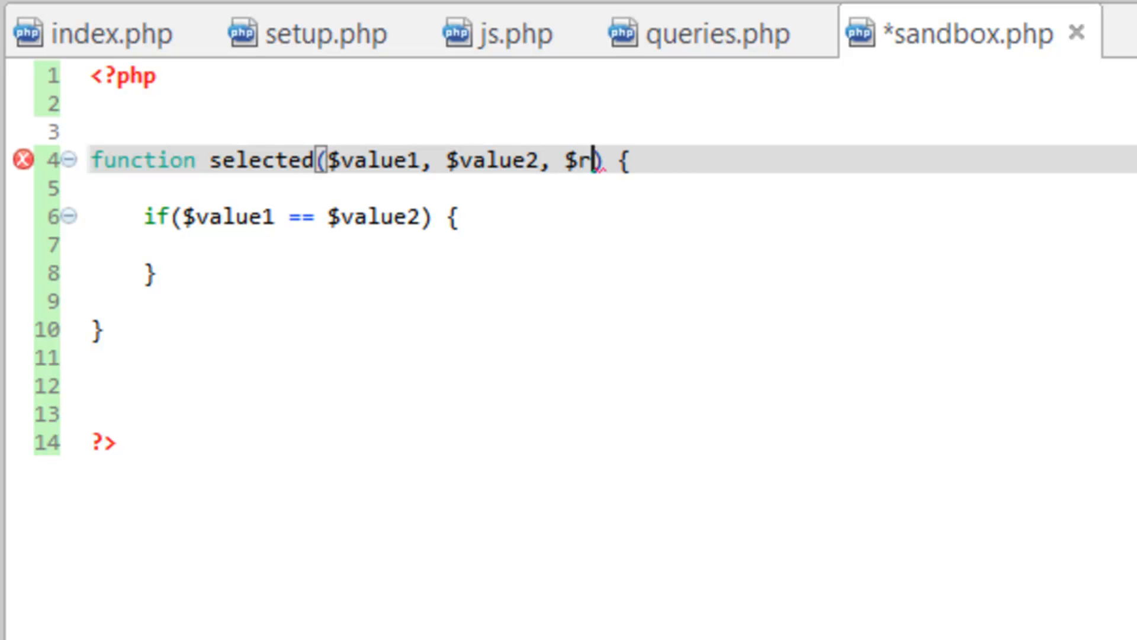
pyautogui.write('eturn')
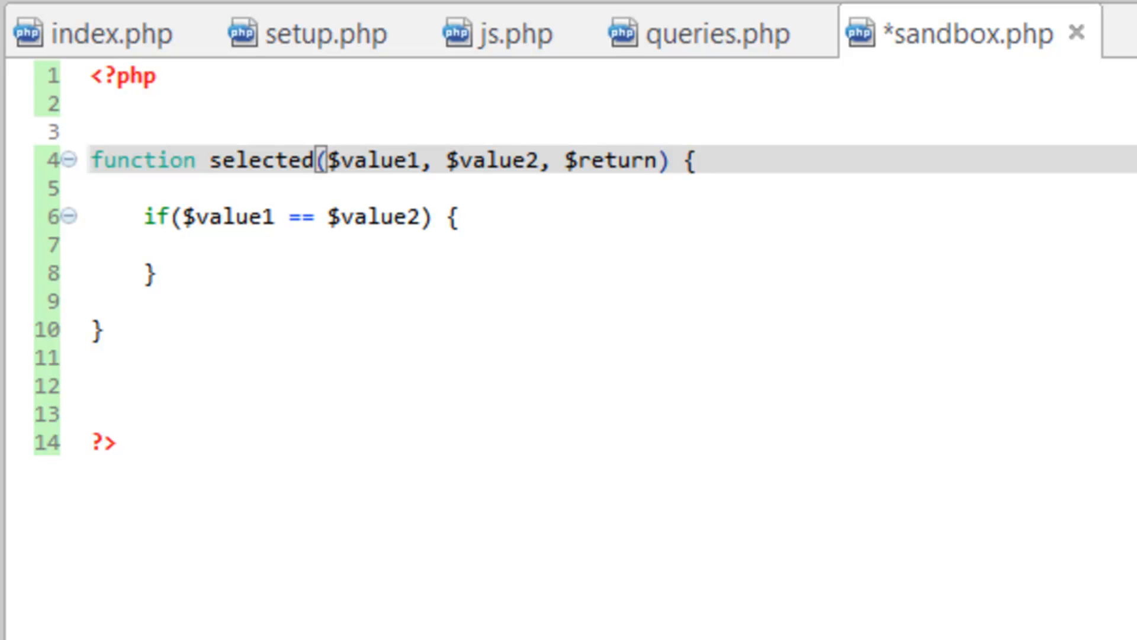
pyautogui.click(656, 161)
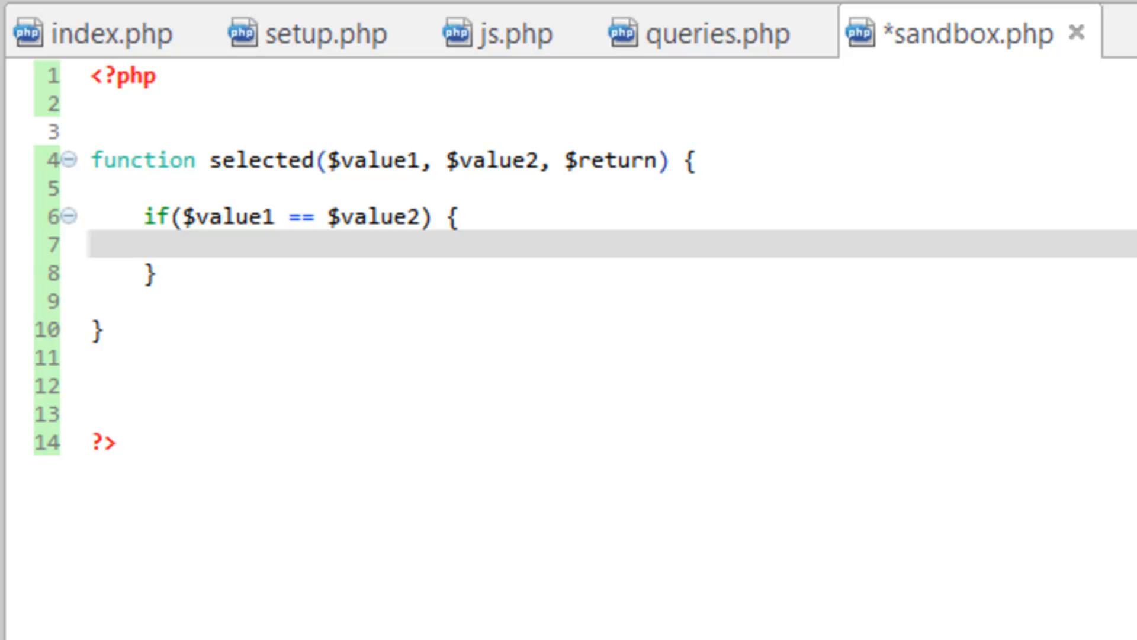
# Step: Write echo $return inside the if block of selected()
pyautogui.write('echo')
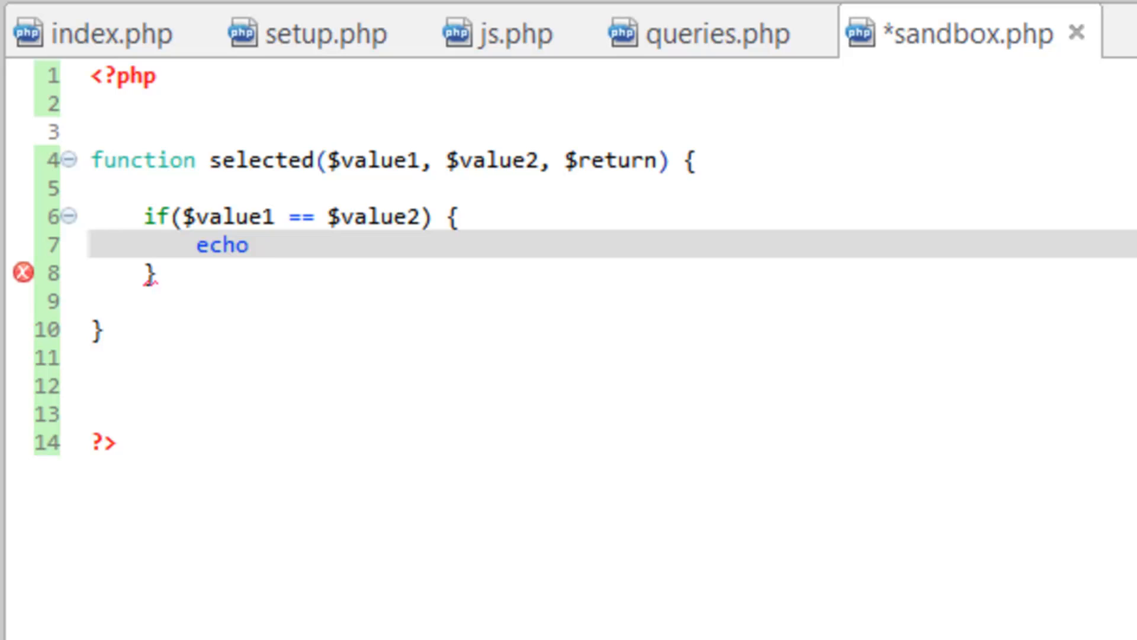
pyautogui.write('$reut')
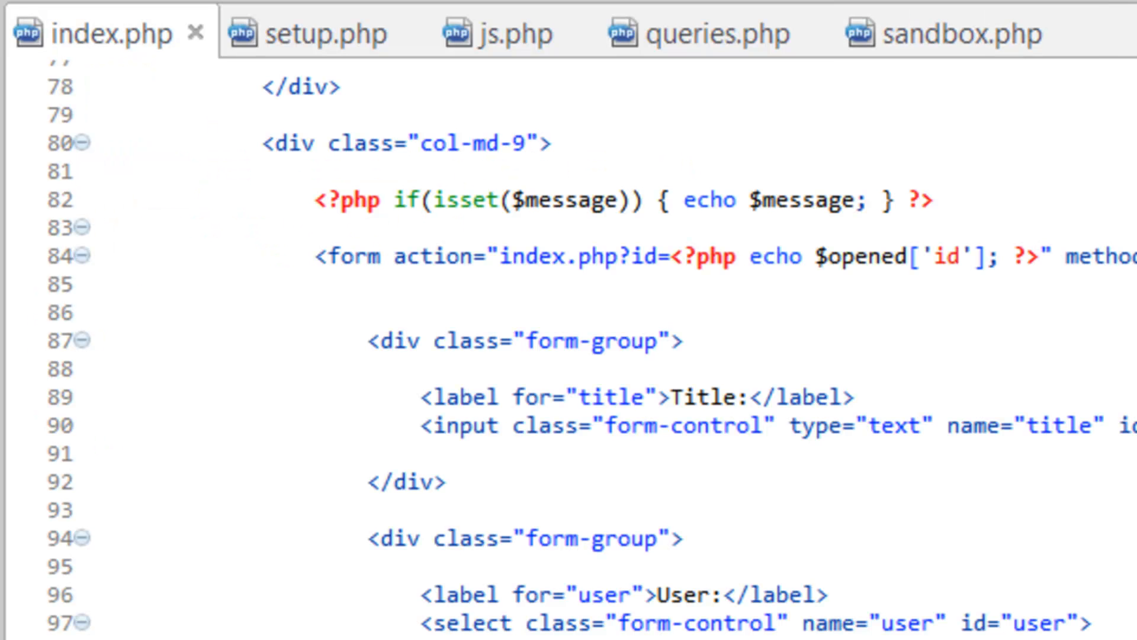
# Step: Scroll to the sidebar link line and select its inline active condition
pyautogui.scroll(3)
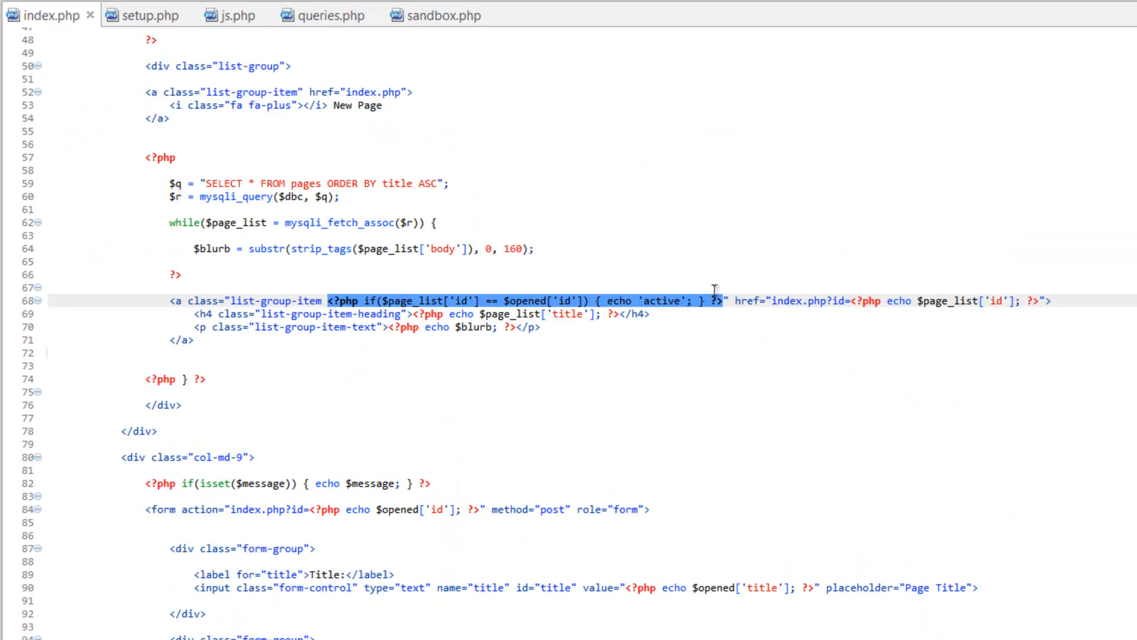
pyautogui.moveTo(409, 313)
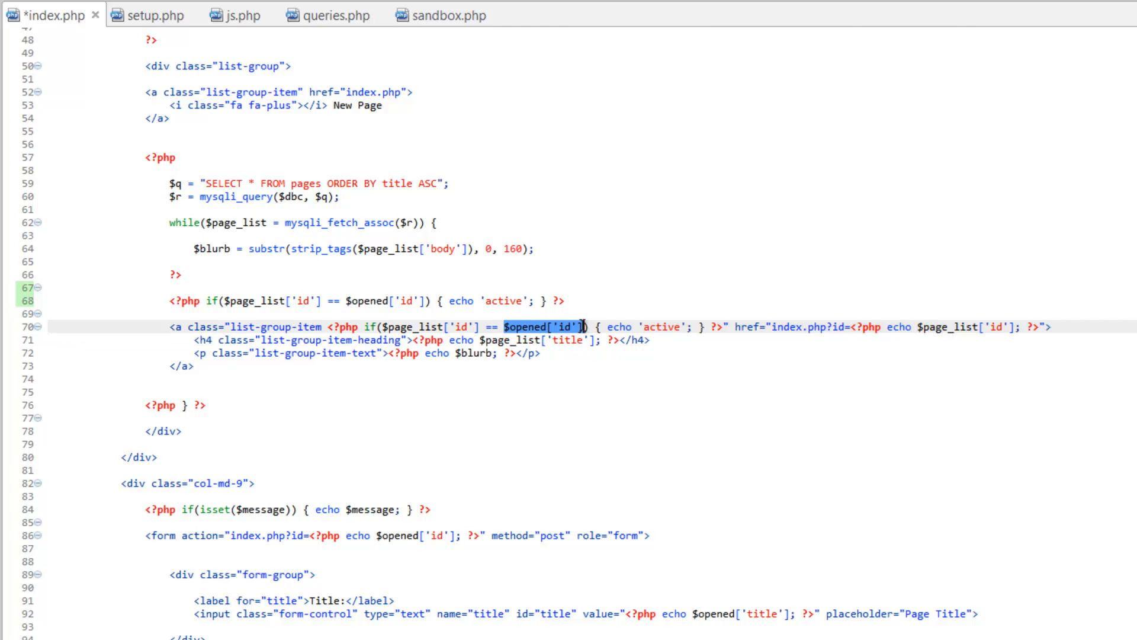
pyautogui.doubleClick(662, 327)
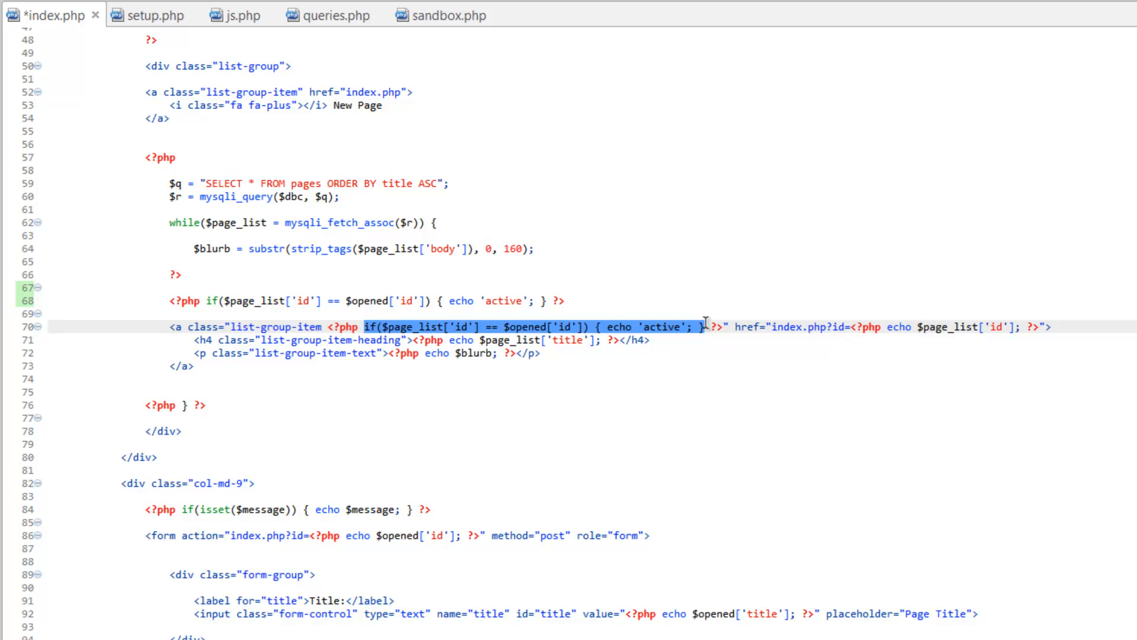
# Step: Replace the inline condition with selected($page_list['id'], $opened['id'], 'active') and save
pyautogui.press('Delete')
pyautogui.write('s')
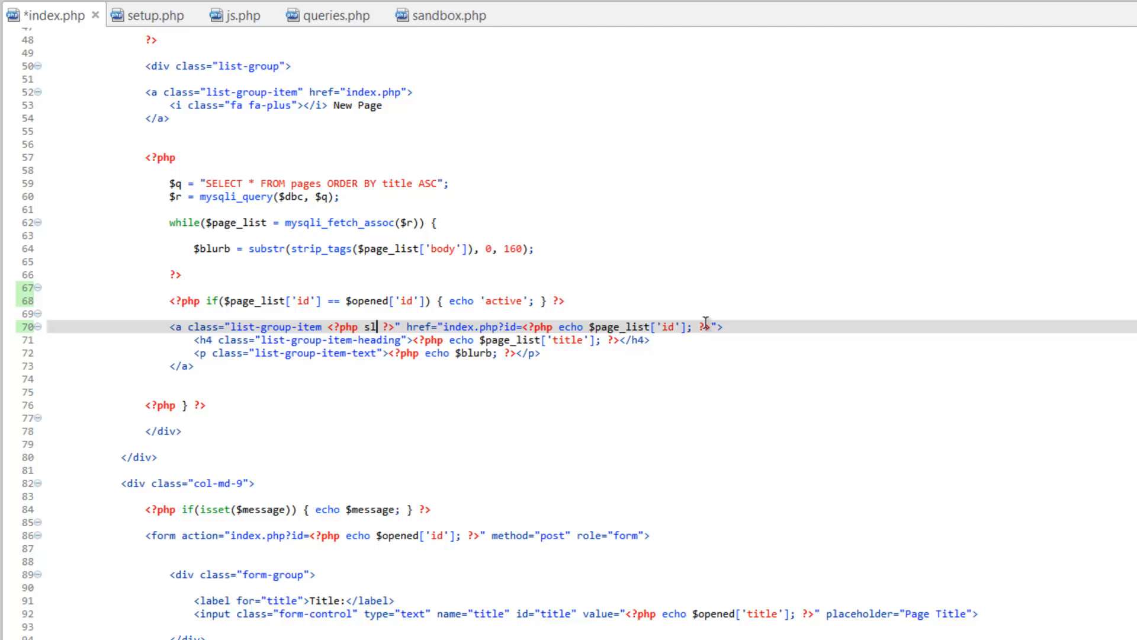
pyautogui.write('elected')
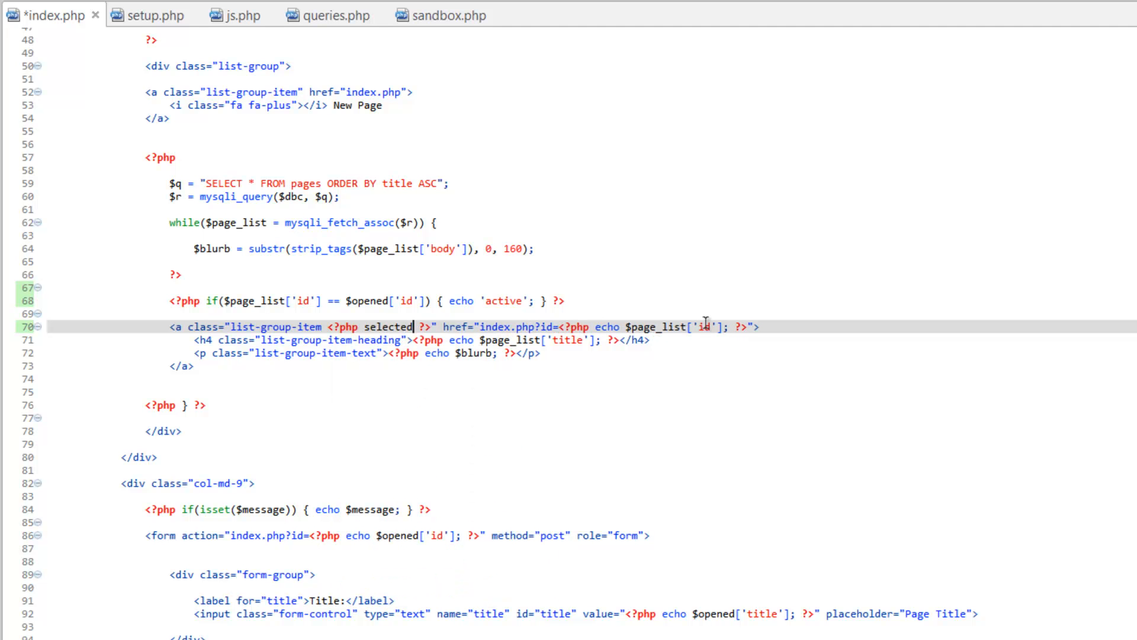
pyautogui.write('(')
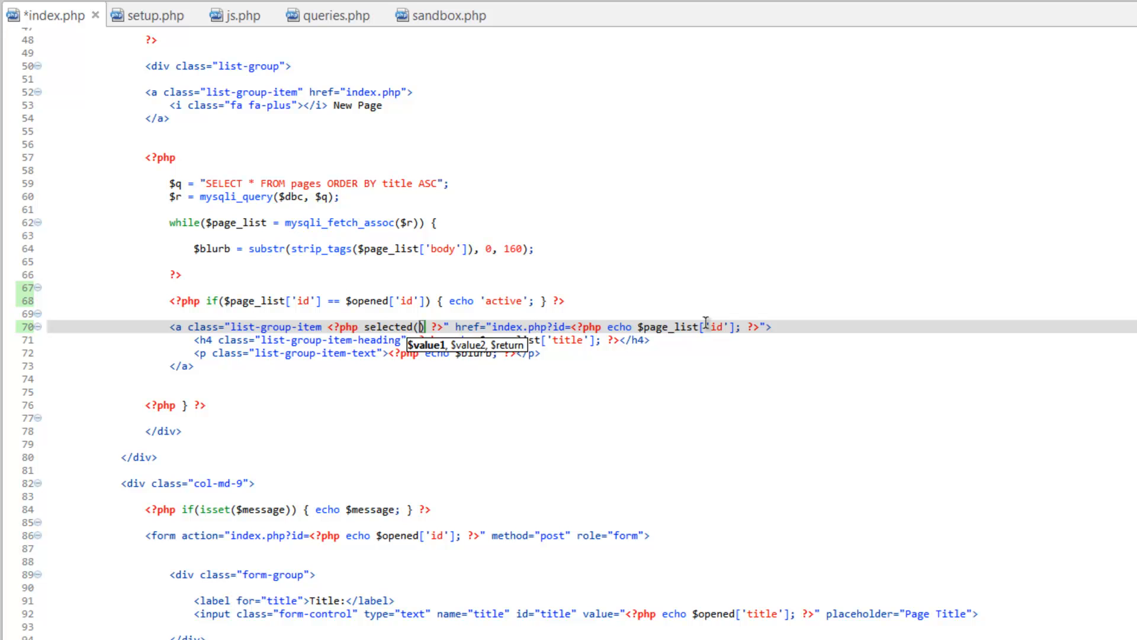
pyautogui.write('$page')
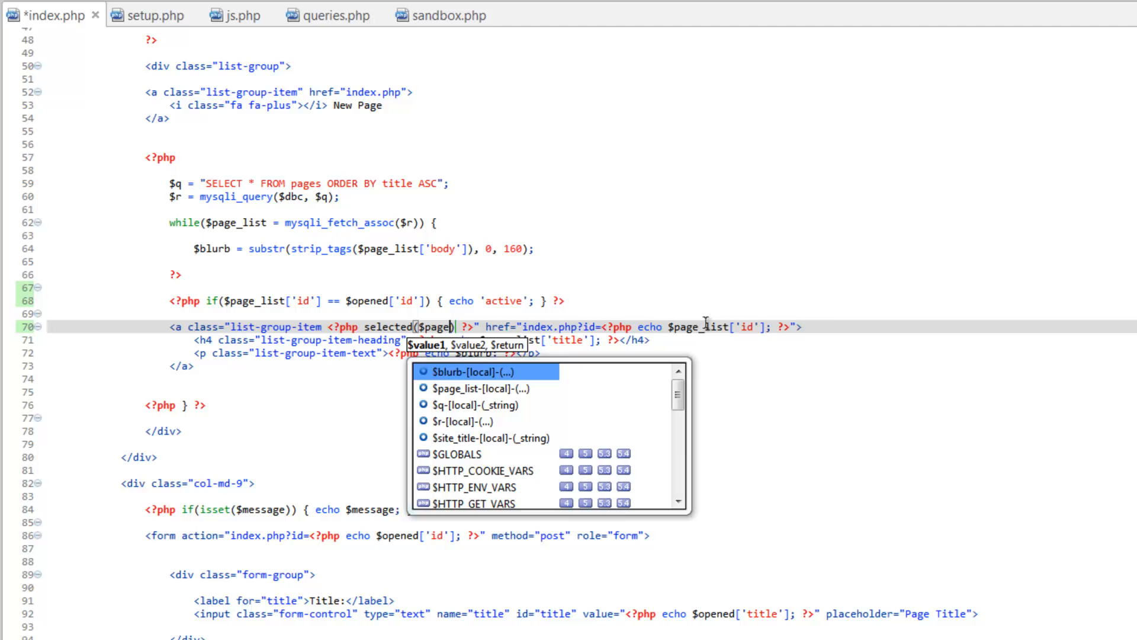
pyautogui.write("_list['id")
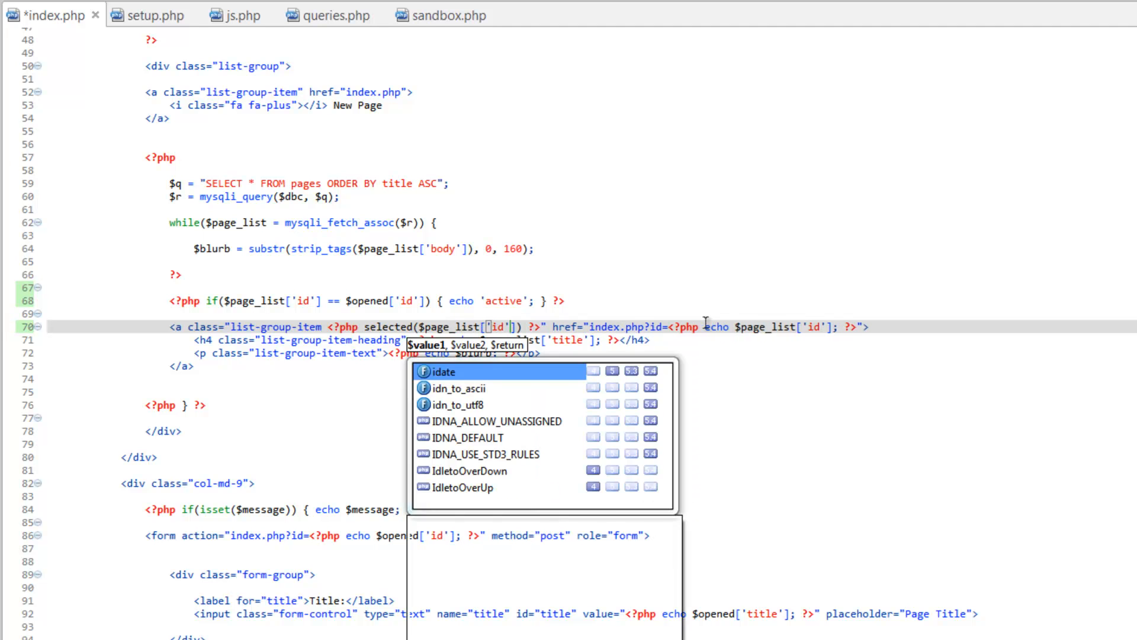
pyautogui.press('Escape')
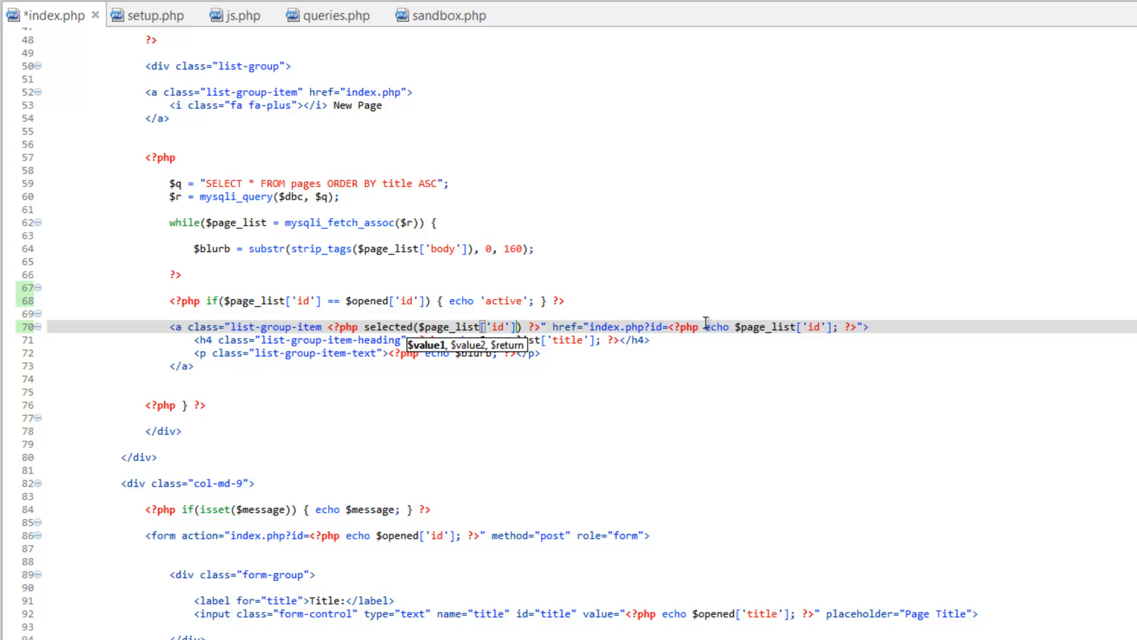
pyautogui.write(', b')
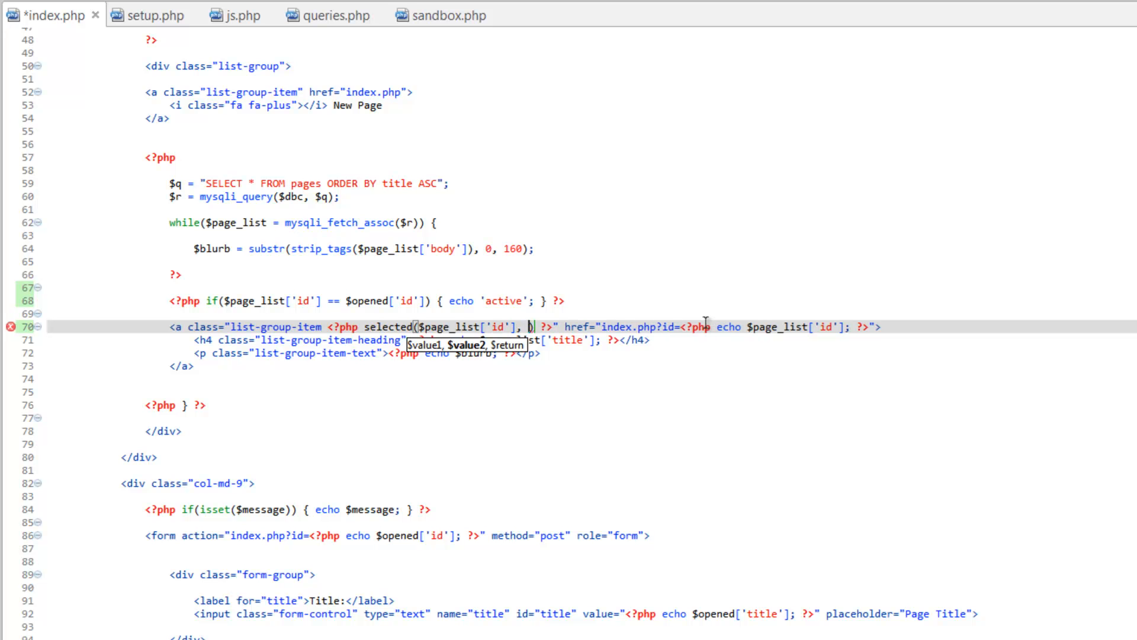
pyautogui.write('$')
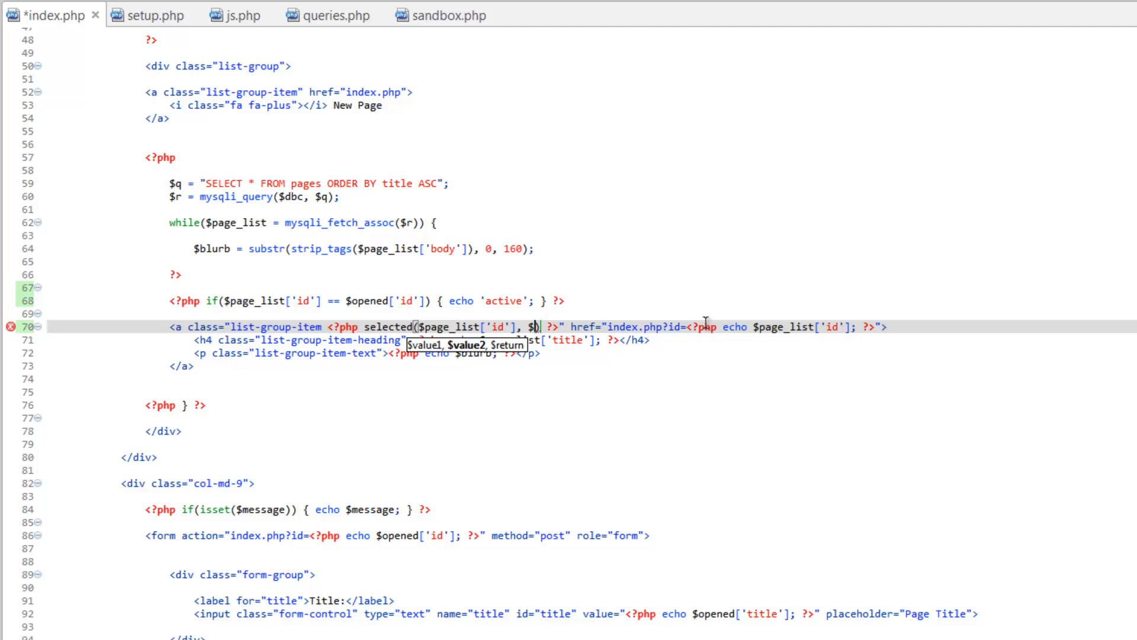
pyautogui.write("opened['id")
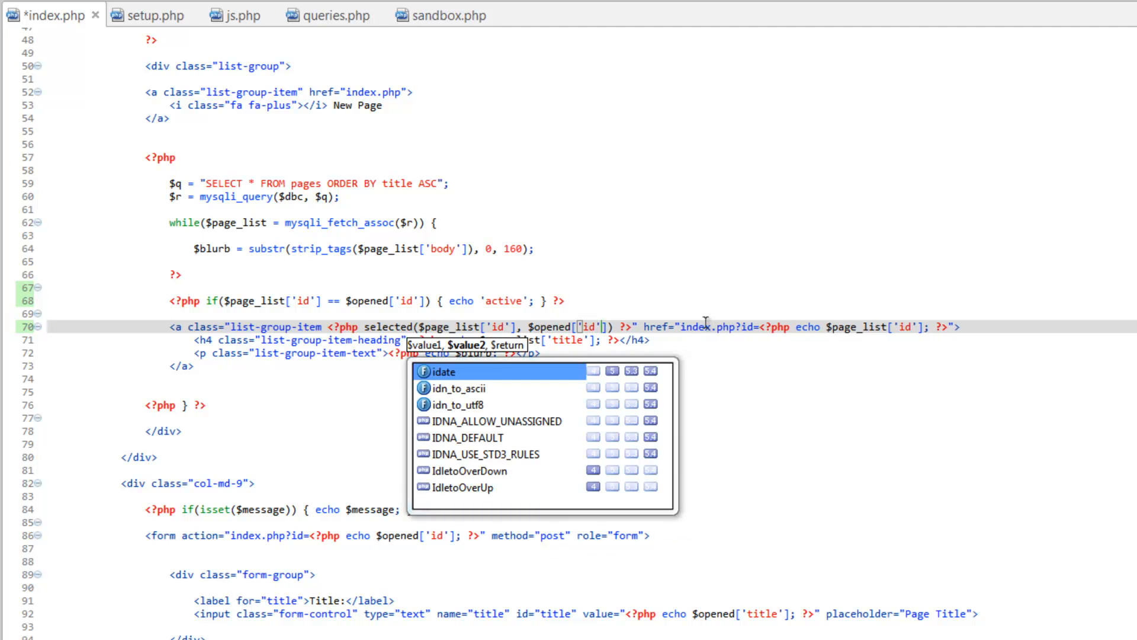
pyautogui.press('Escape')
pyautogui.write(", 'active")
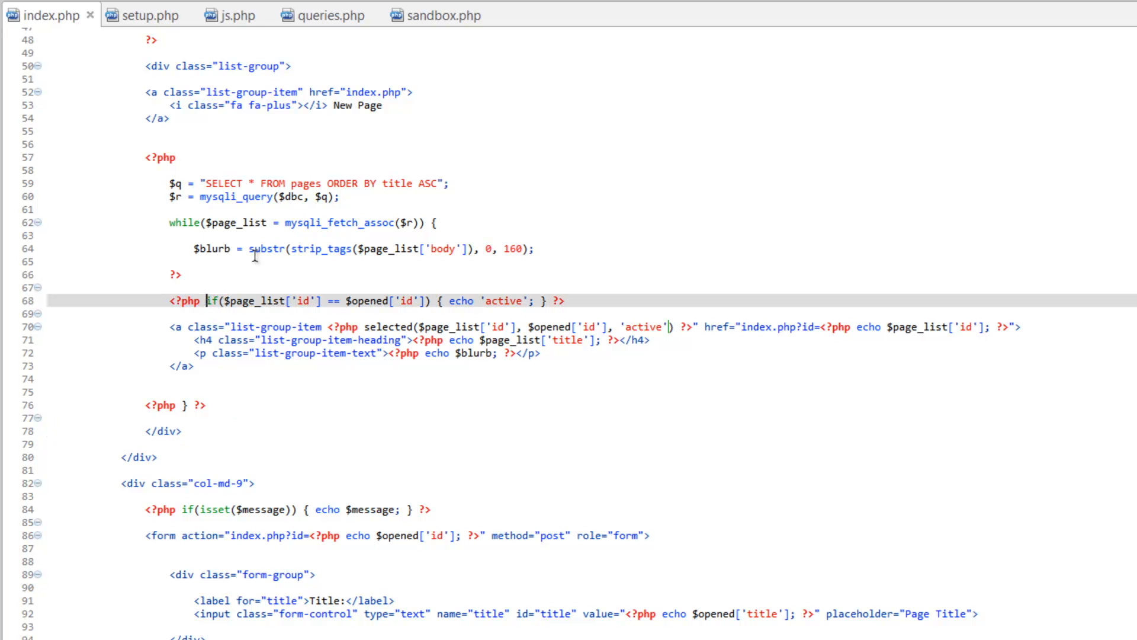
pyautogui.write('//')
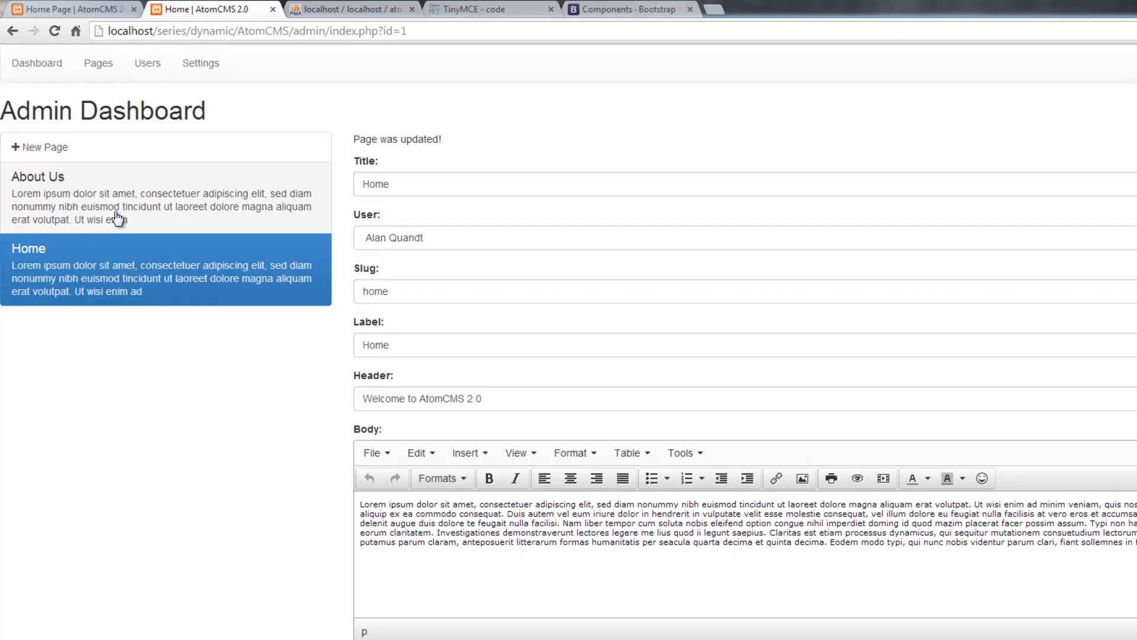
pyautogui.moveTo(67, 199)
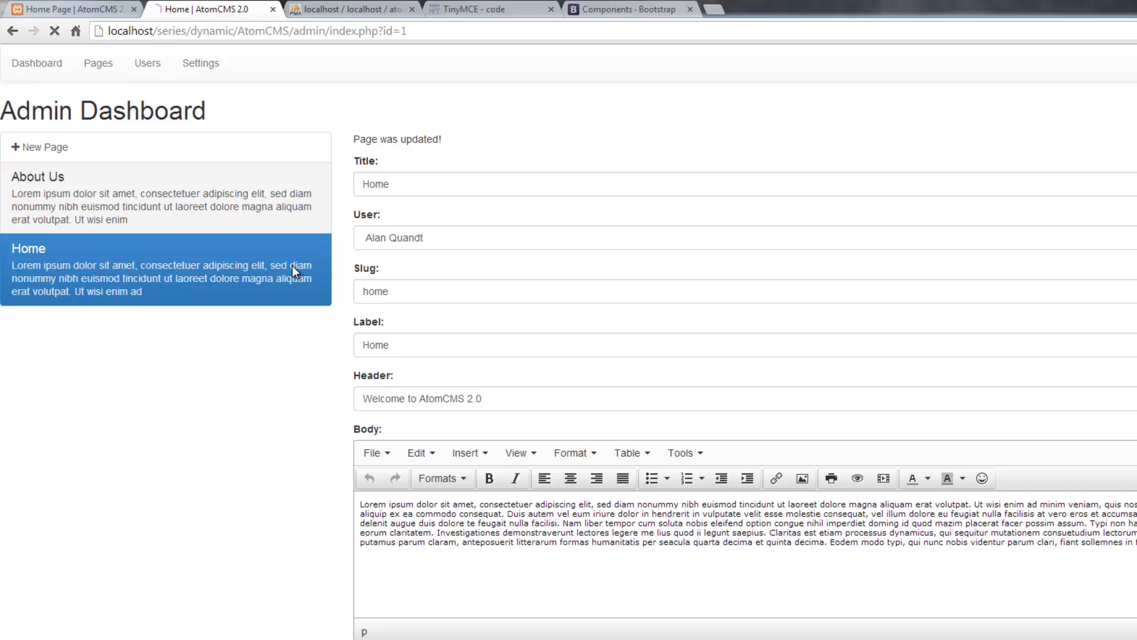
# Step: Reload the Home page in the Admin Dashboard to check its active highlight
pyautogui.click(166, 195)
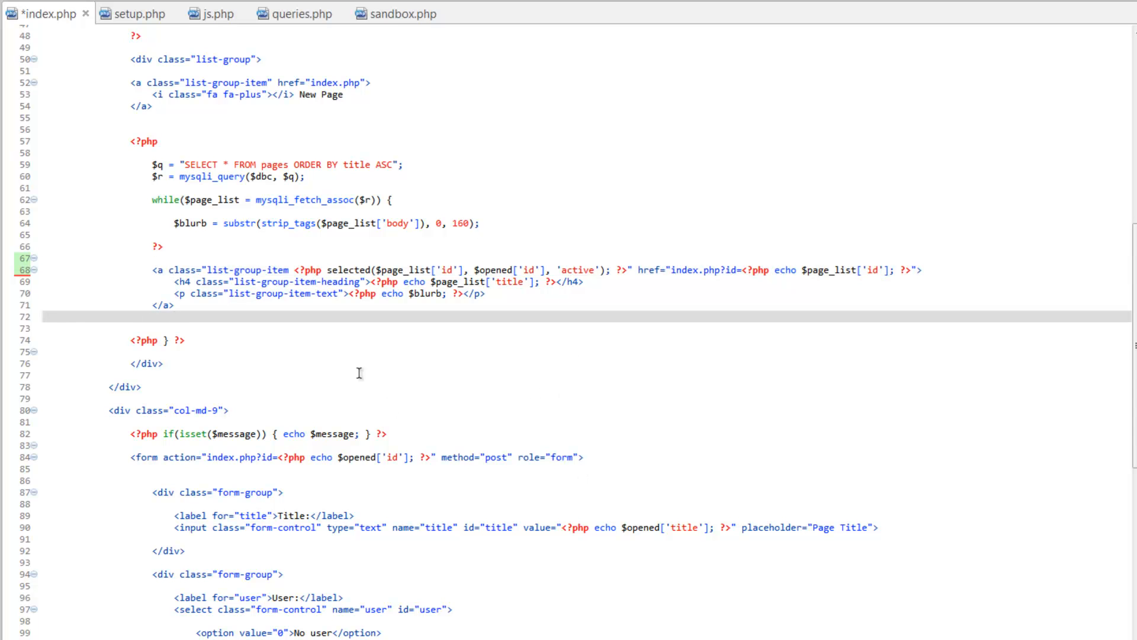
# Step: Scroll down to the user select block with the 'selected' if-statements
pyautogui.scroll(-3)
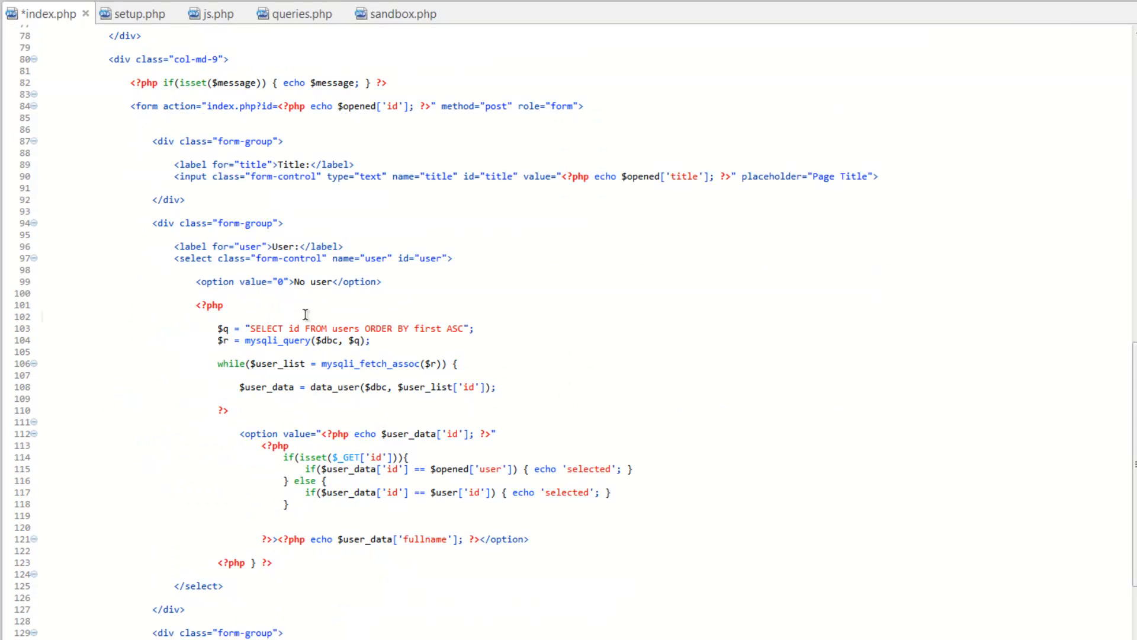
pyautogui.moveTo(329, 405)
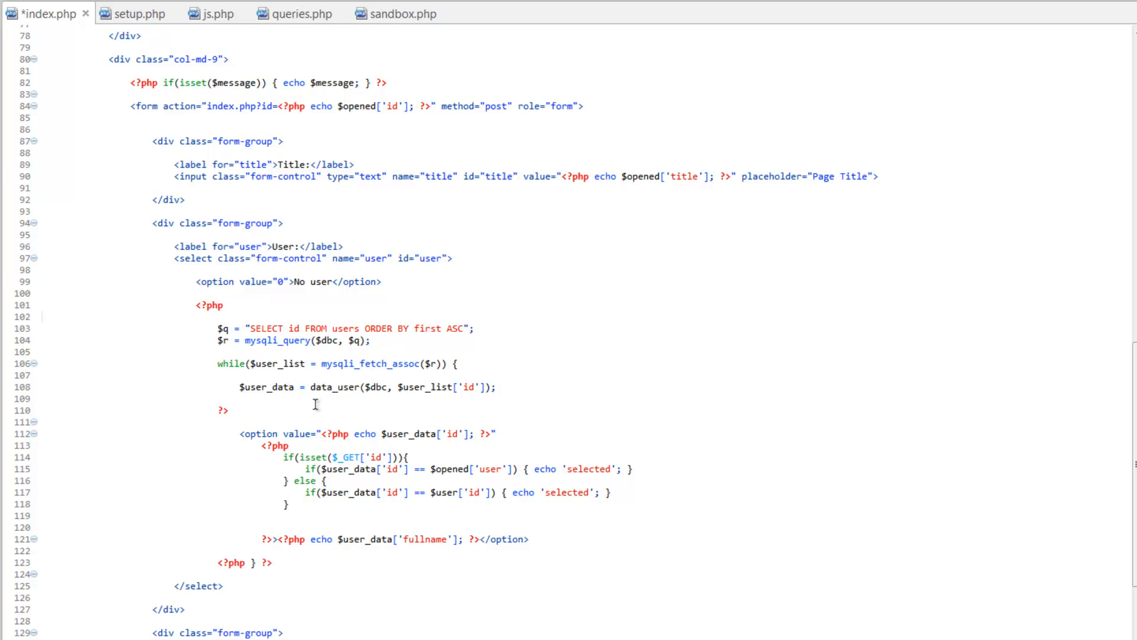
pyautogui.moveTo(308, 480)
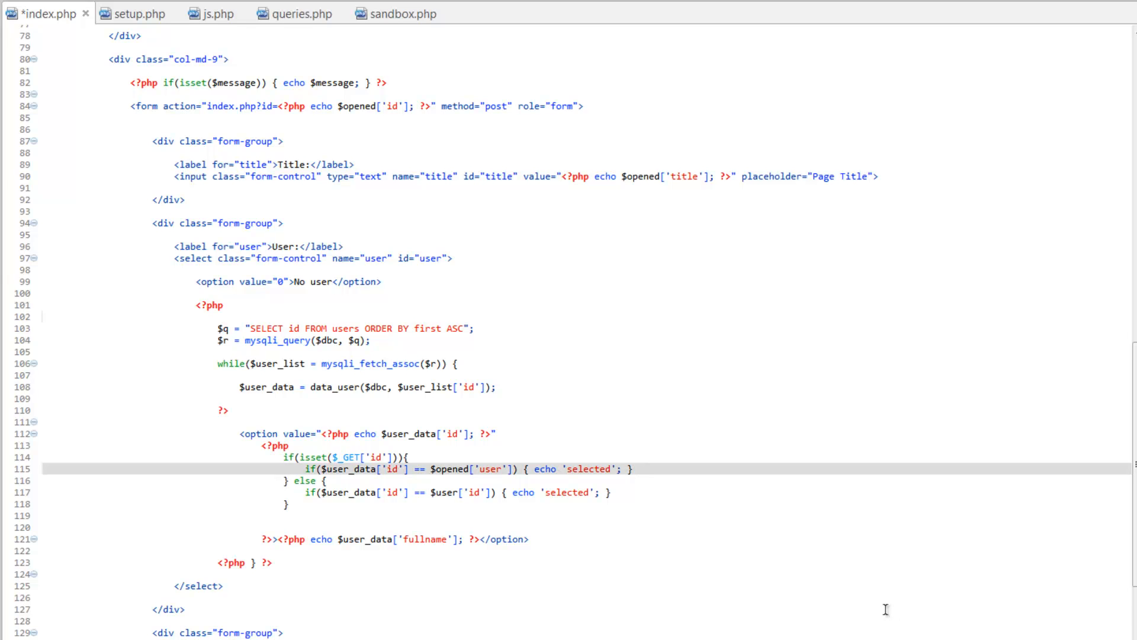
pyautogui.moveTo(712, 523)
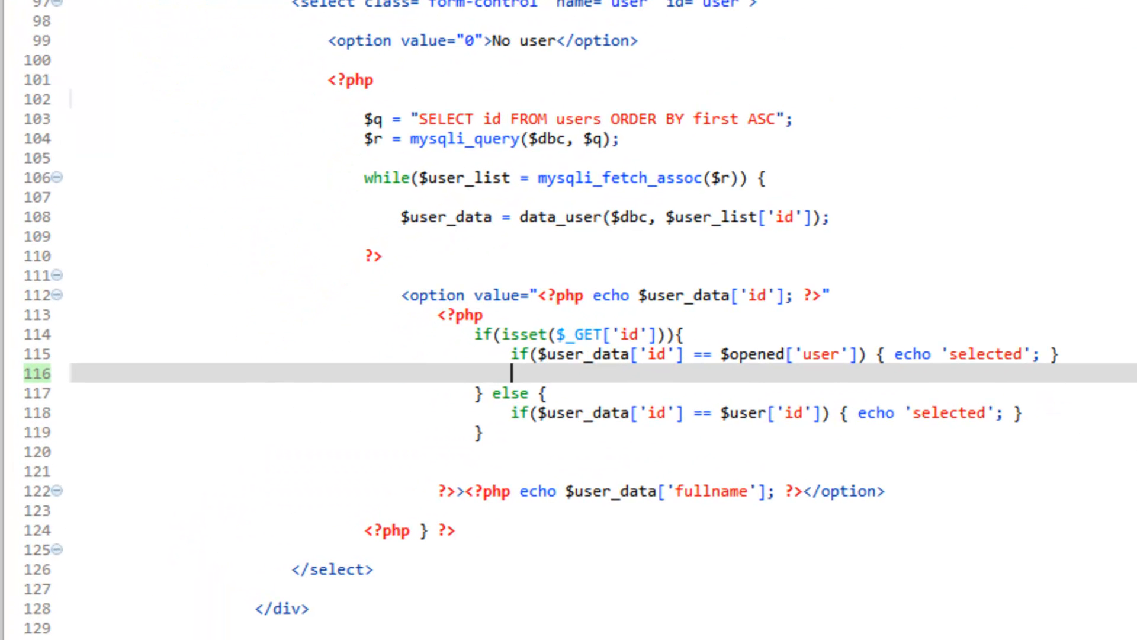
# Step: Write selected($user_data['id'], $opened['user'], 'selected') for the assigned-user option
pyautogui.write('s')
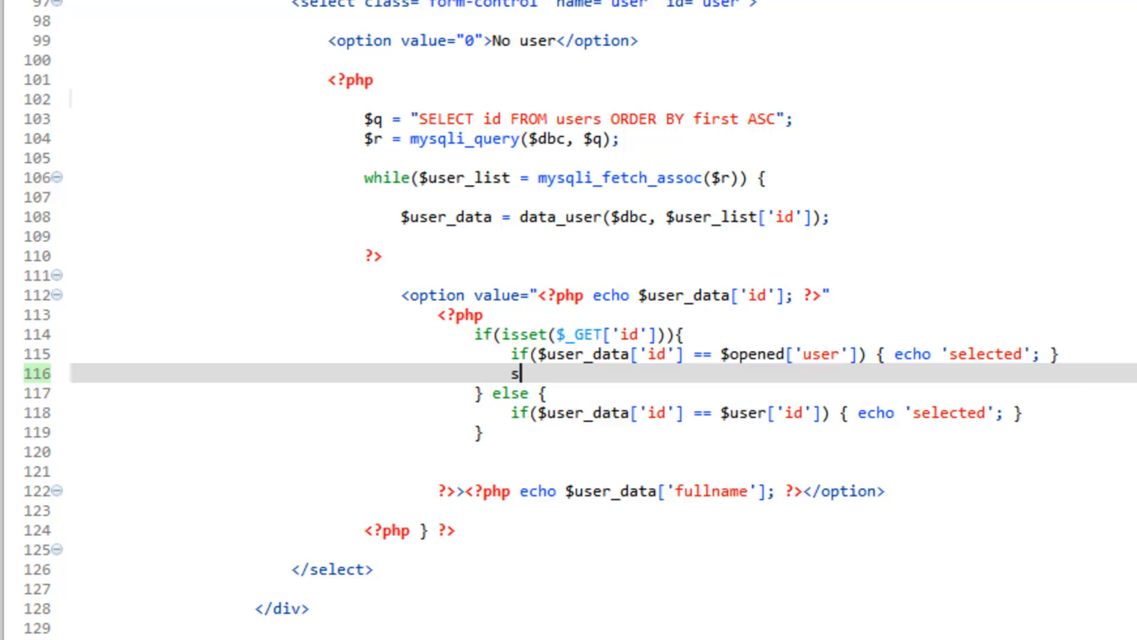
pyautogui.write('elected(')
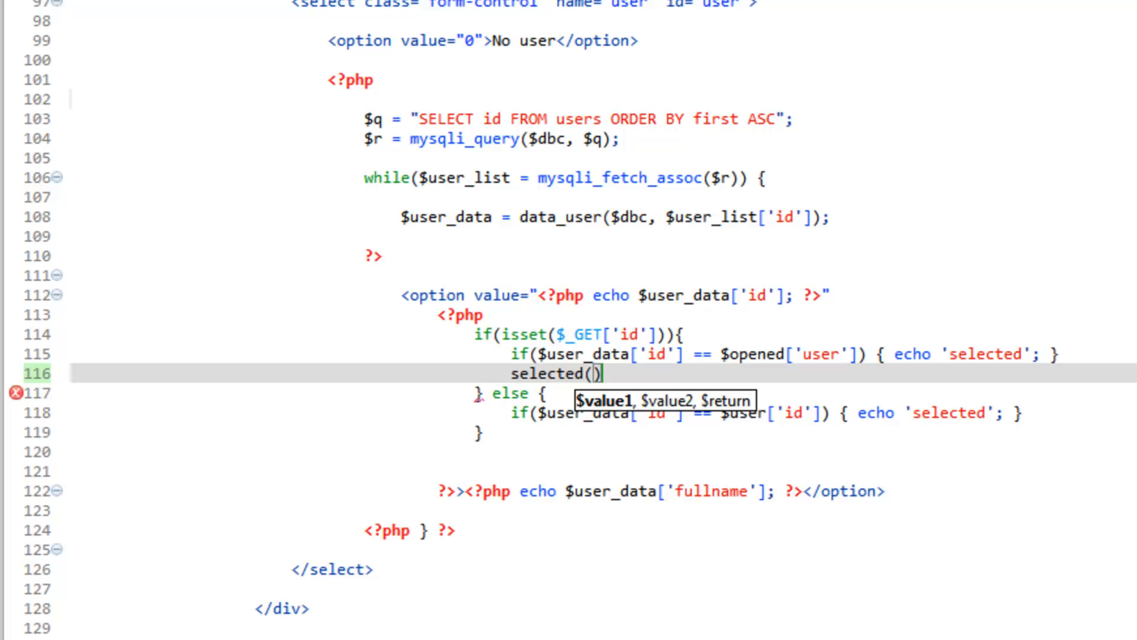
pyautogui.write('$user_data')
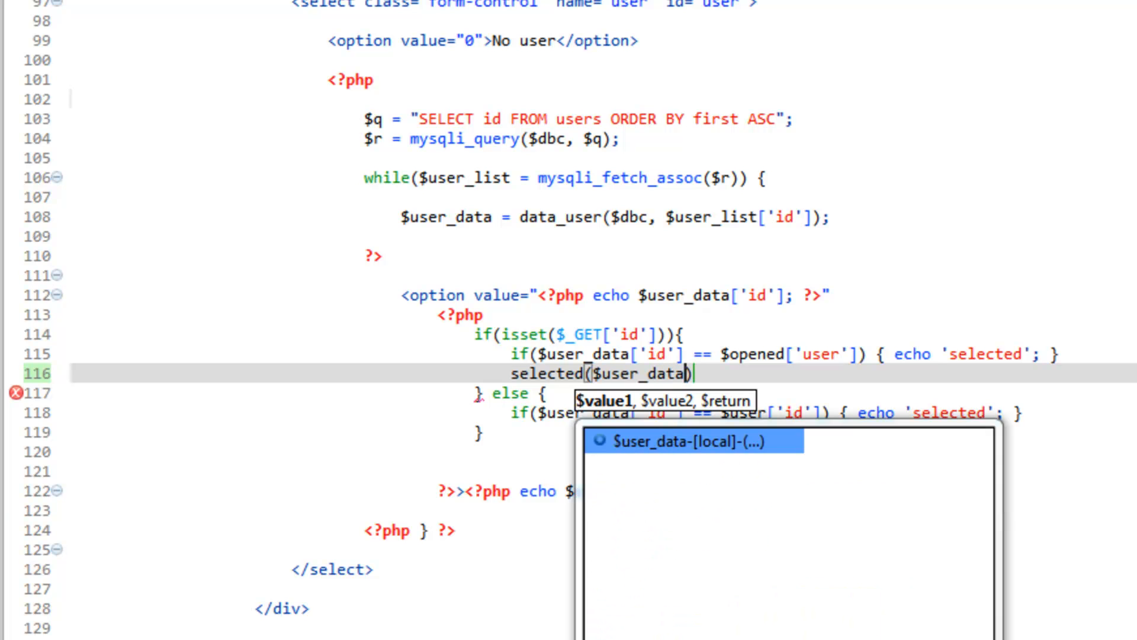
pyautogui.write("['id']")
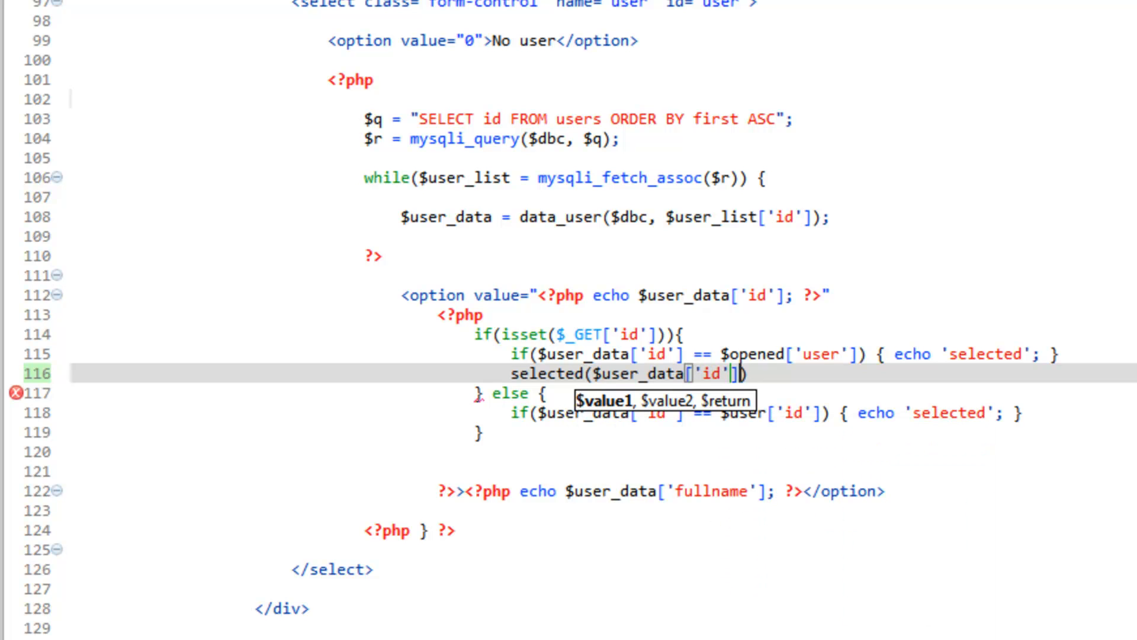
pyautogui.write(',')
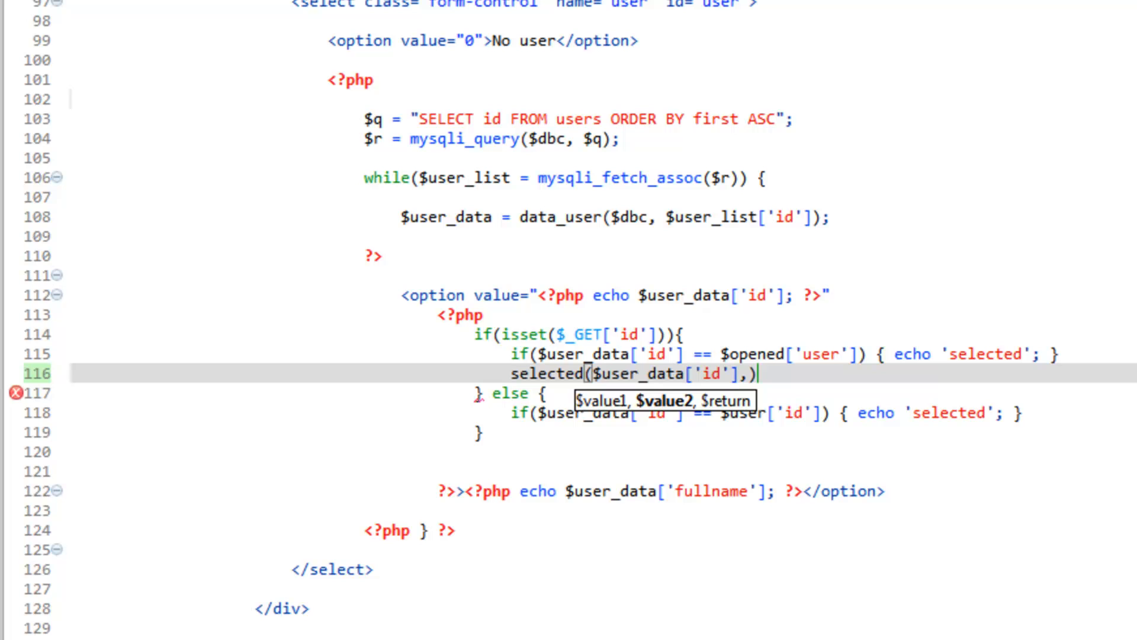
pyautogui.write('" "')
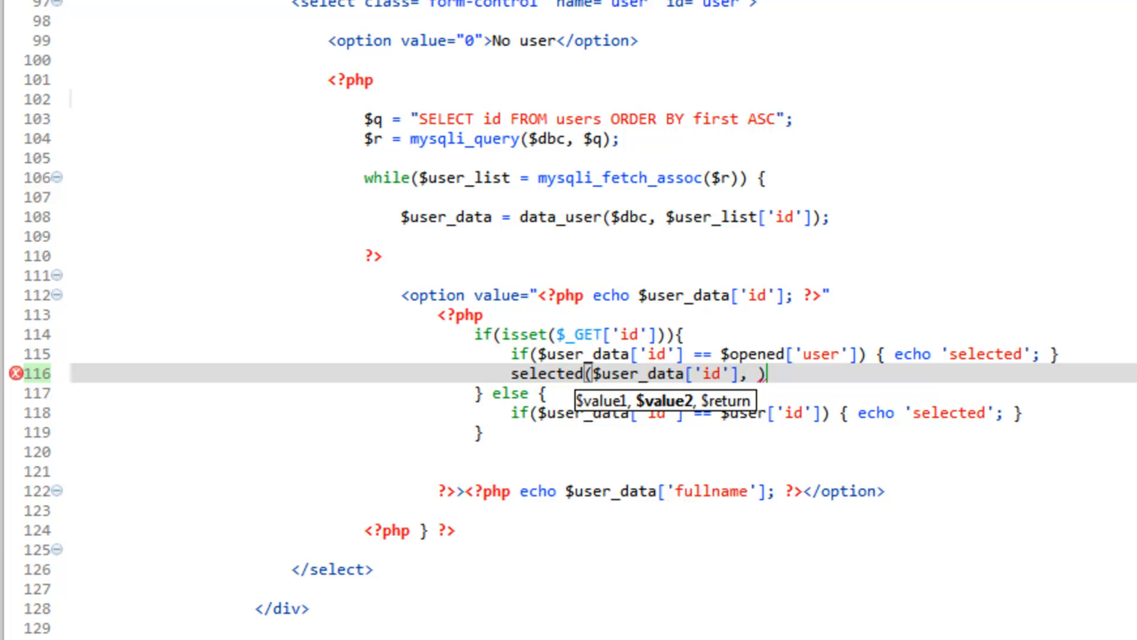
pyautogui.write('$opened')
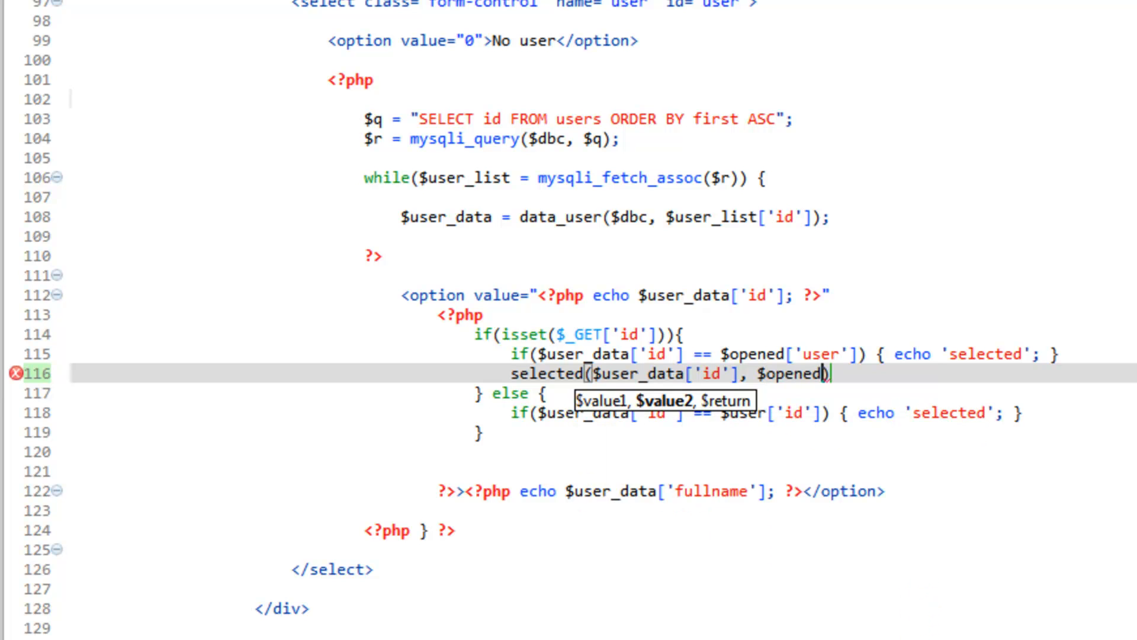
pyautogui.write("['user']")
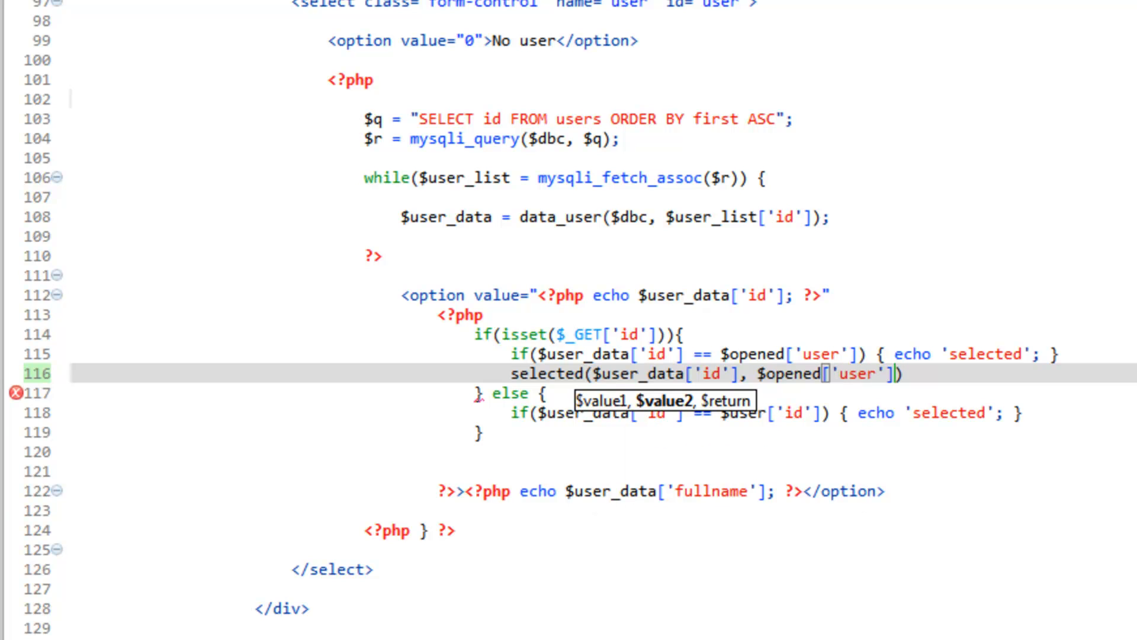
pyautogui.write(',')
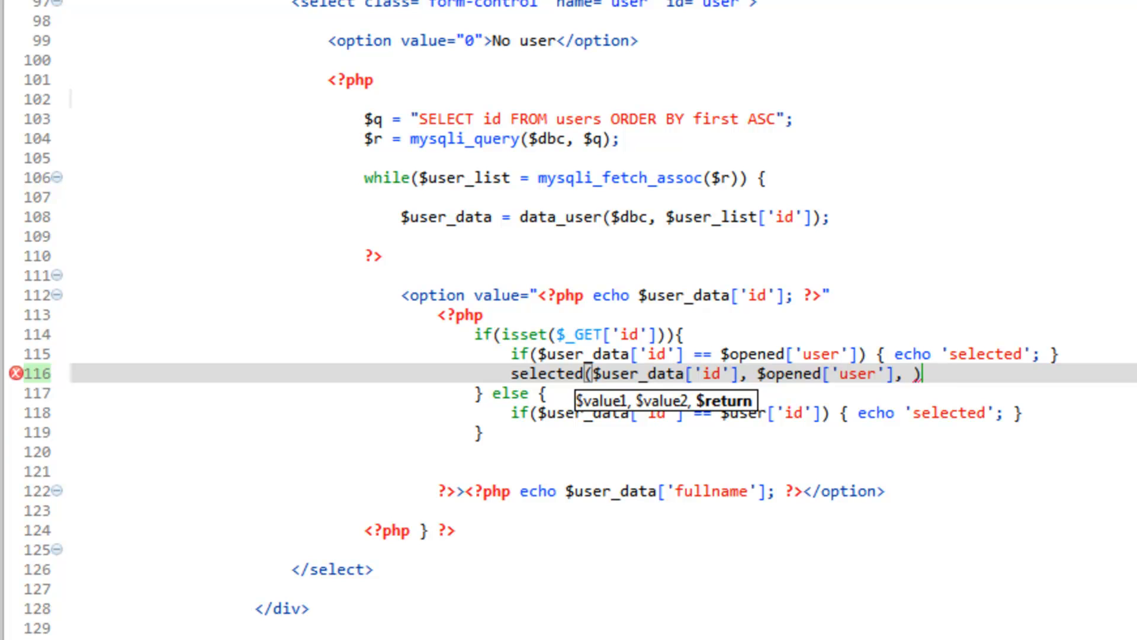
pyautogui.write("'")
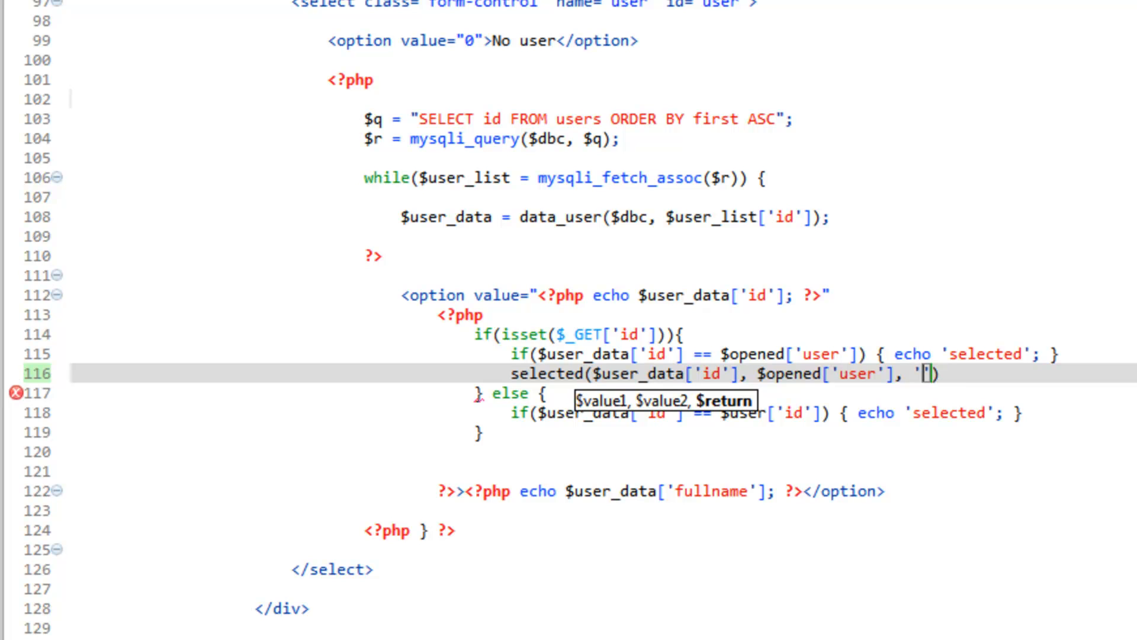
pyautogui.write('selected')
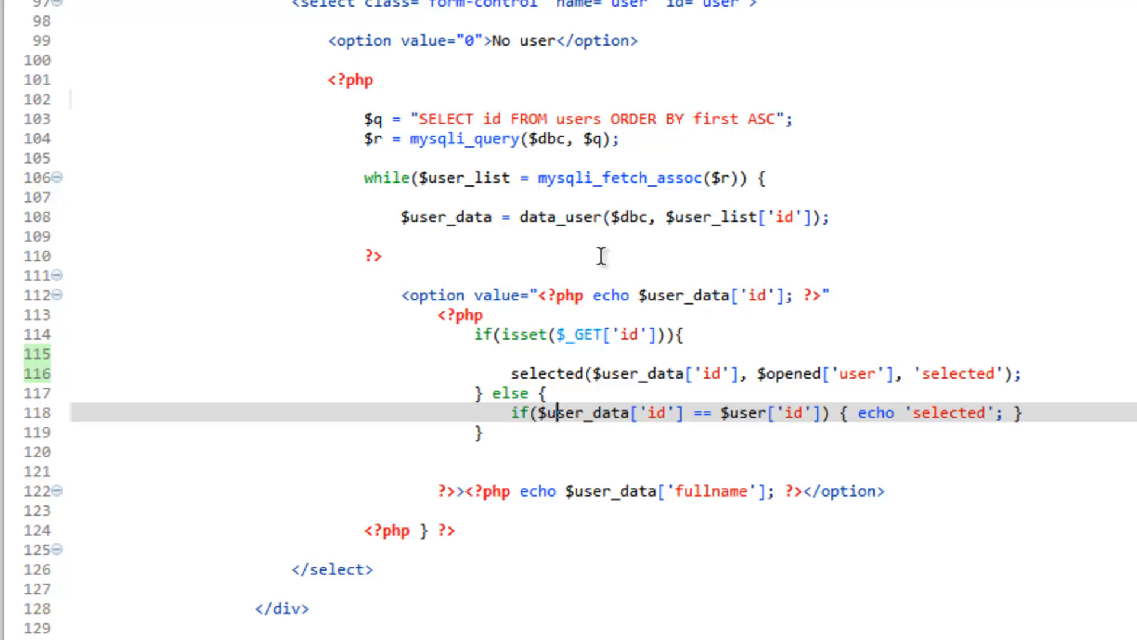
pyautogui.moveTo(565, 490)
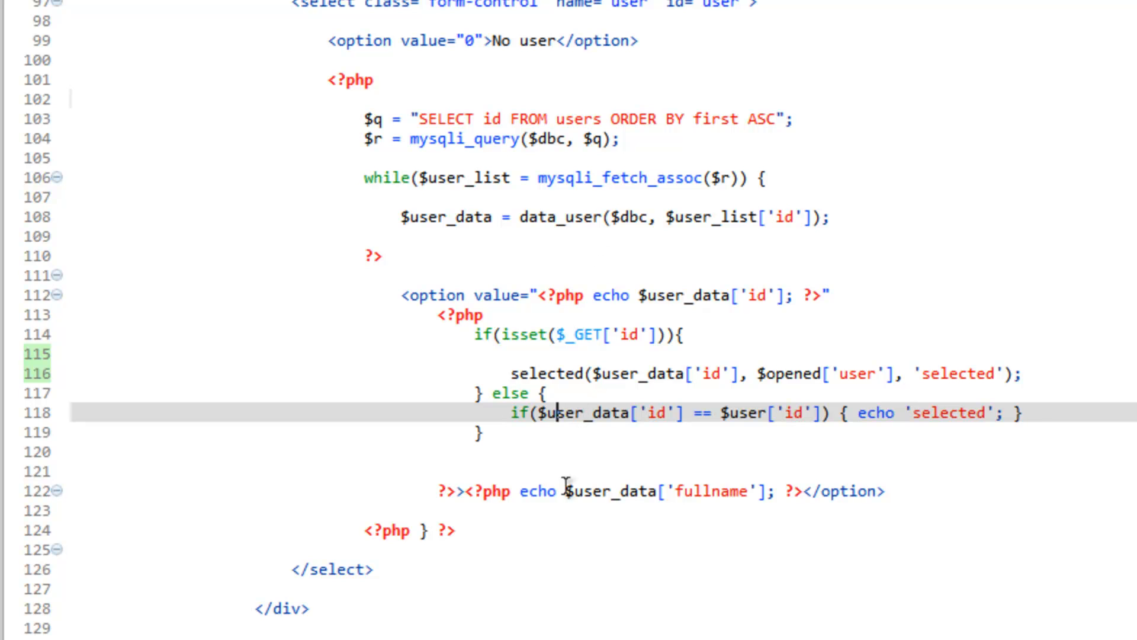
pyautogui.moveTo(599, 458)
pyautogui.write('s')
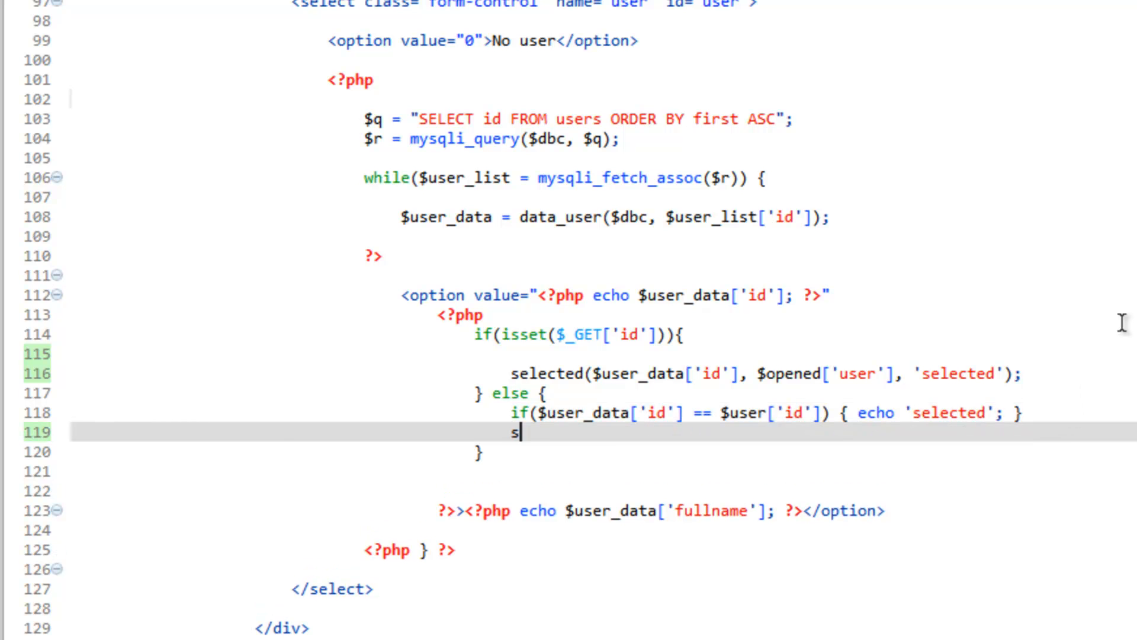
# Step: Write selected($user_data['id'], $user['id'], 'selected'); in the else branch and remove its old if-check
pyautogui.write('elected(')
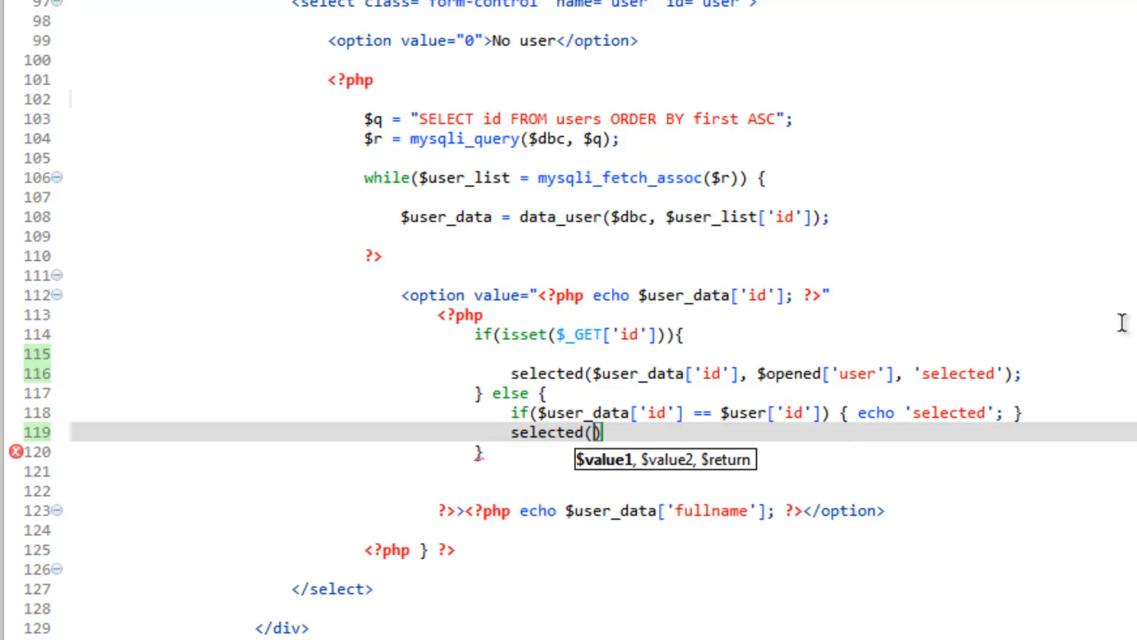
pyautogui.write('$')
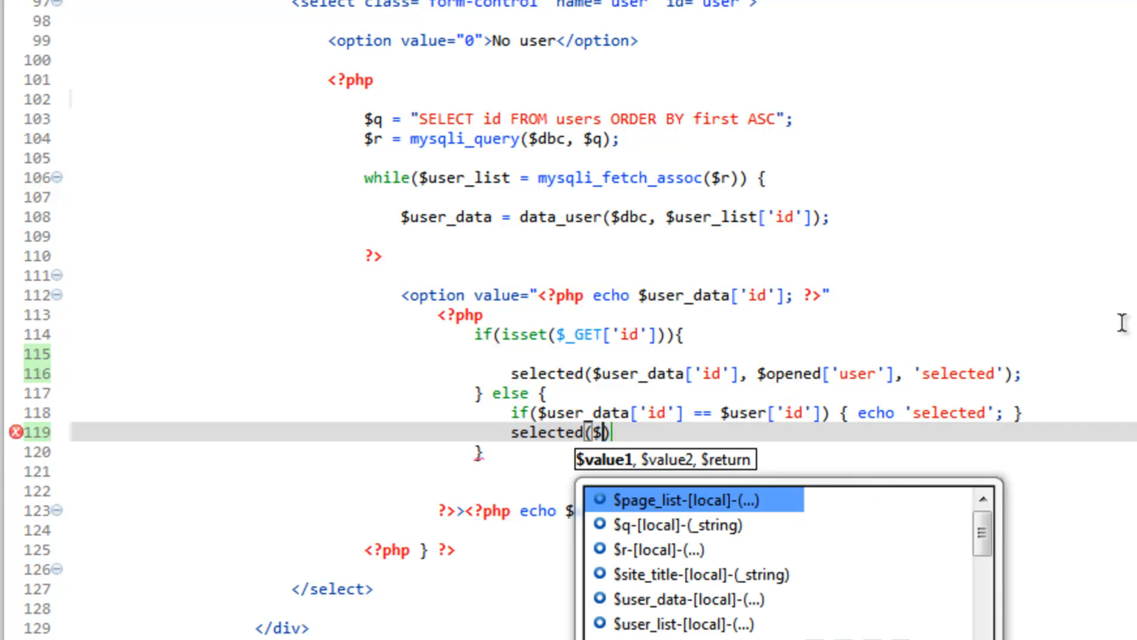
pyautogui.write('user)')
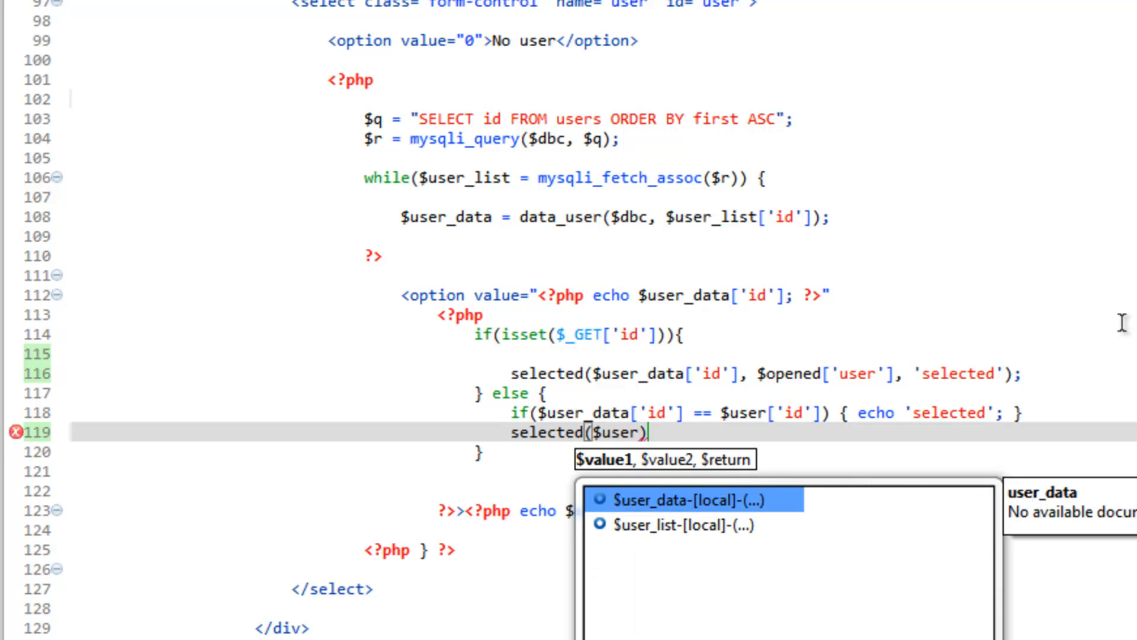
pyautogui.write('_da')
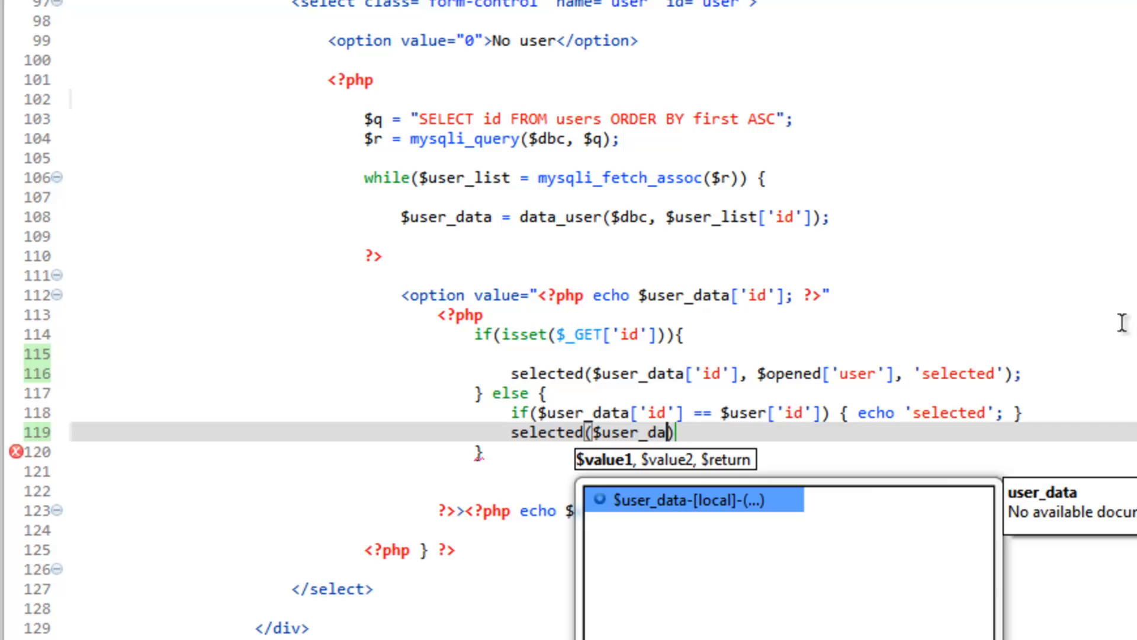
pyautogui.write("['")
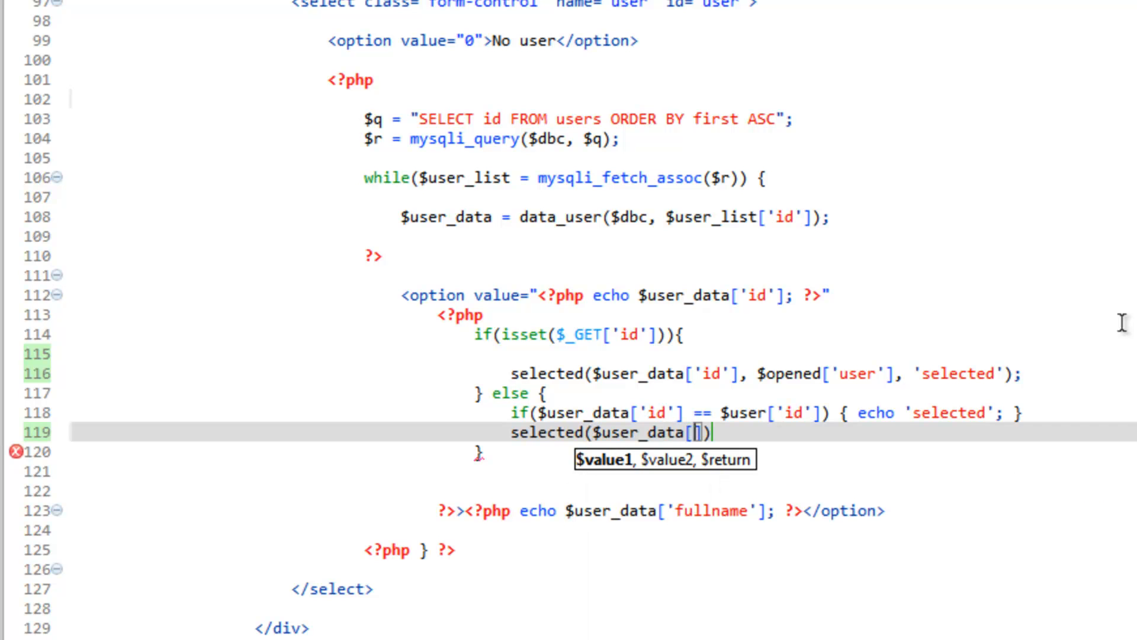
pyautogui.write("'id'")
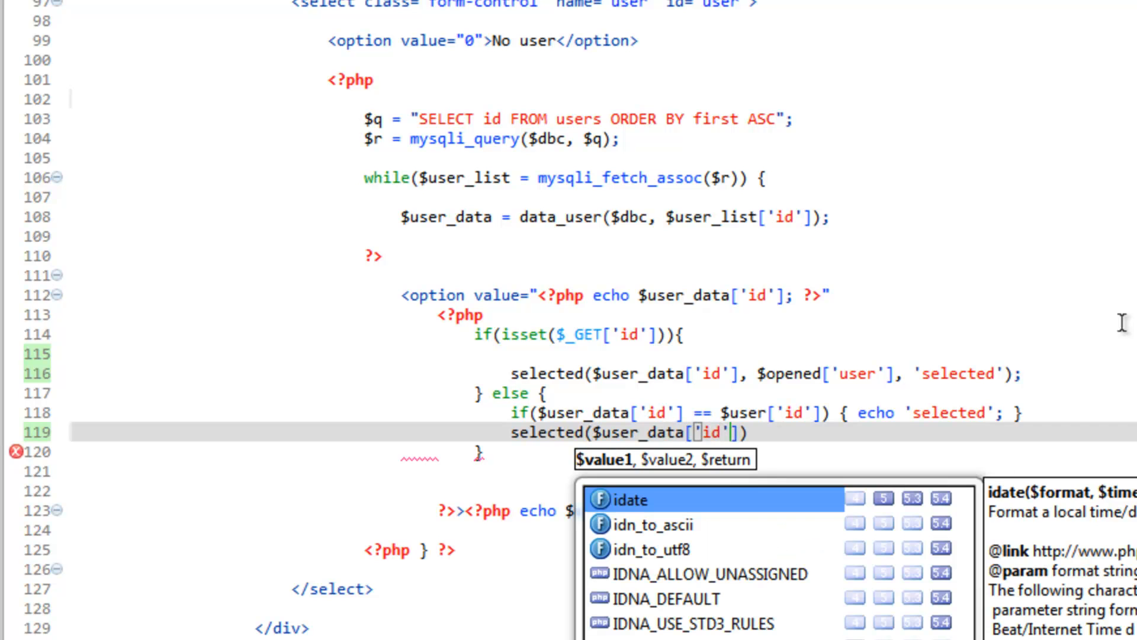
pyautogui.press('Escape')
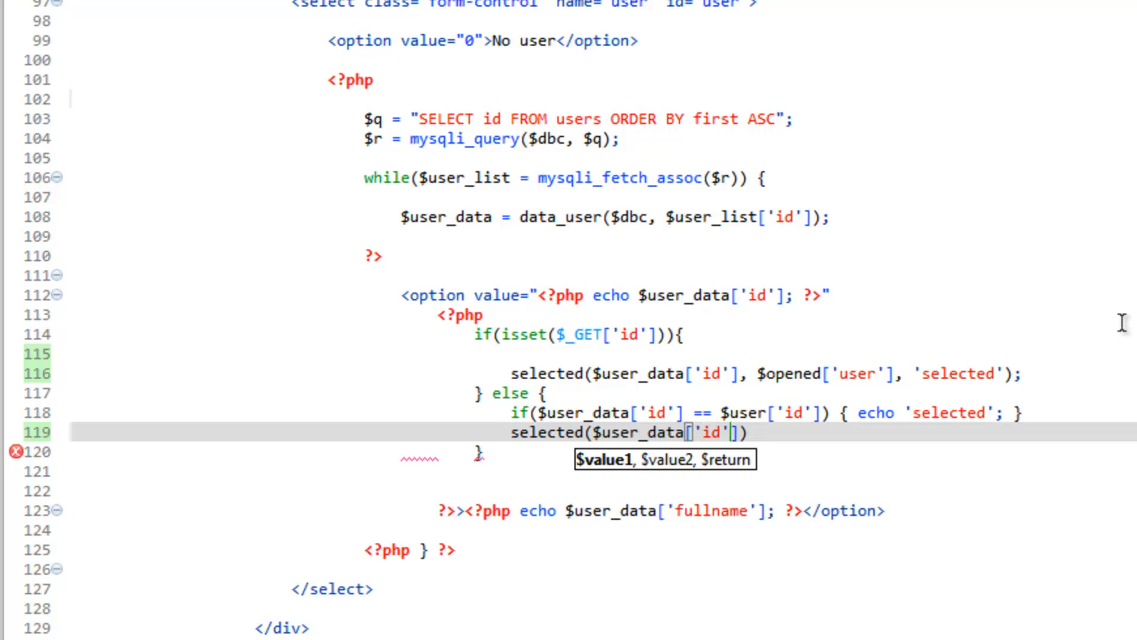
pyautogui.write(',')
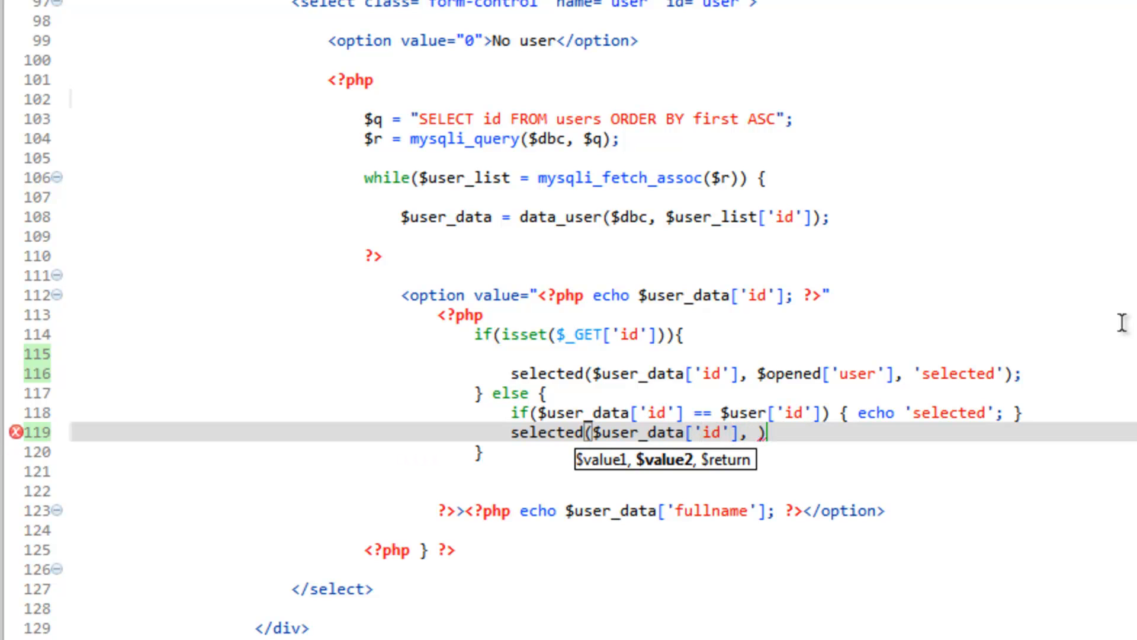
pyautogui.write("$user['']")
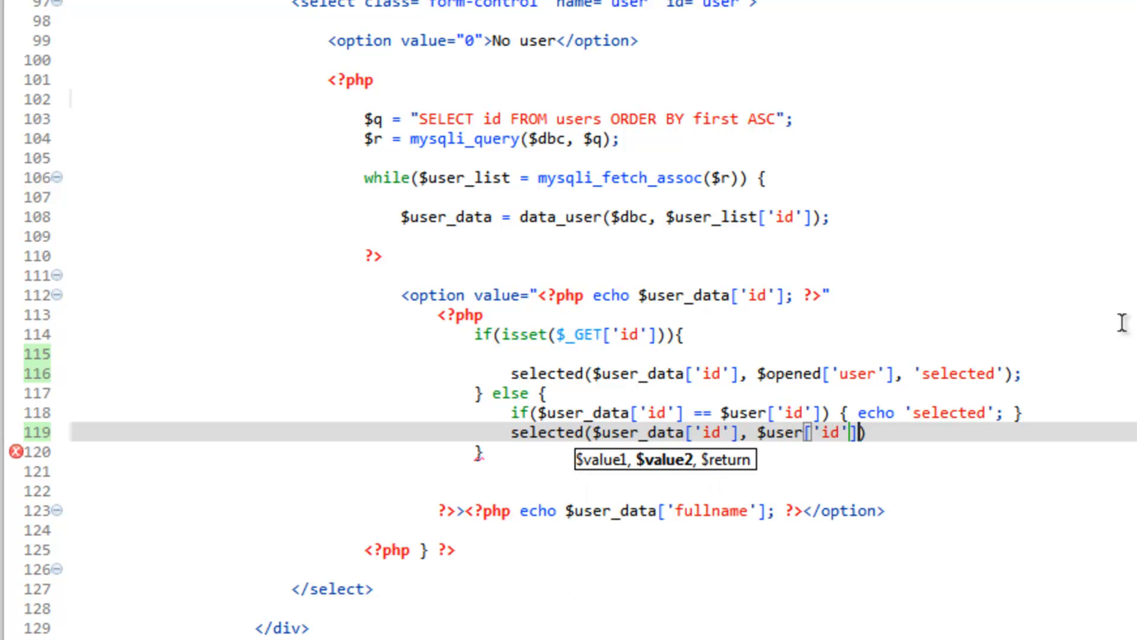
pyautogui.write(',')
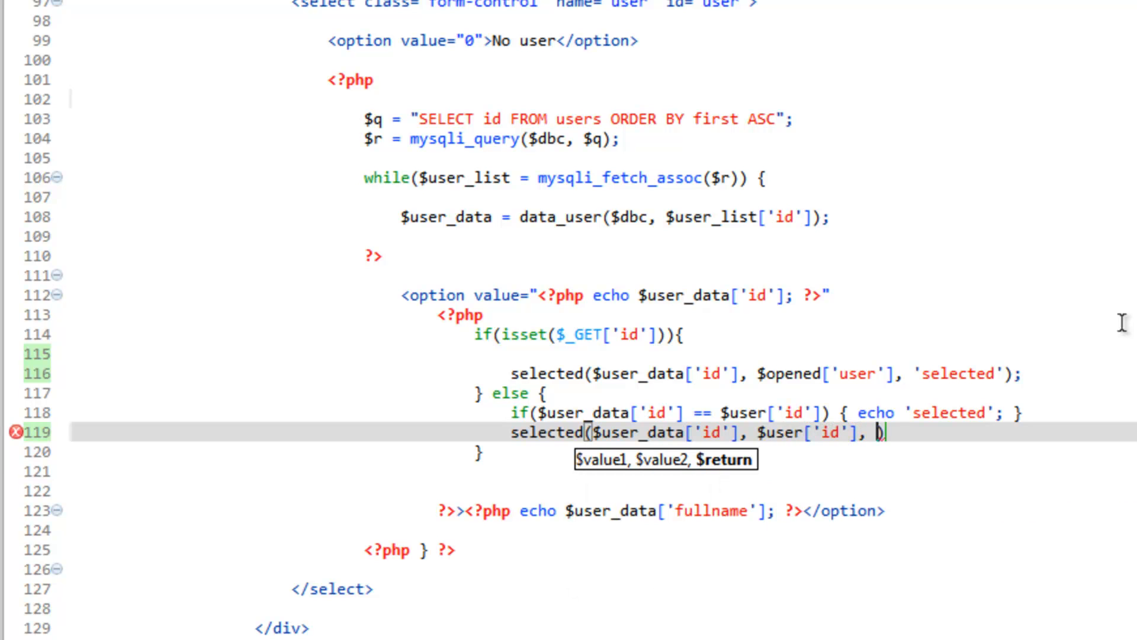
pyautogui.write("'selected'")
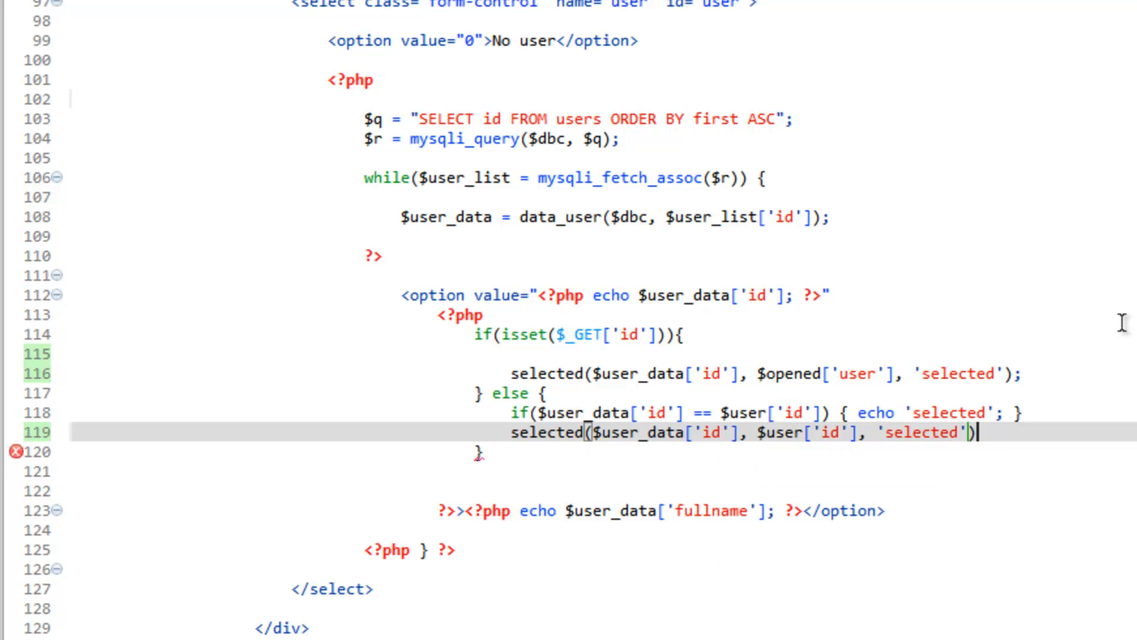
pyautogui.write(';')
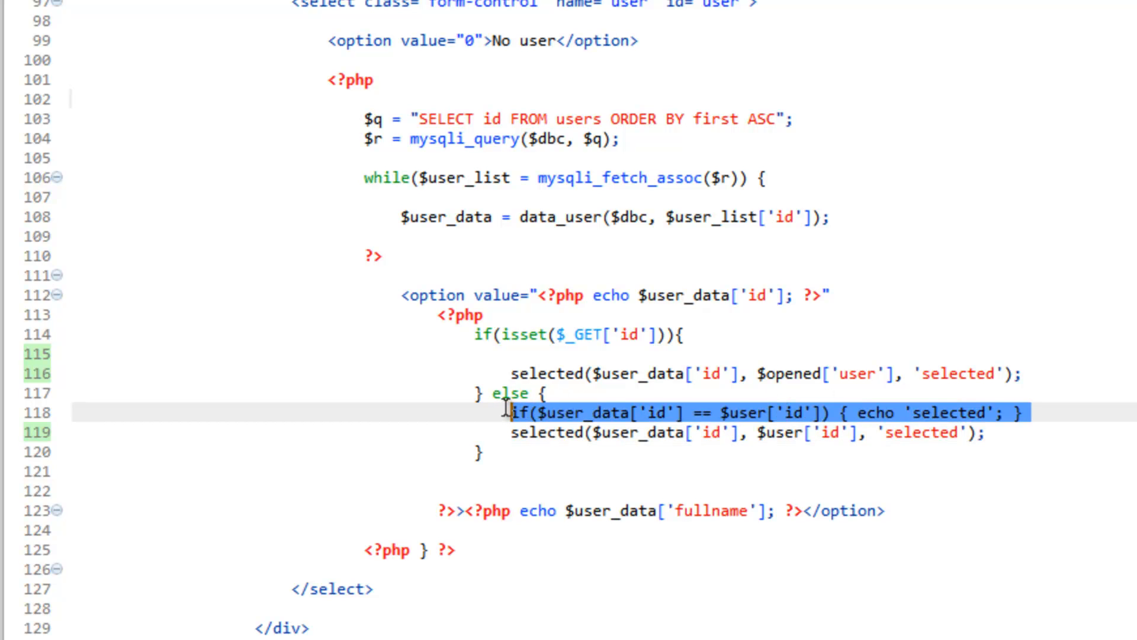
pyautogui.press('Delete')
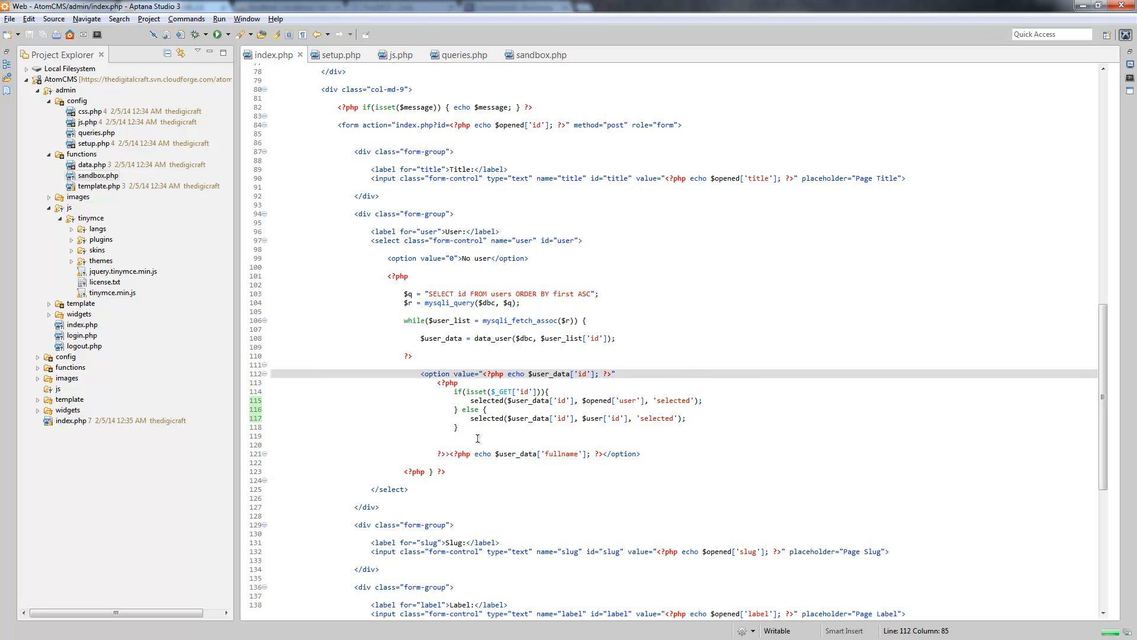
pyautogui.moveTo(428, 468)
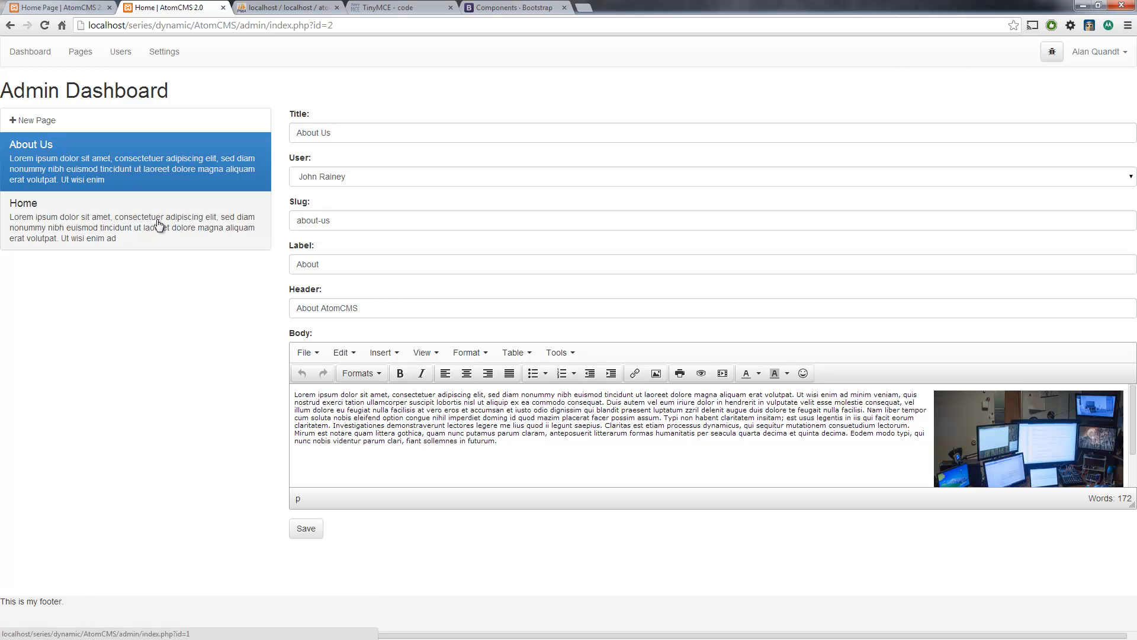
pyautogui.moveTo(135, 211)
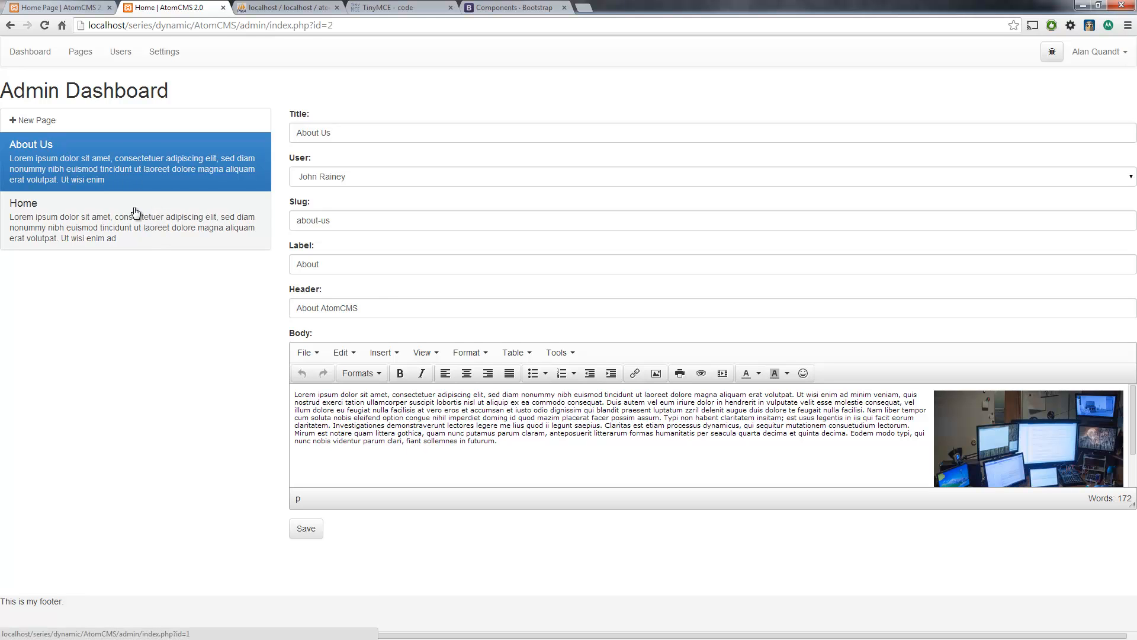